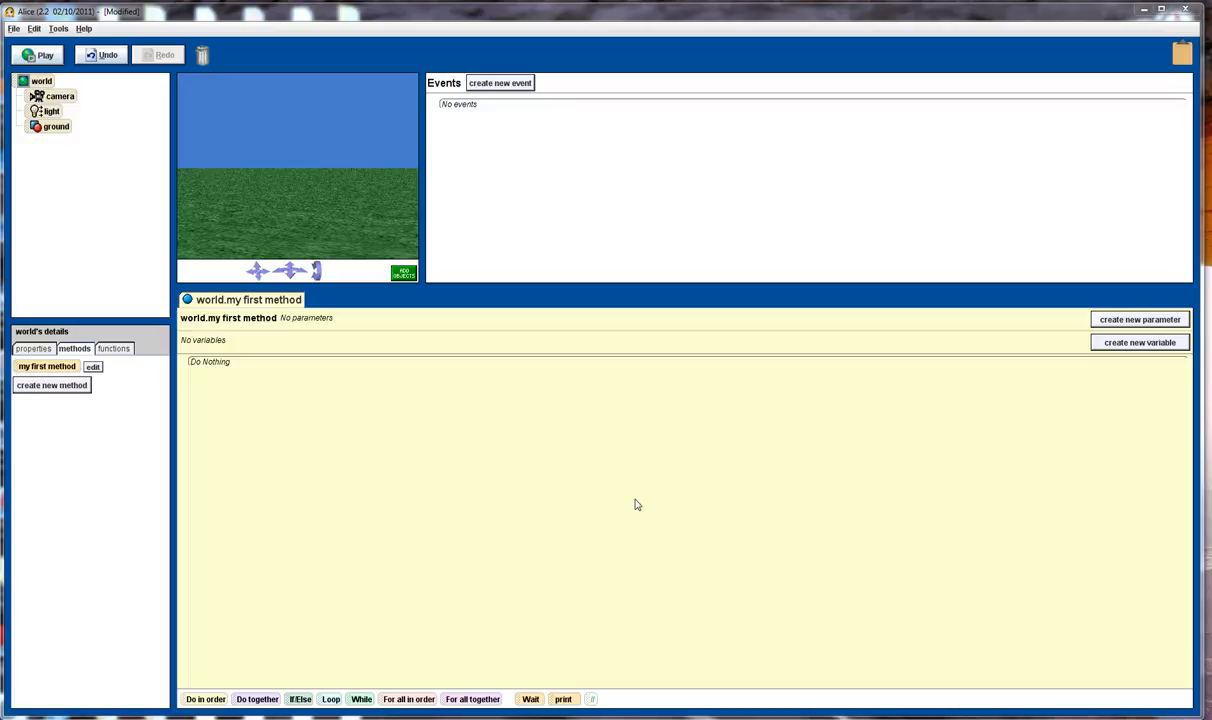
mouse_move(417, 281)
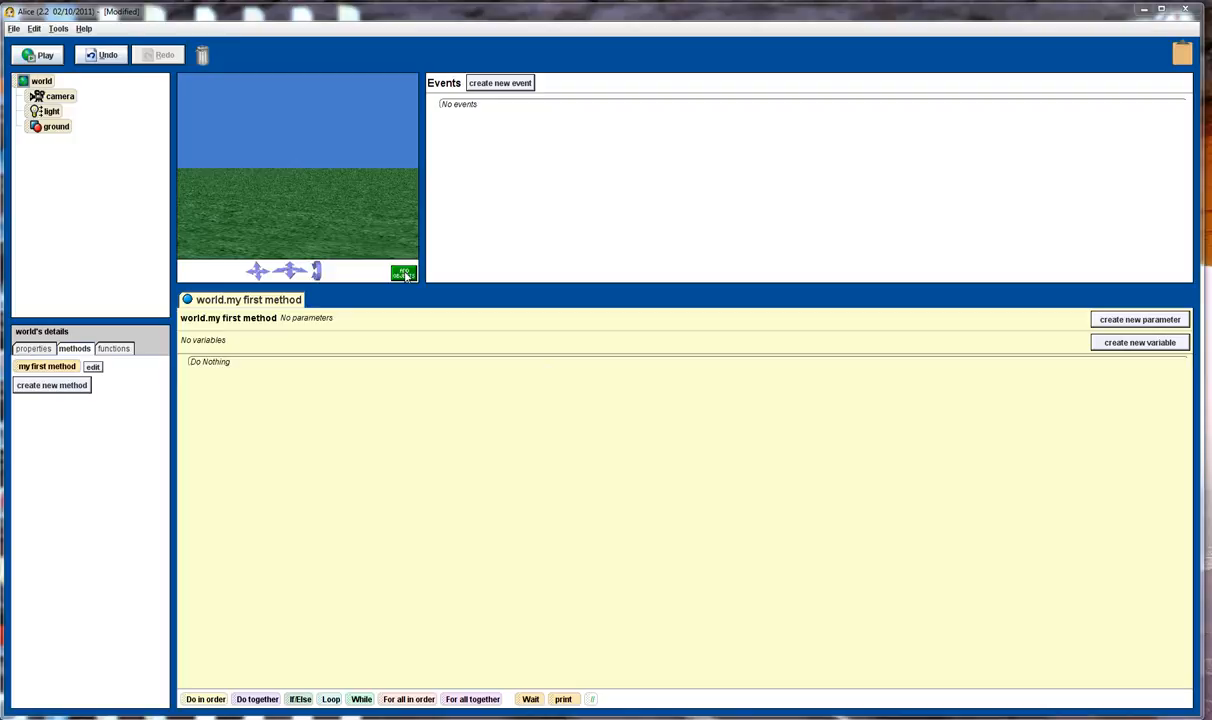
Open the object gallery and browse to the Local Gallery People folder
left_click(404, 273)
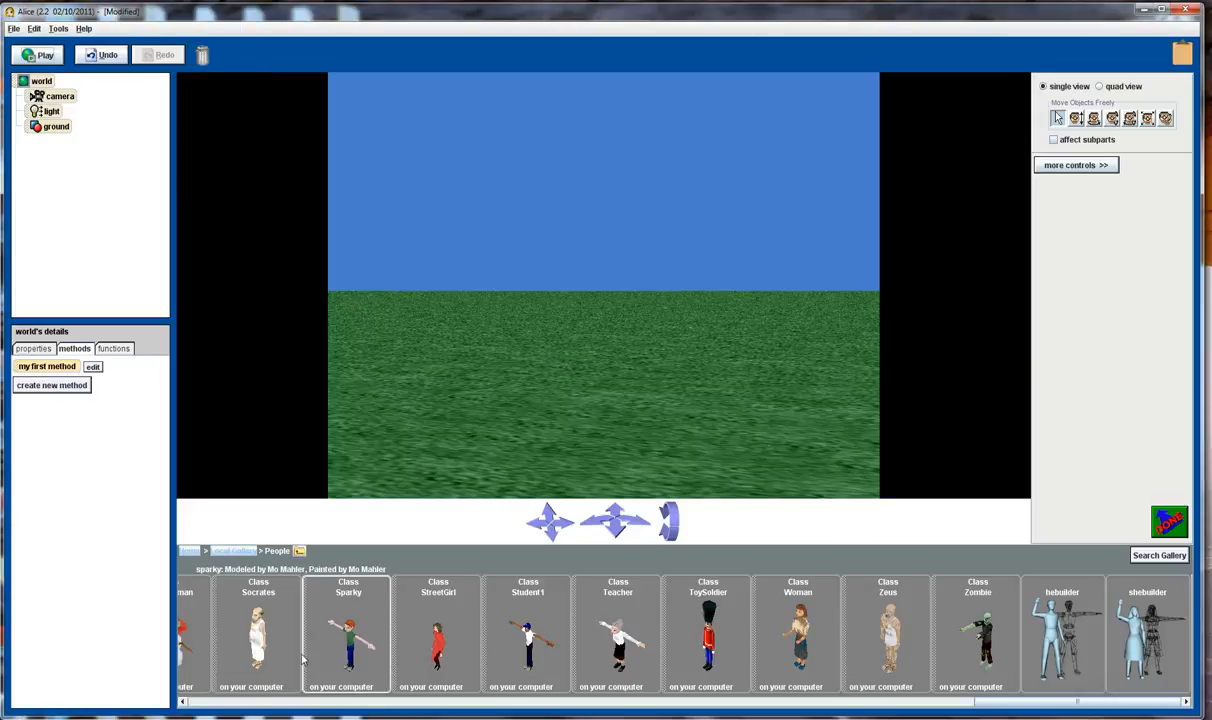
left_click(189, 551)
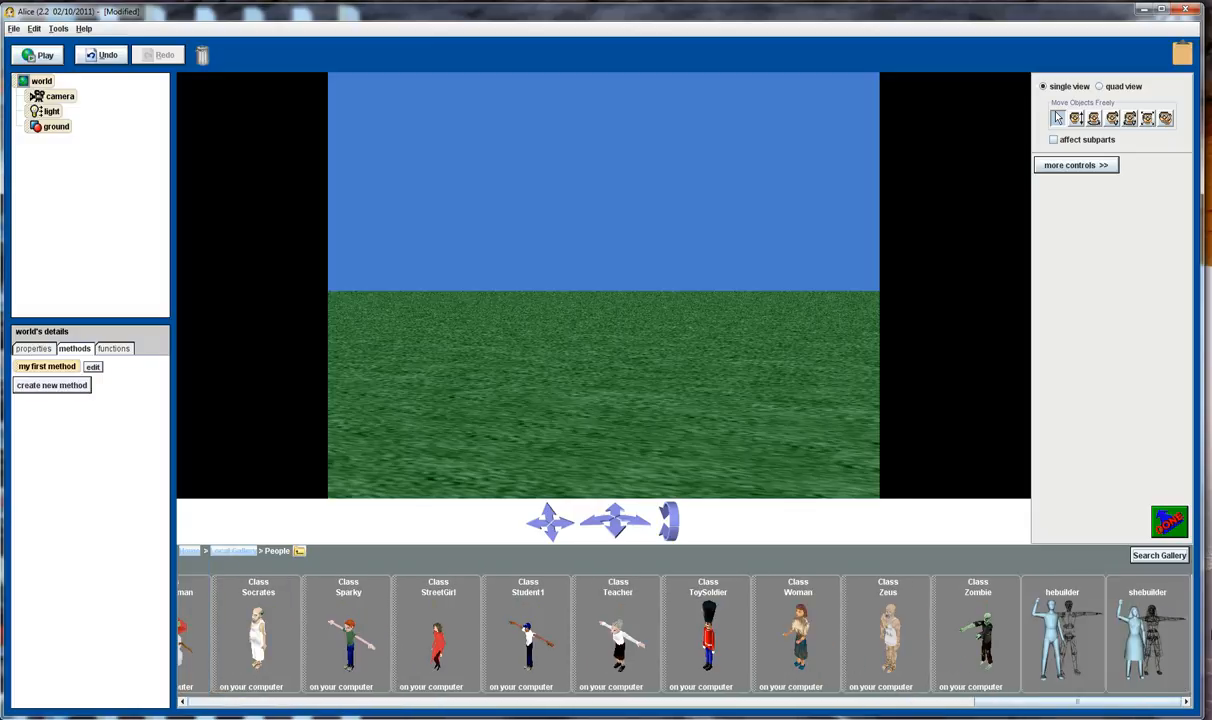
mouse_move(1062, 635)
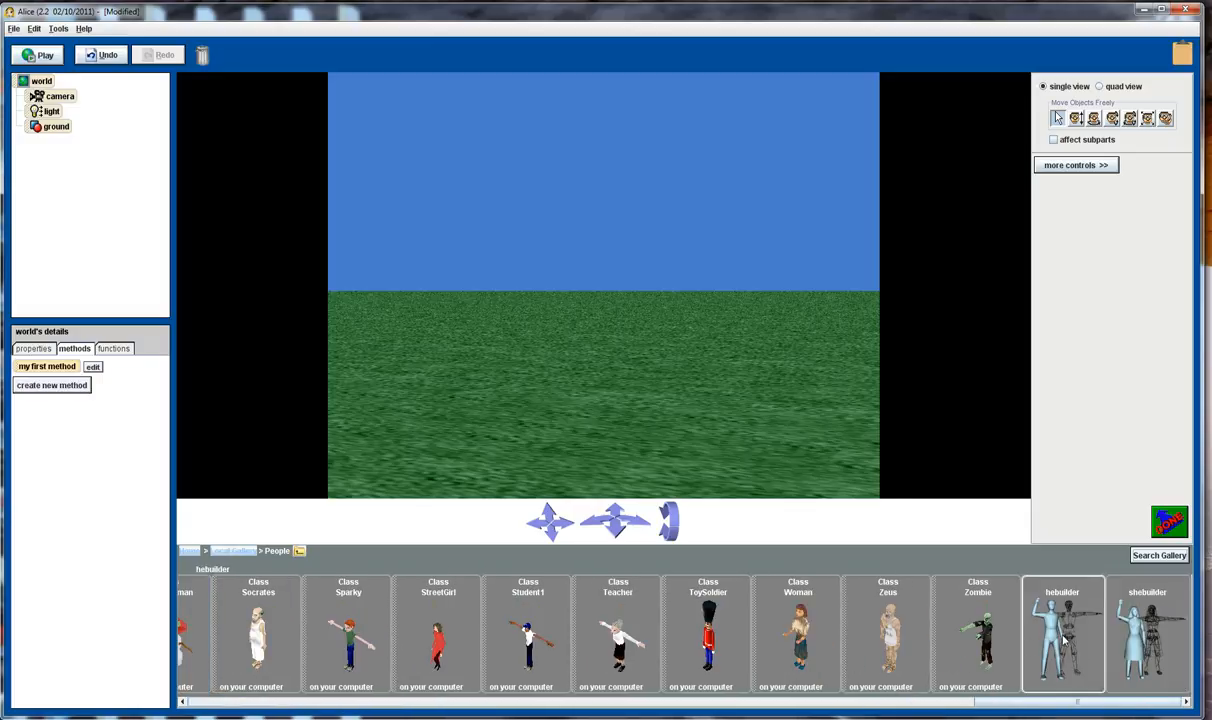
Double-click the hebuilder tile to start building the custom character fred
double_click(1062, 635)
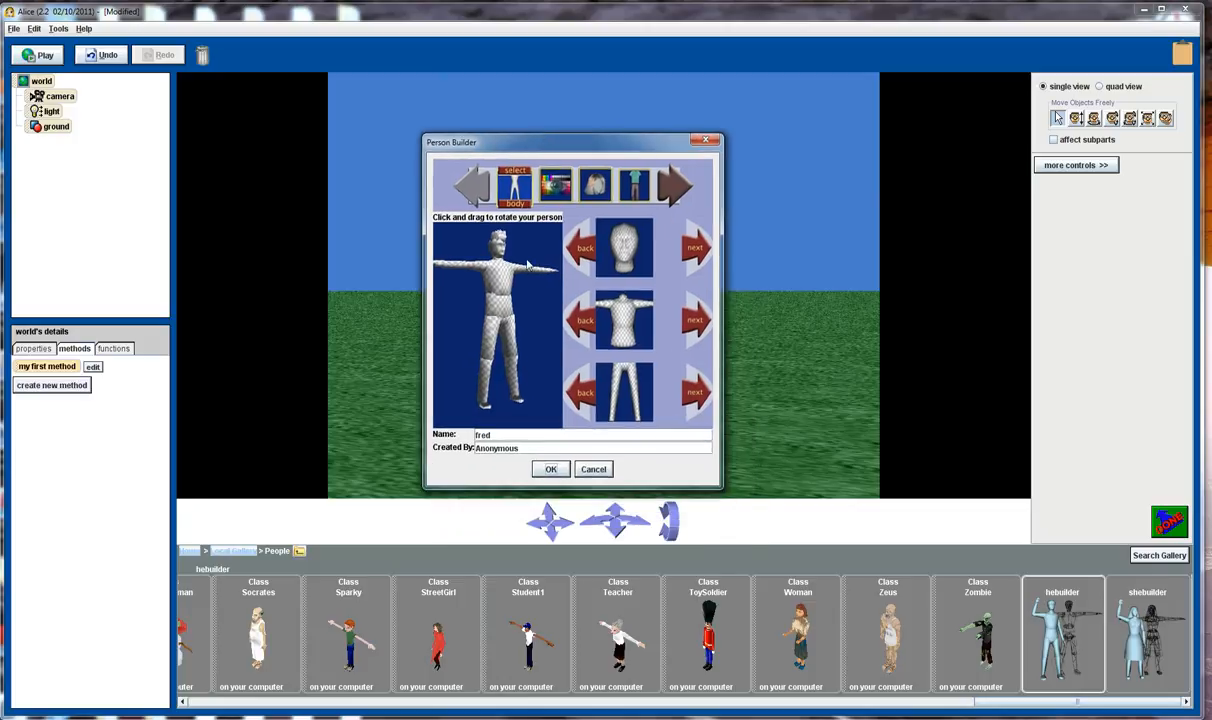
mouse_move(517, 235)
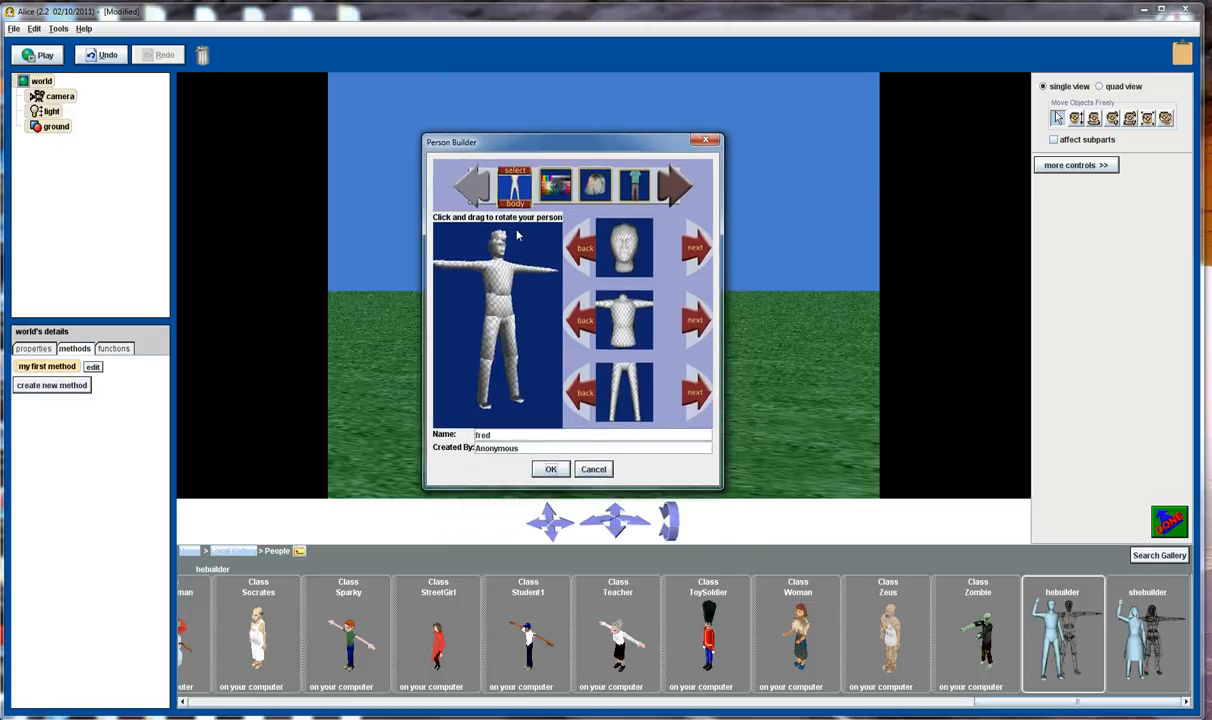
mouse_move(598, 253)
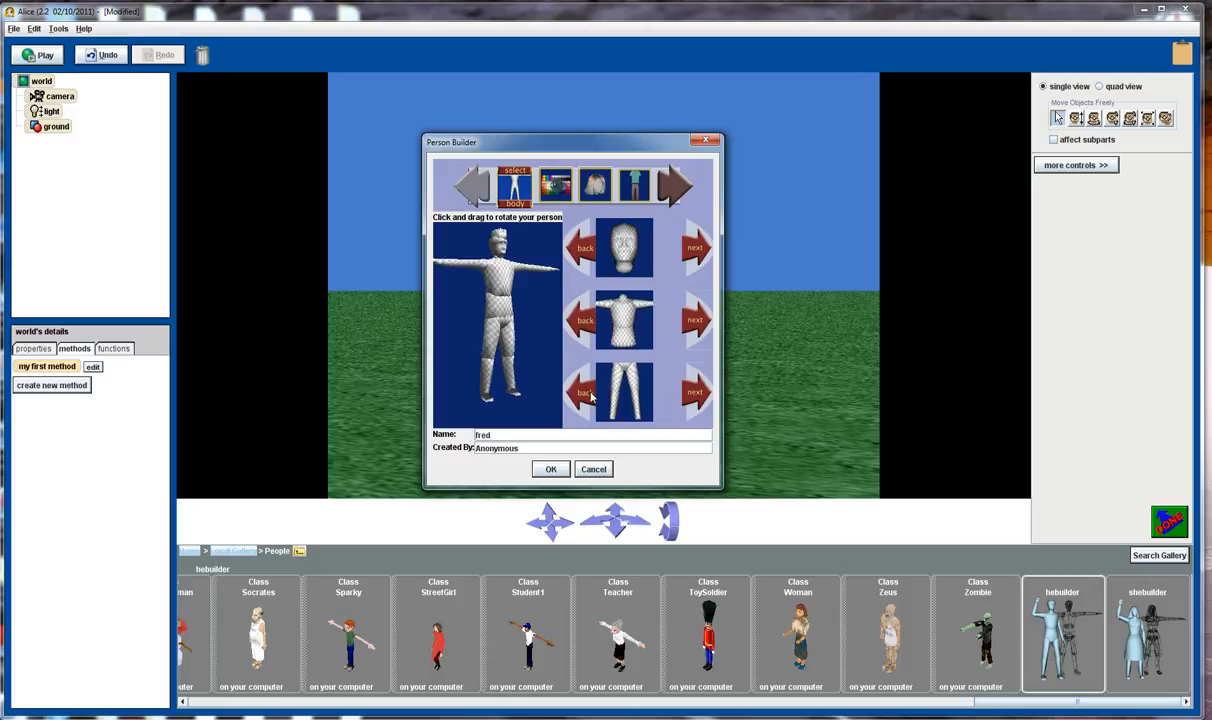
Give fred eyes, a lighter tan skin tone, a mouth and dark hair
left_click(554, 185)
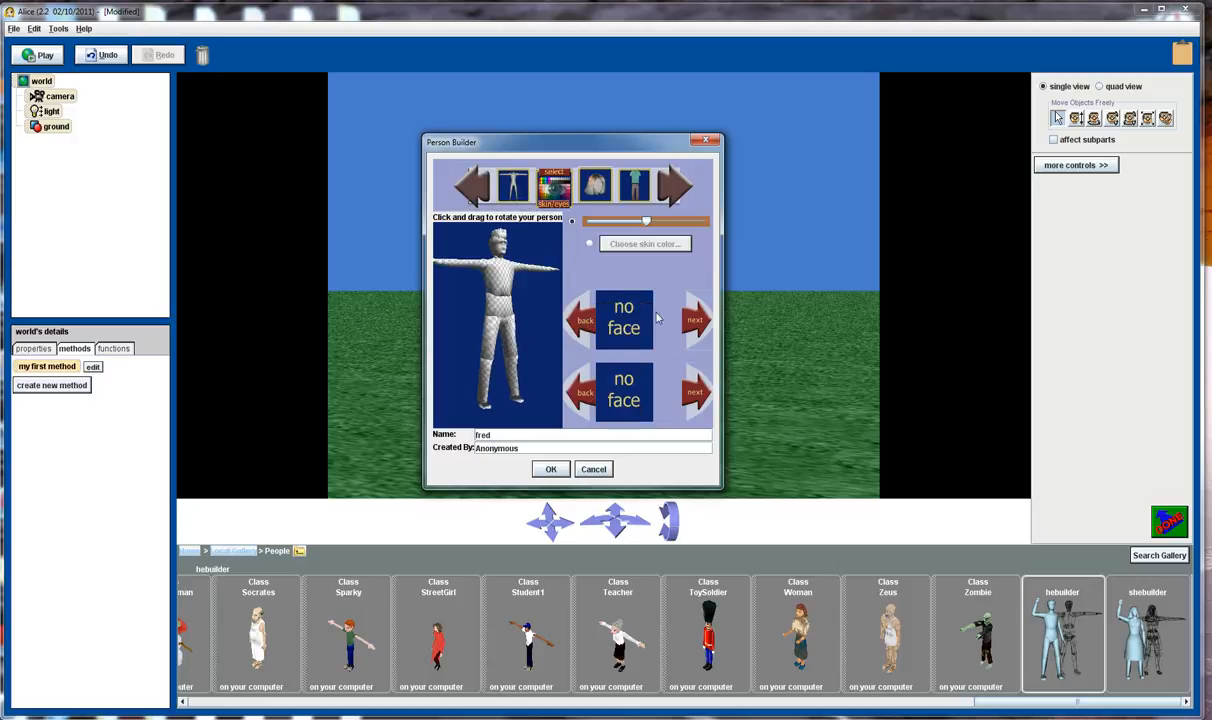
left_click(695, 318)
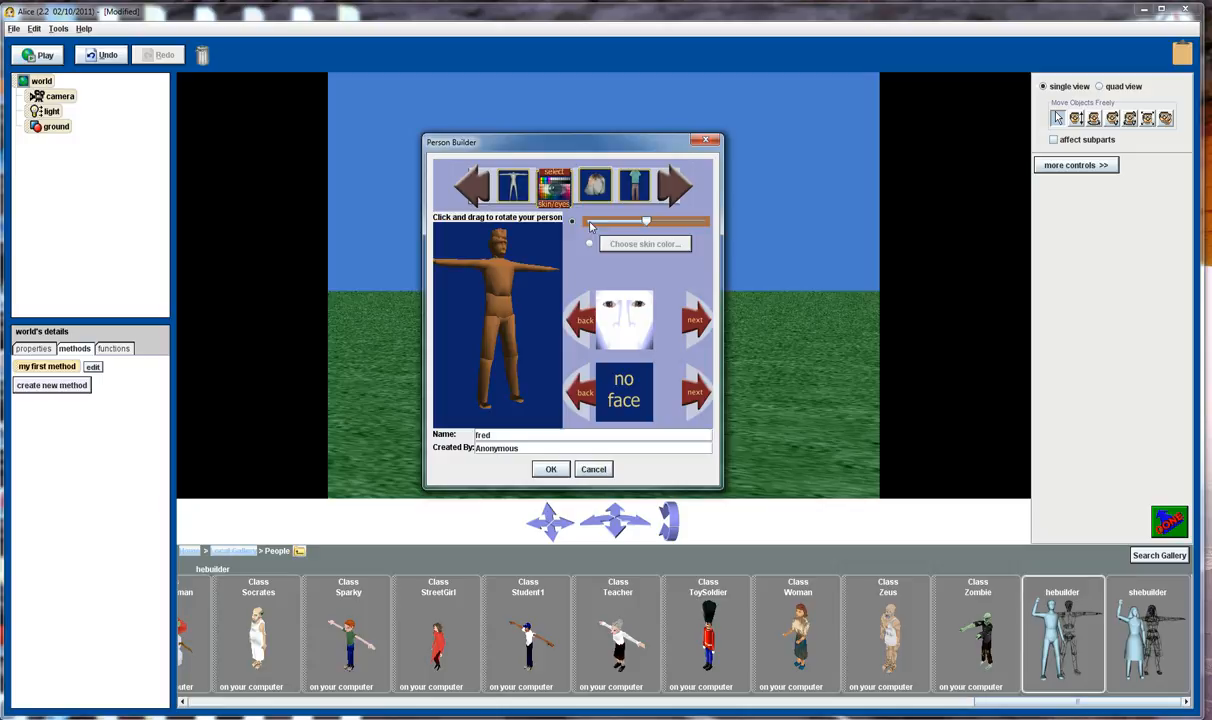
left_click_drag(645, 221, 593, 221)
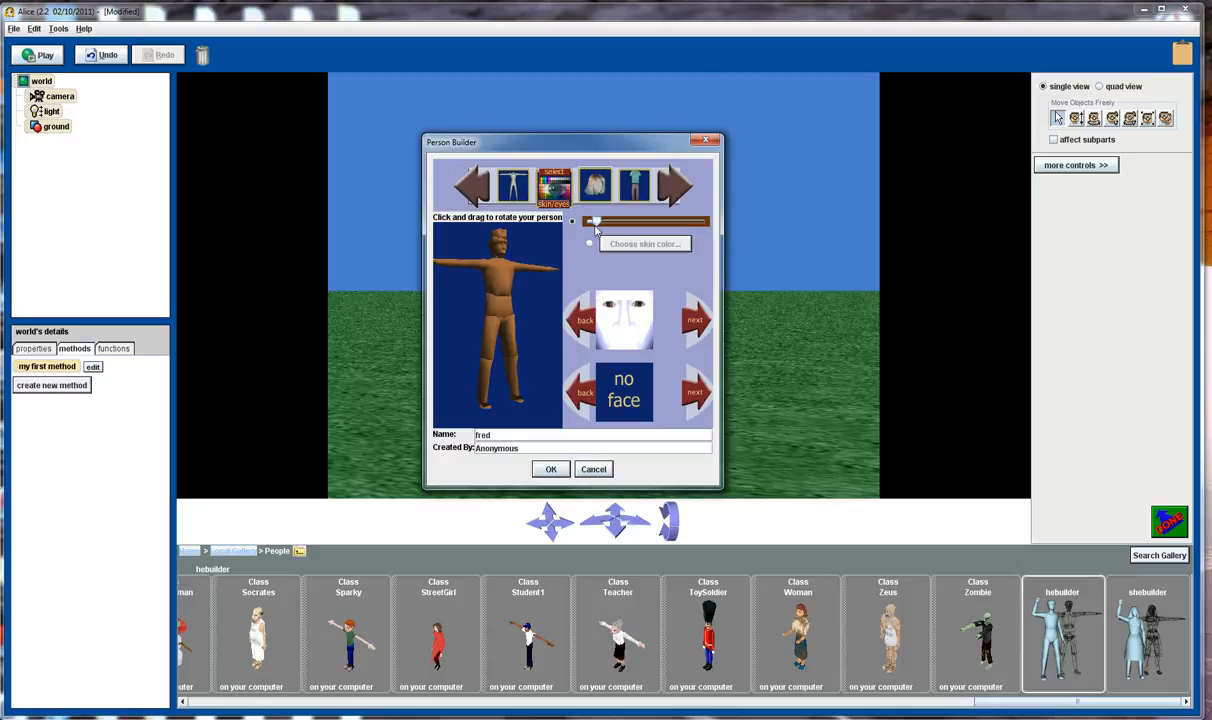
left_click_drag(592, 221, 688, 221)
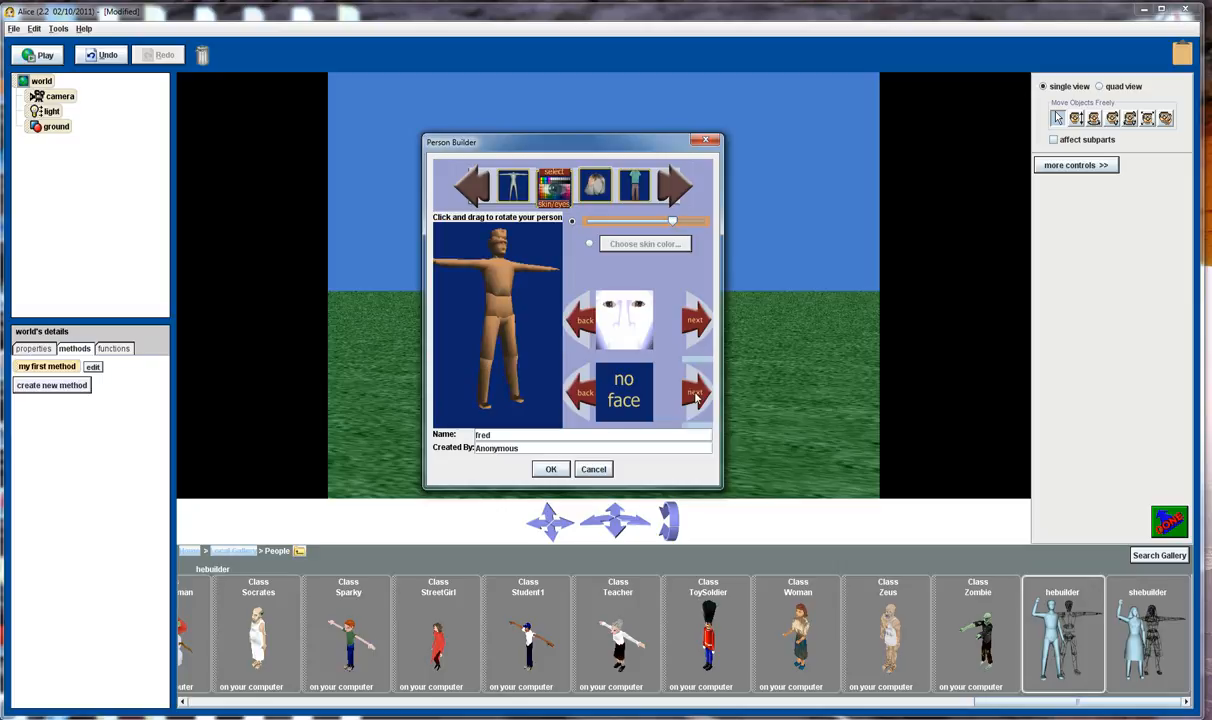
left_click(696, 392)
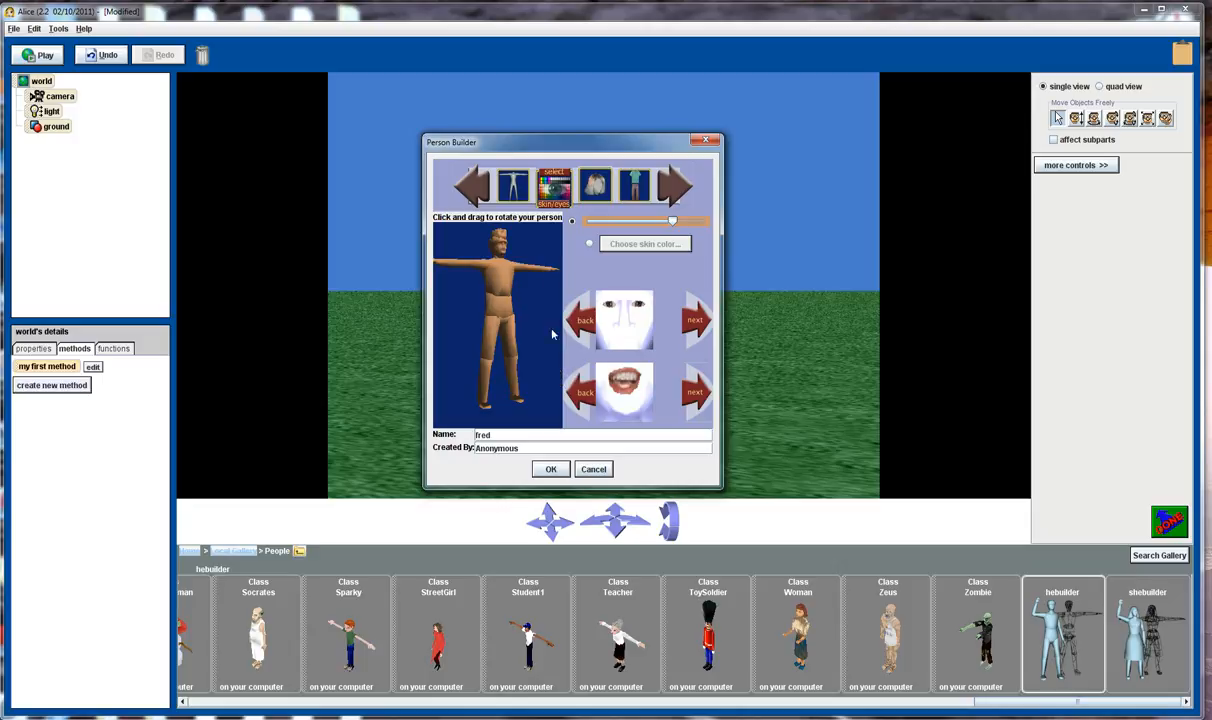
left_click(594, 185)
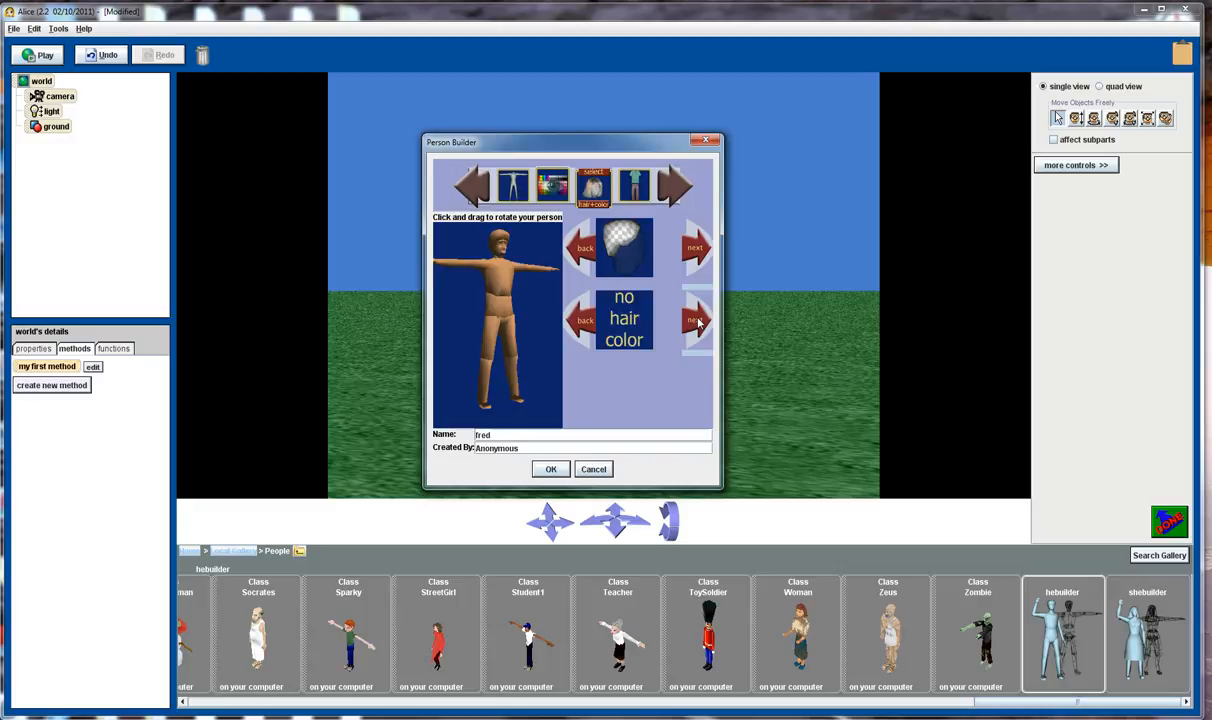
left_click(696, 320)
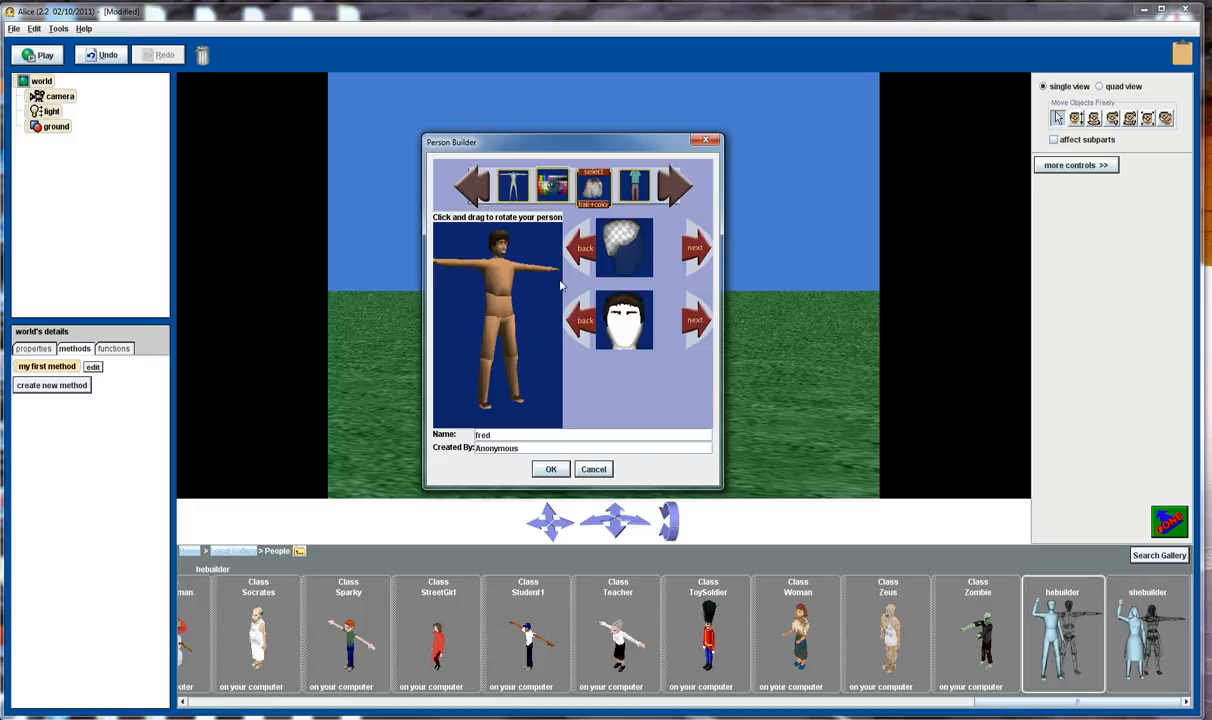
mouse_move(662, 184)
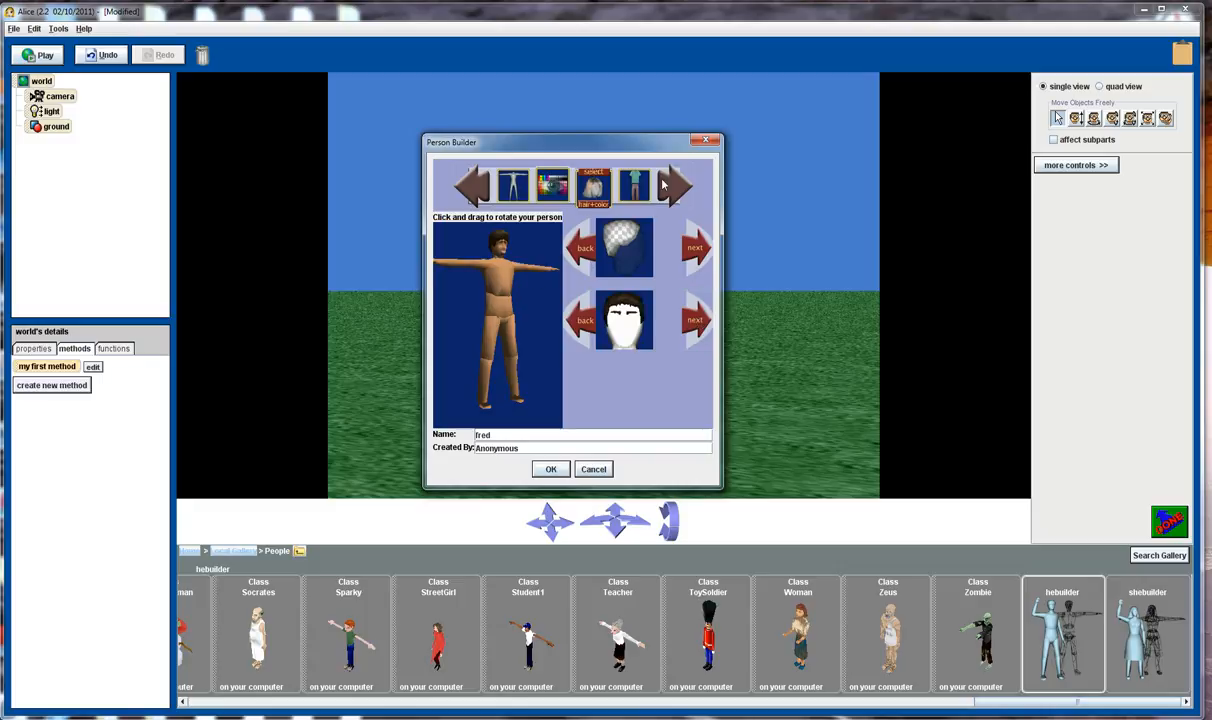
On the clothing page, choose a green shirt, dark trousers and shoes for fred
left_click(633, 185)
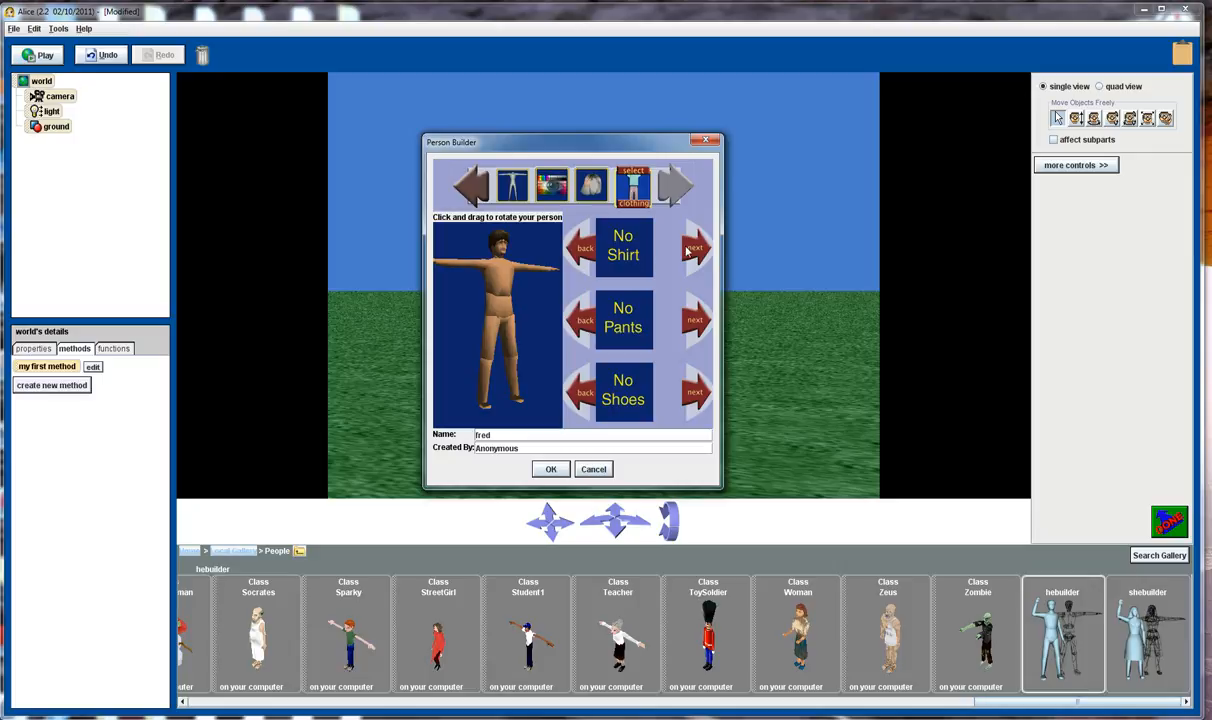
left_click(695, 247)
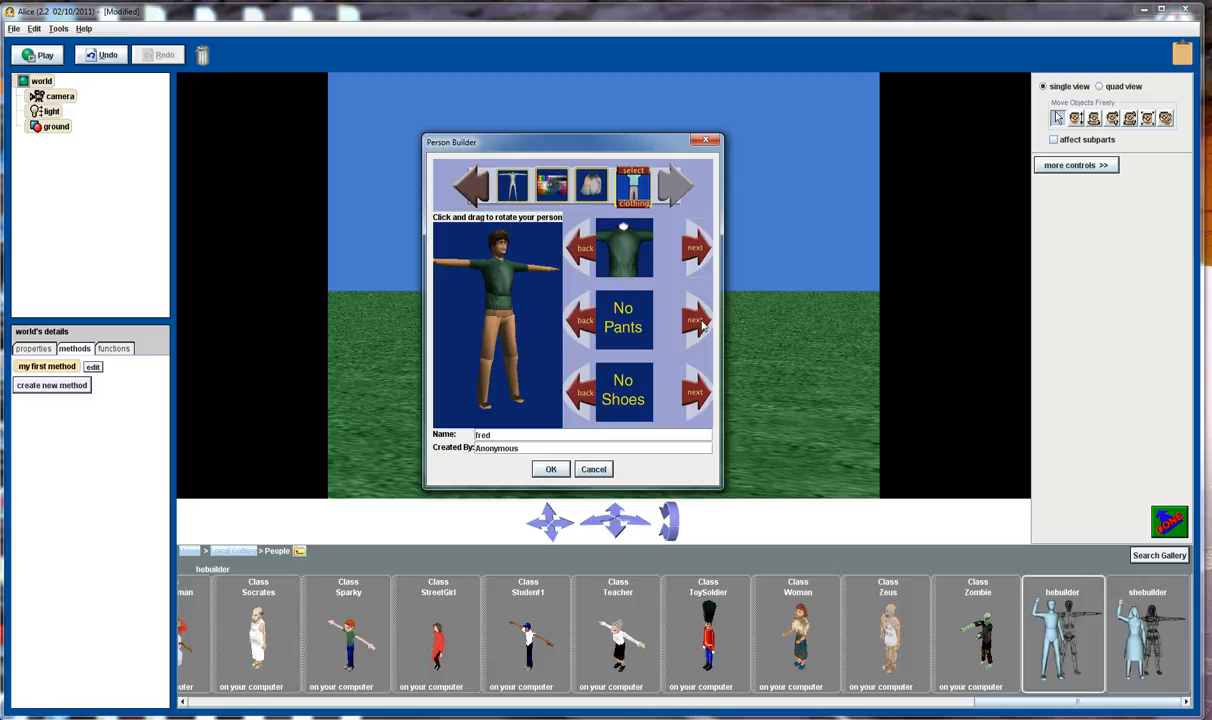
left_click(695, 320)
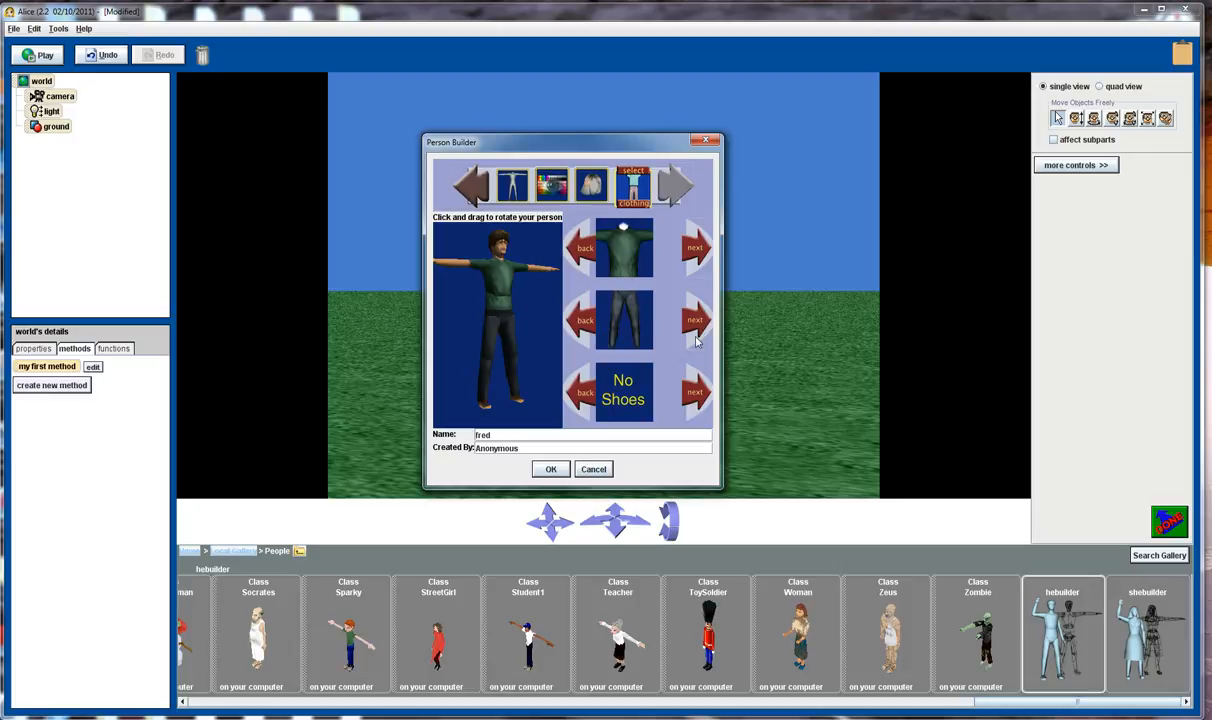
left_click(695, 391)
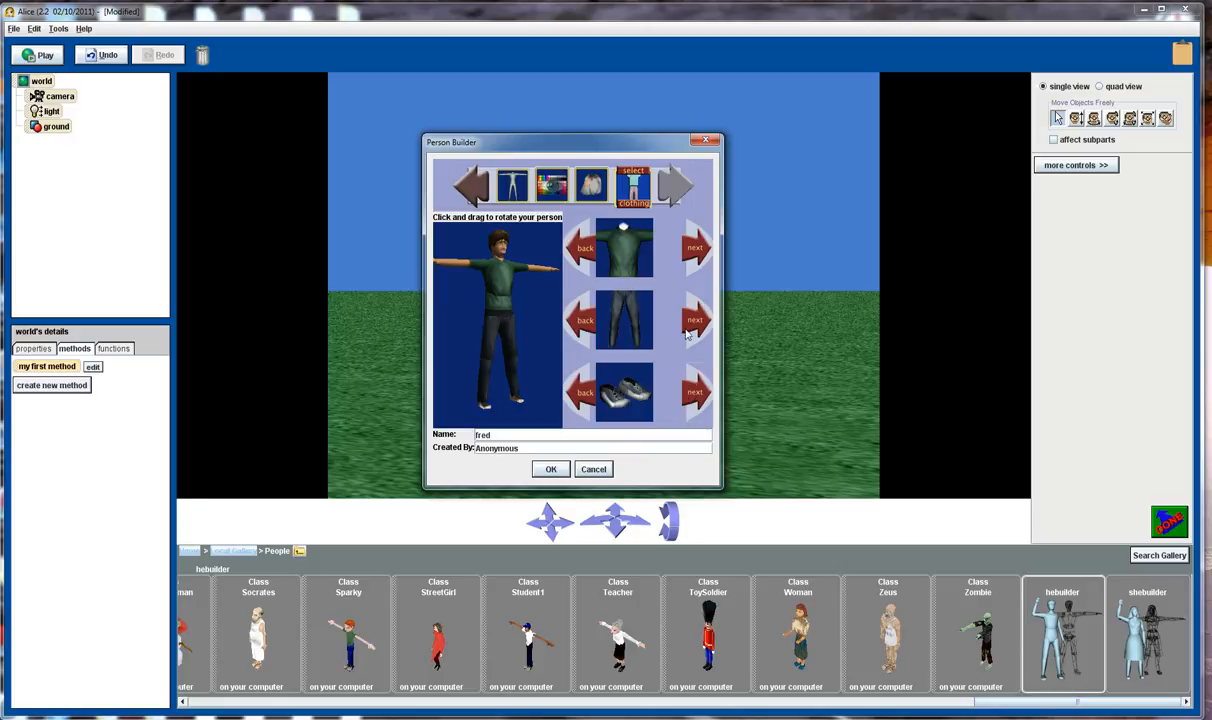
mouse_move(529, 379)
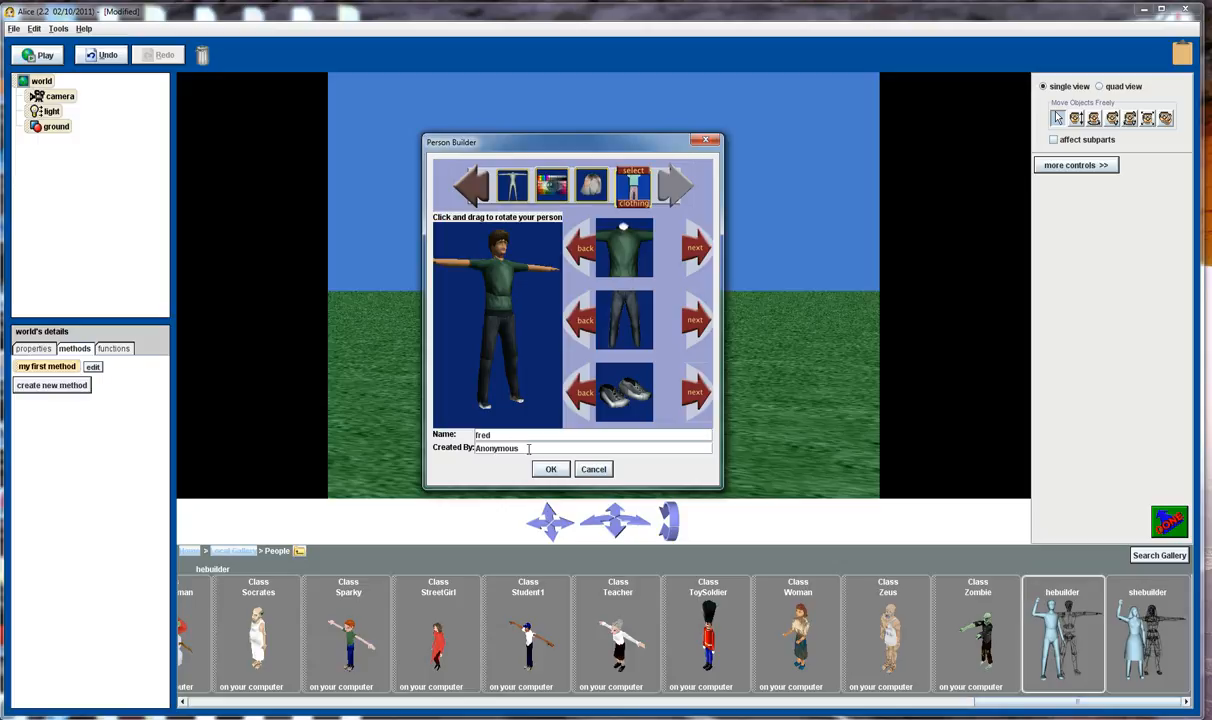
mouse_move(575, 510)
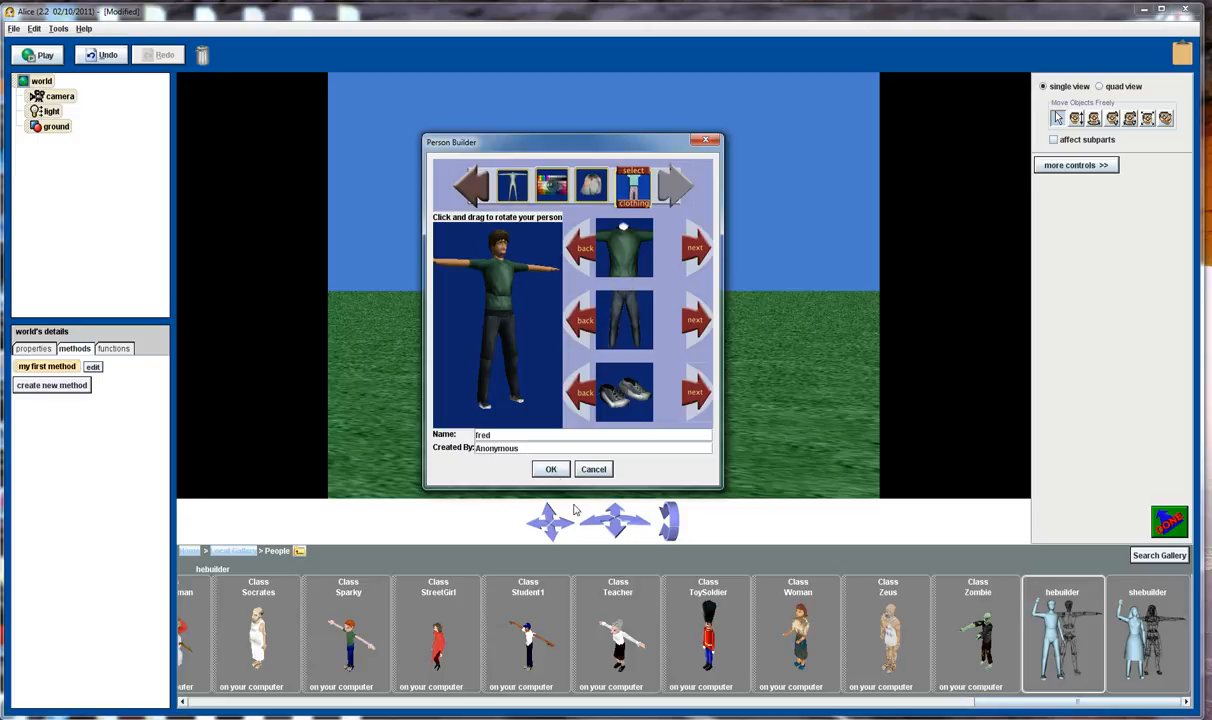
Confirm Person Builder with OK to add fred to the world
left_click(550, 469)
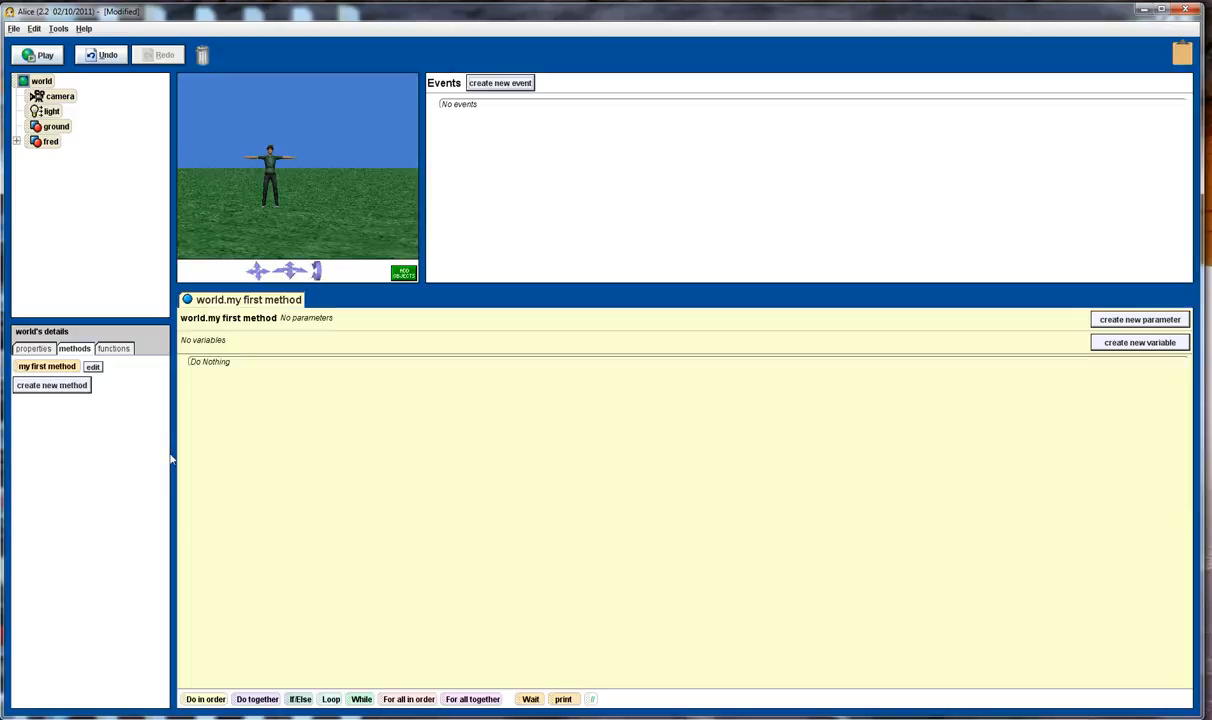
Add a When the world starts event that runs world.my first method
left_click(50, 141)
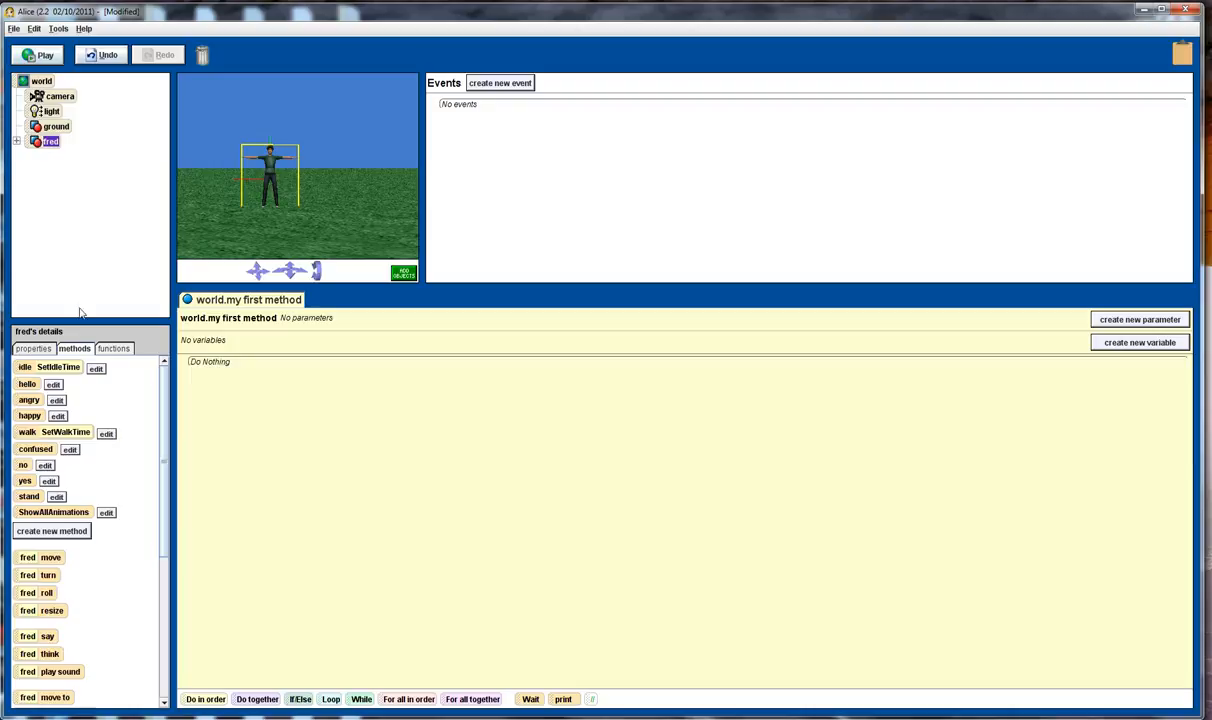
mouse_move(38, 372)
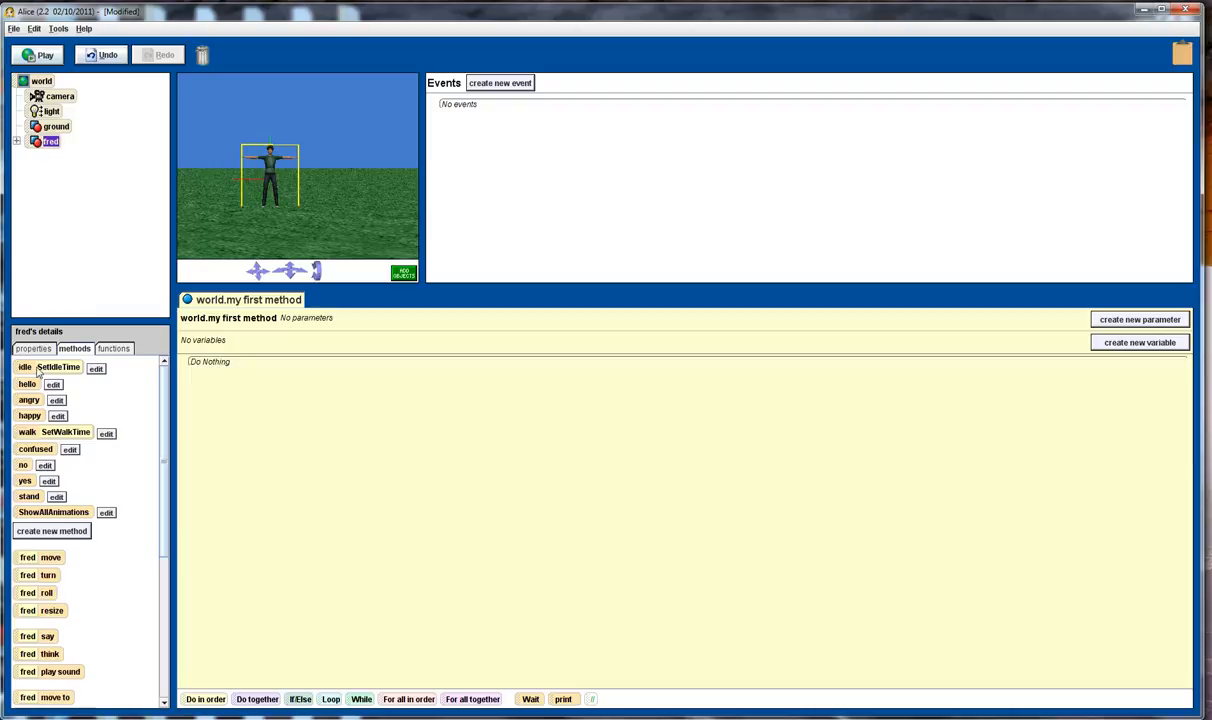
mouse_move(37, 402)
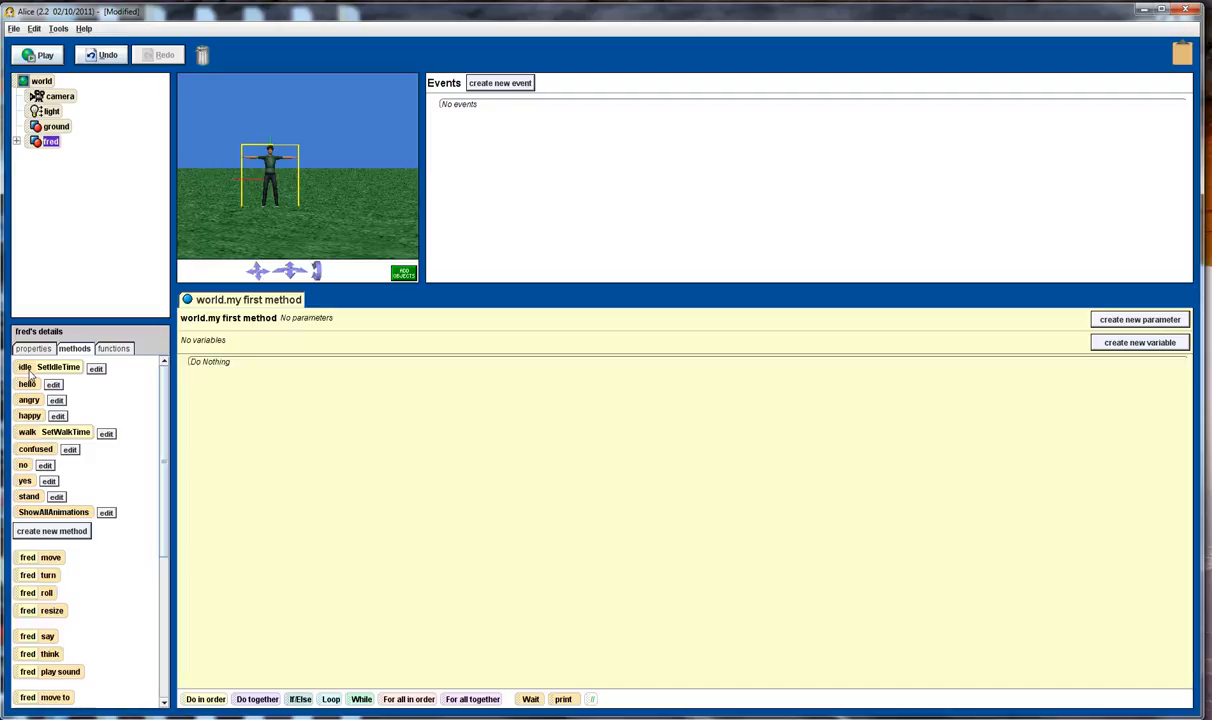
mouse_move(33, 398)
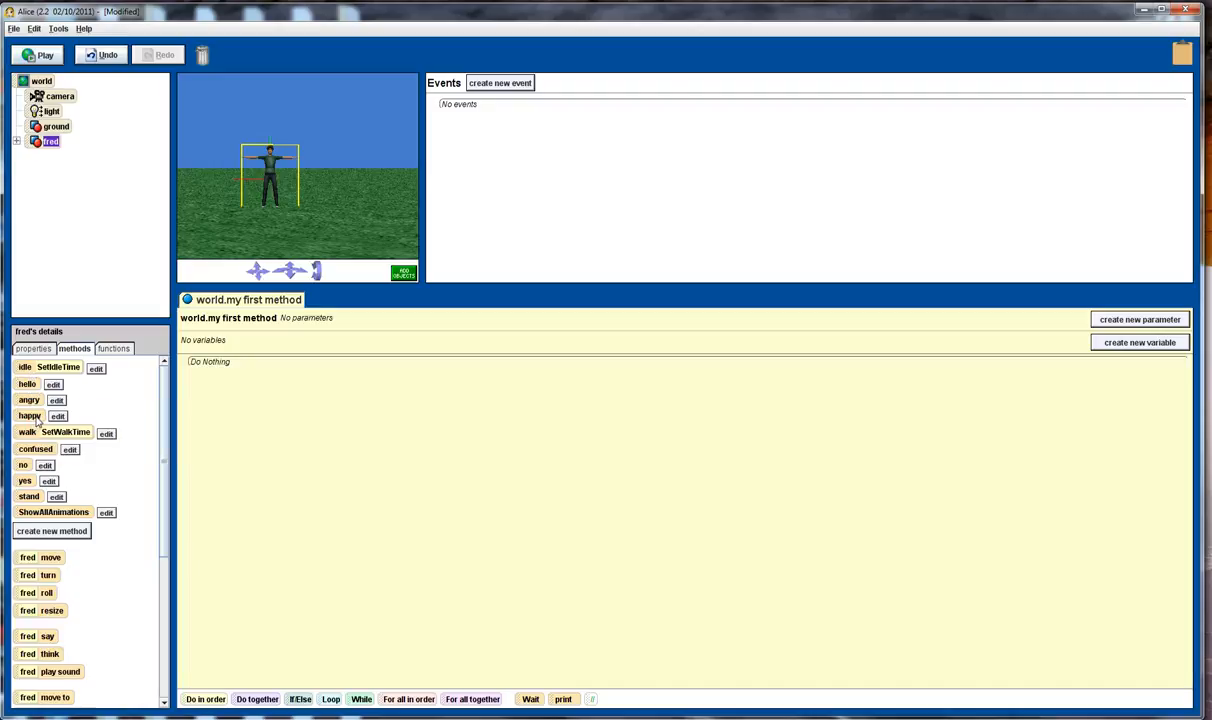
mouse_move(37, 368)
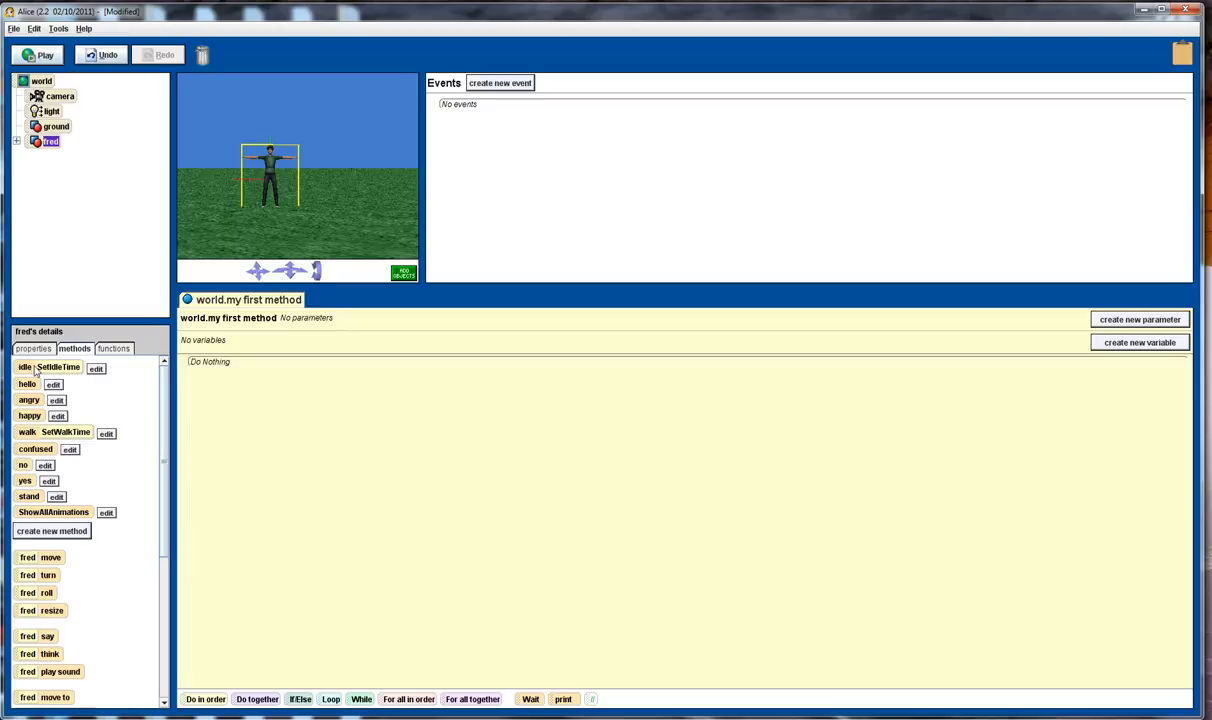
mouse_move(33, 442)
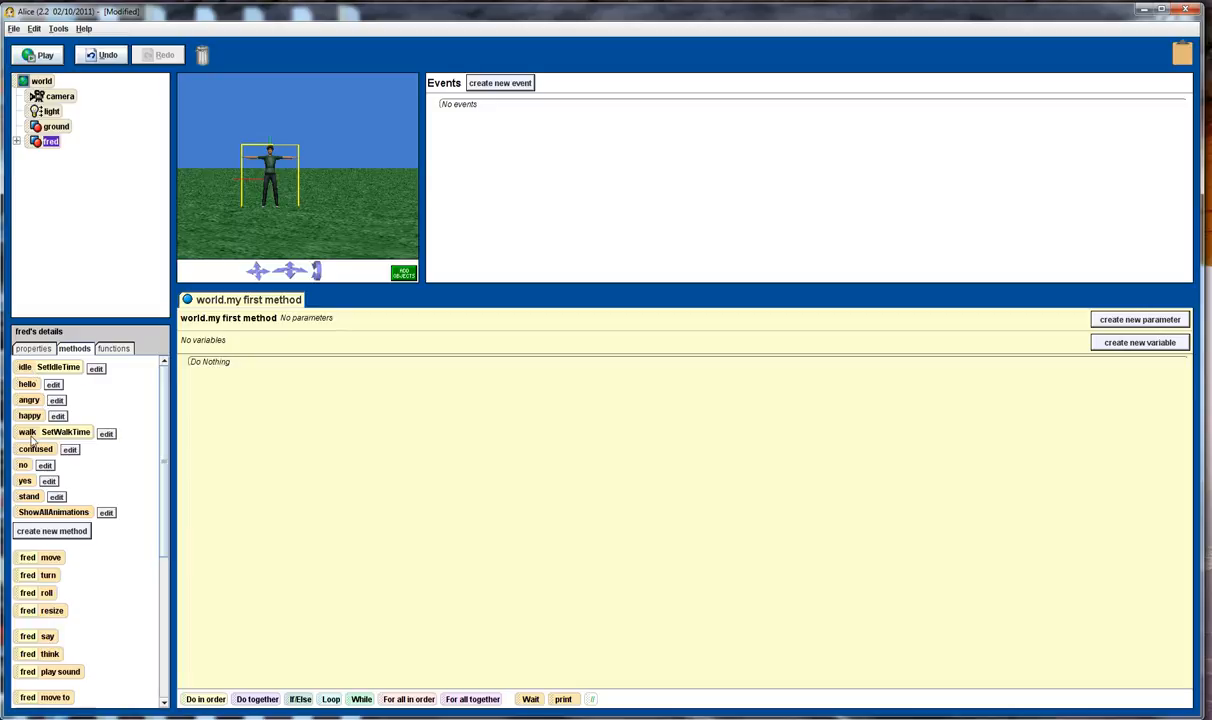
mouse_move(32, 440)
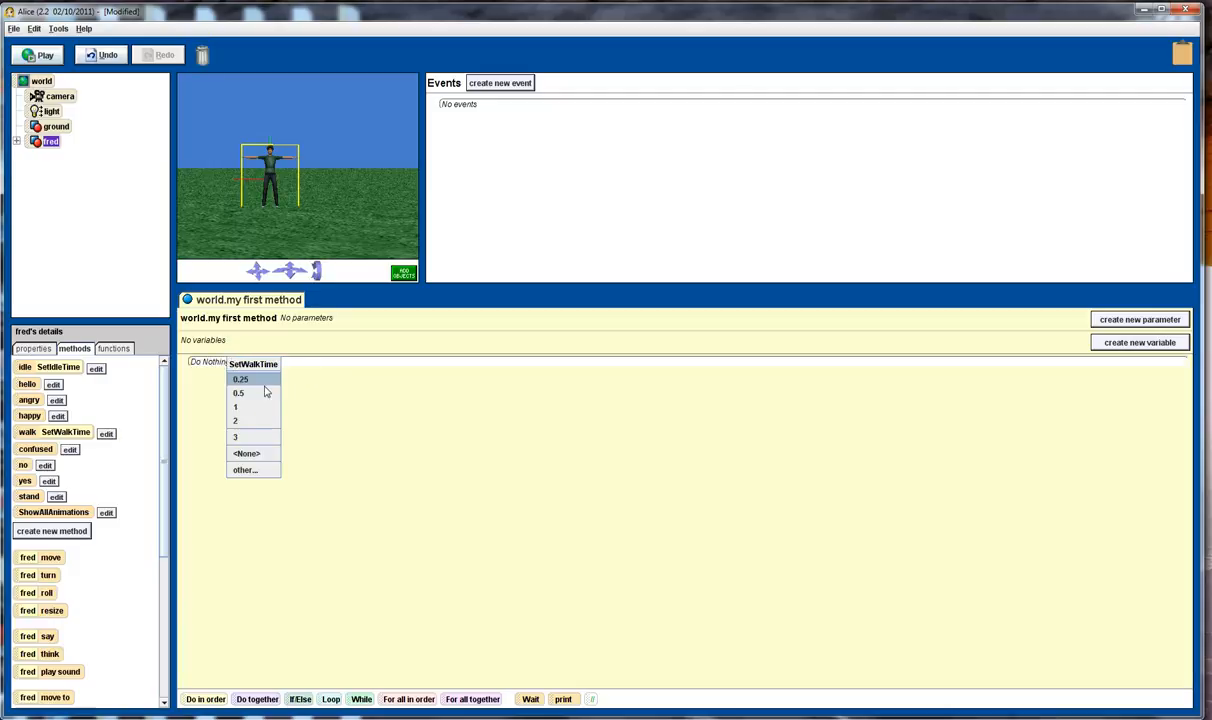
left_click(235, 420)
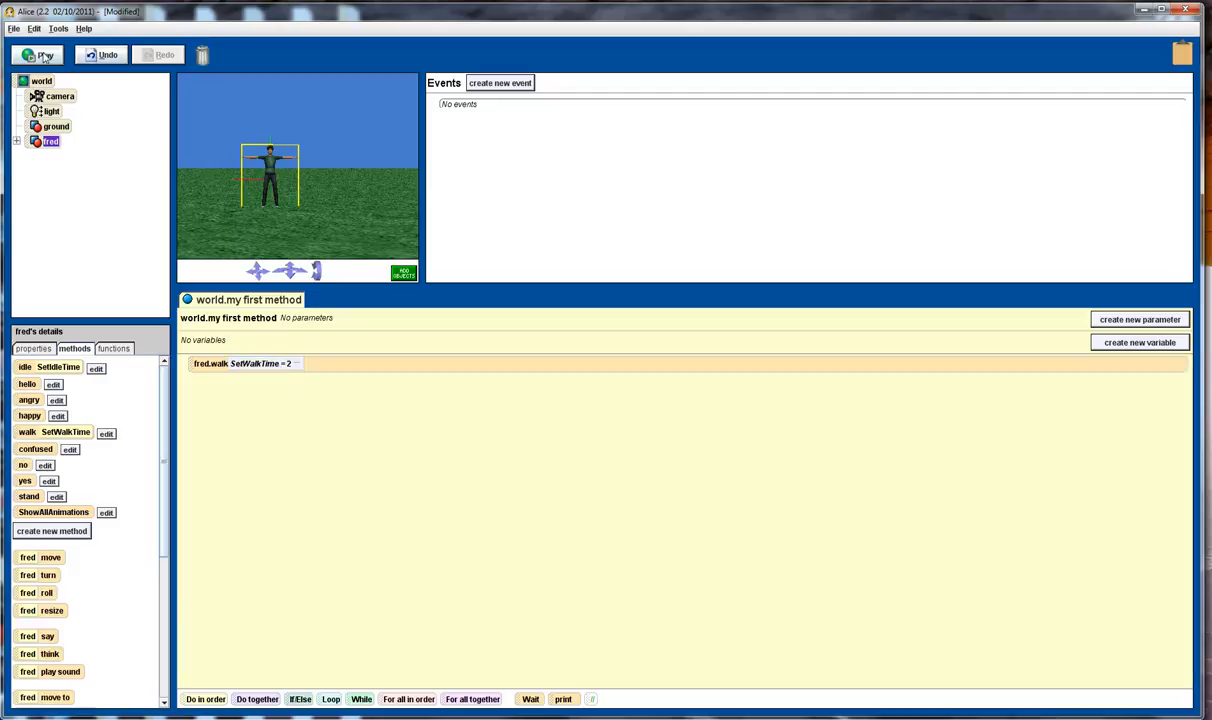
left_click(38, 55)
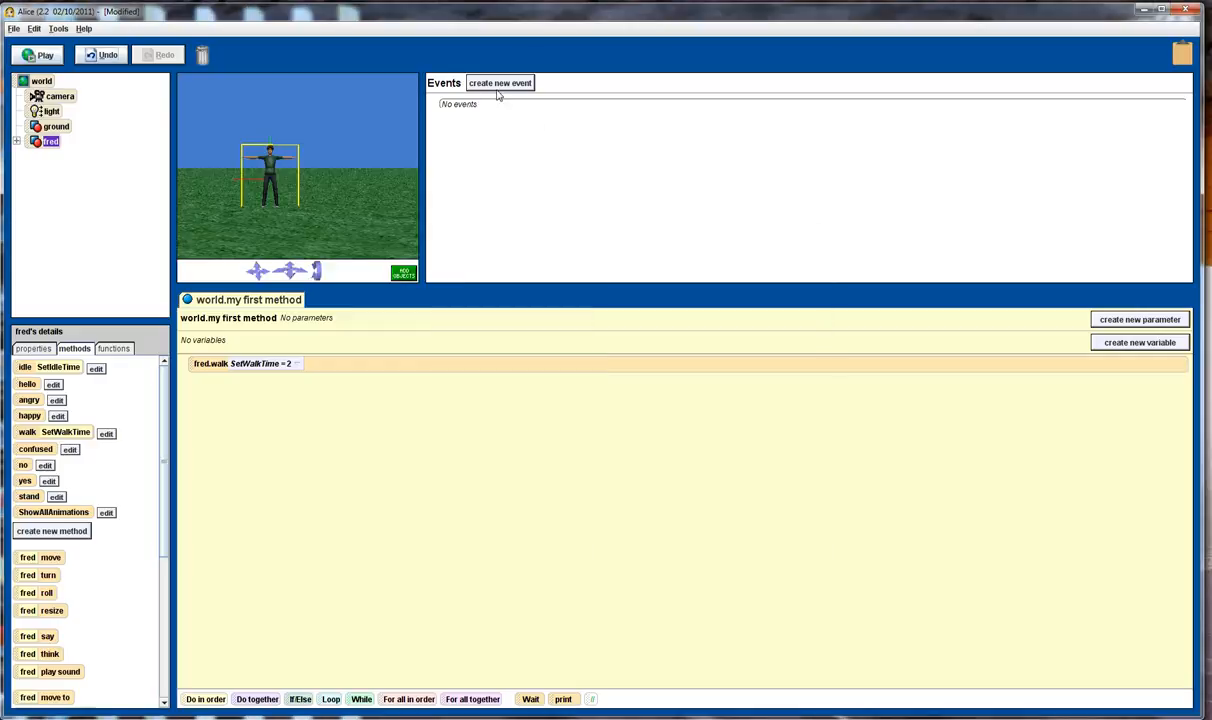
left_click(499, 83)
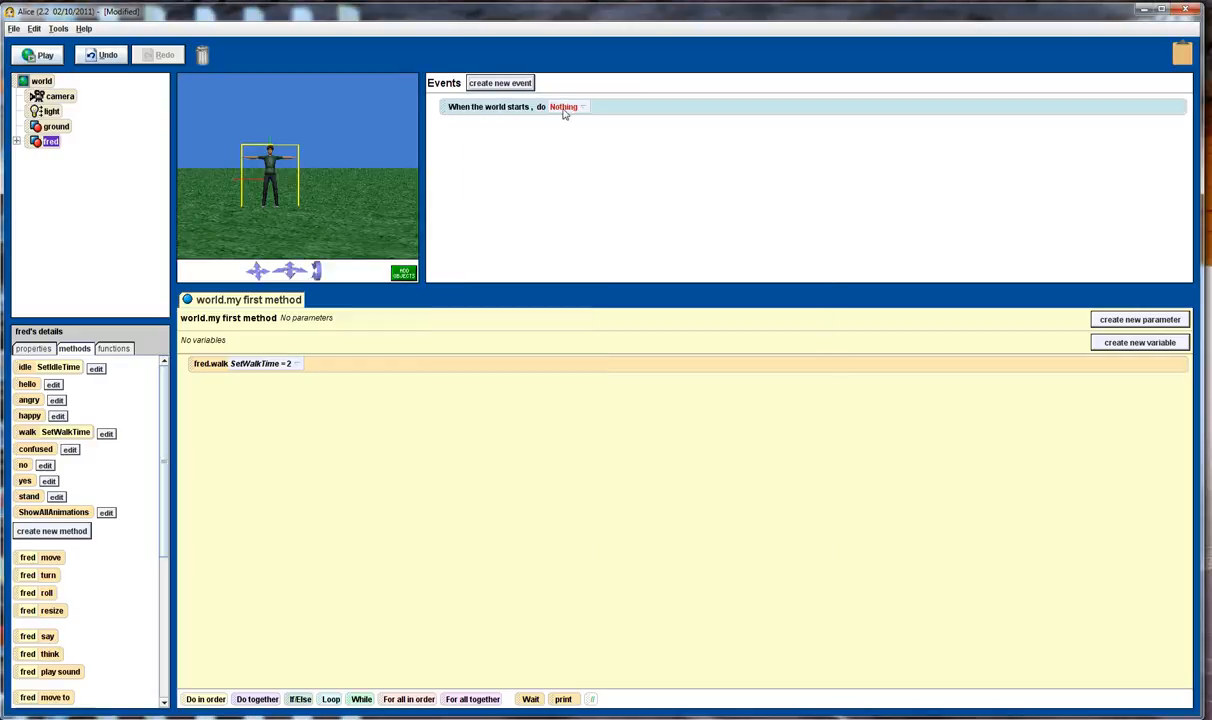
left_click(564, 107)
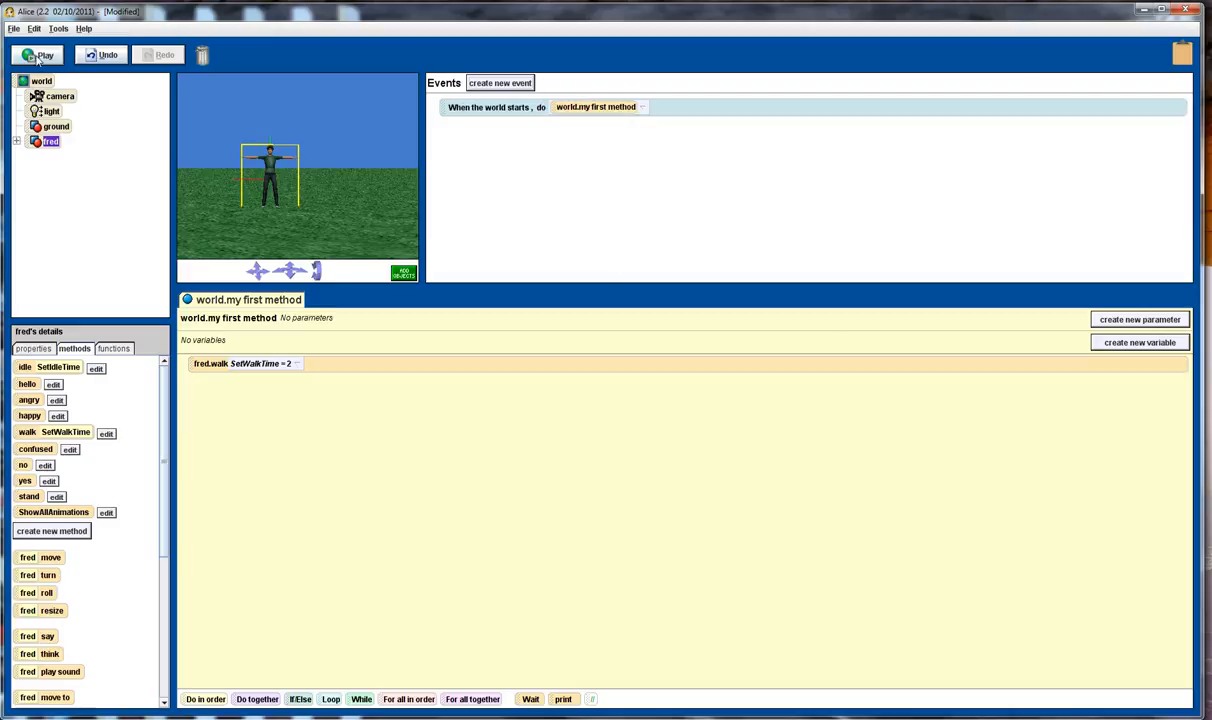
left_click(40, 55)
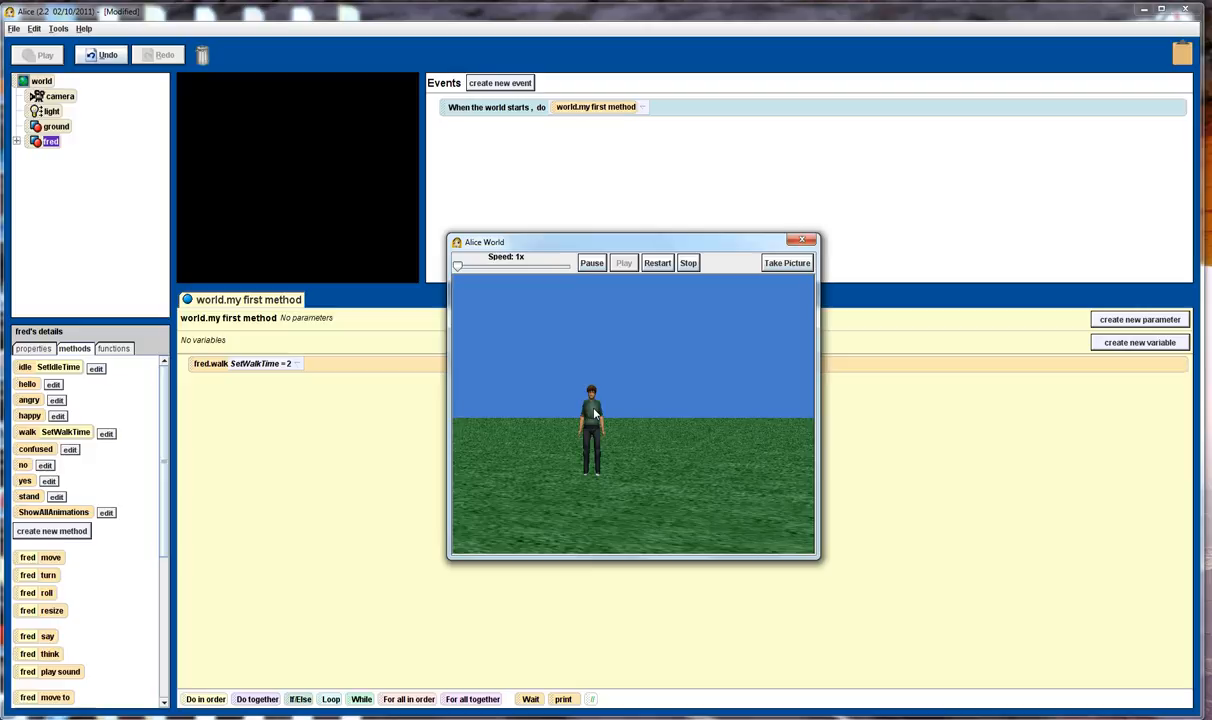
mouse_move(610, 430)
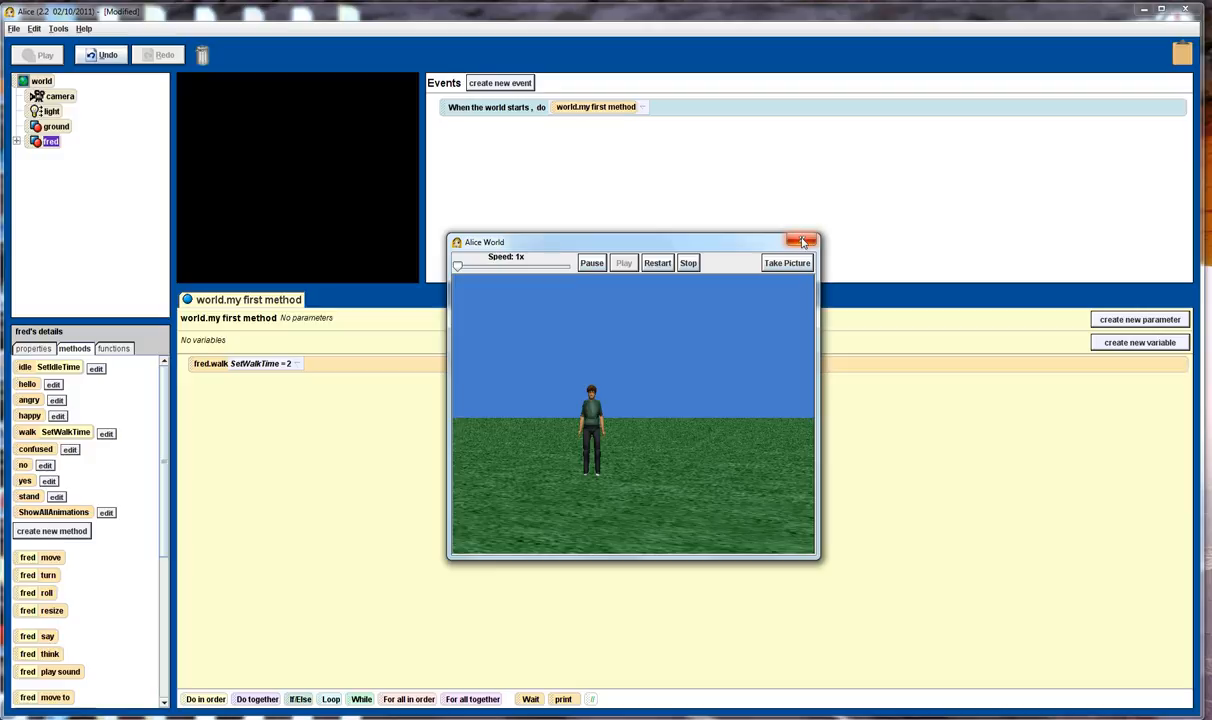
left_click(802, 242)
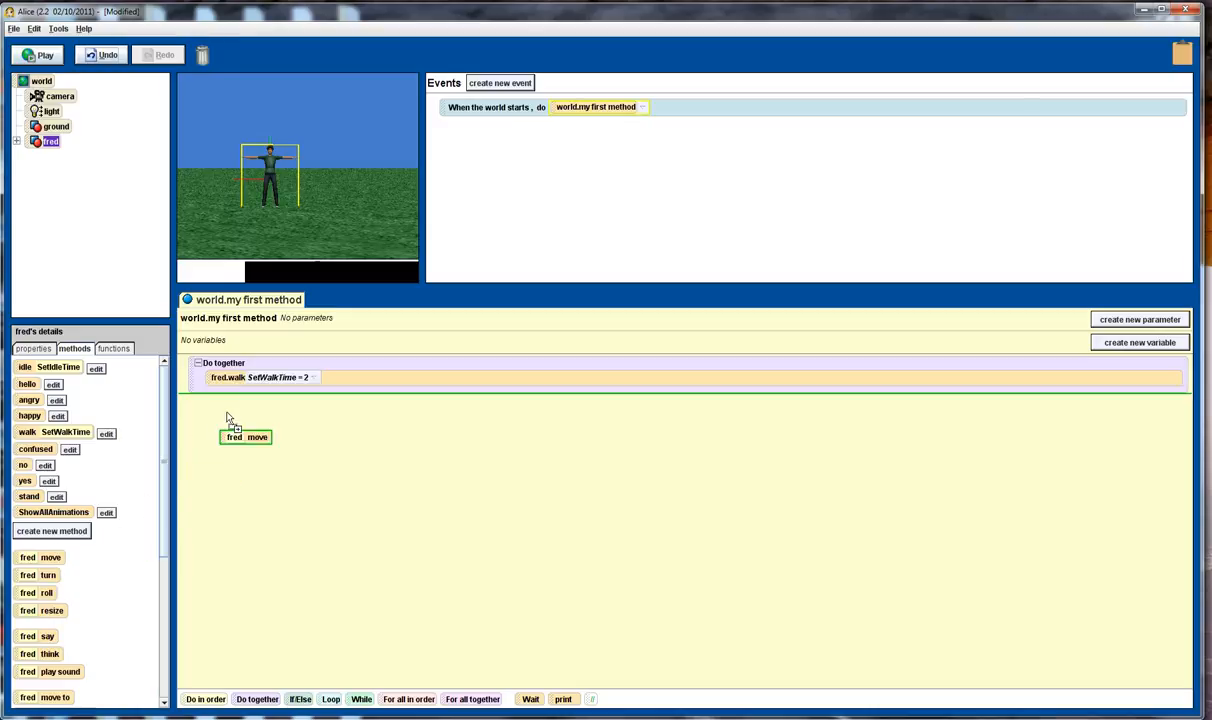
Add fred move forward 3 meters with a 2-second duration beside walk, then play
left_click(246, 437)
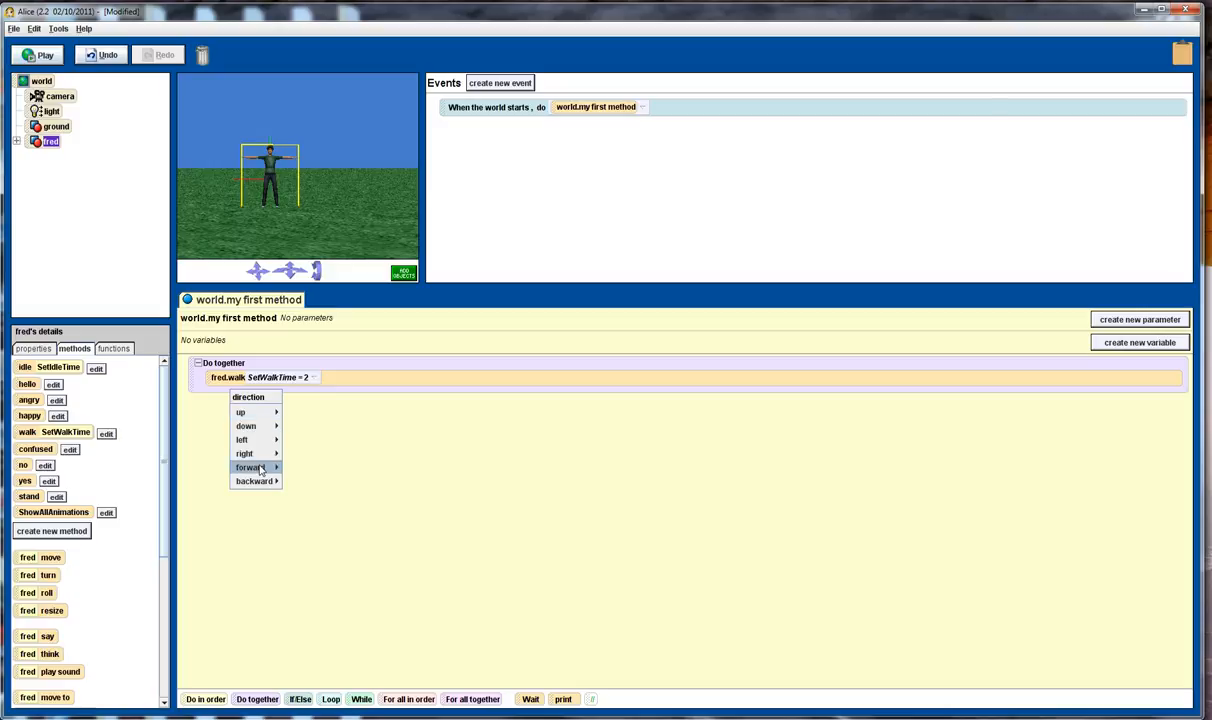
mouse_move(250, 467)
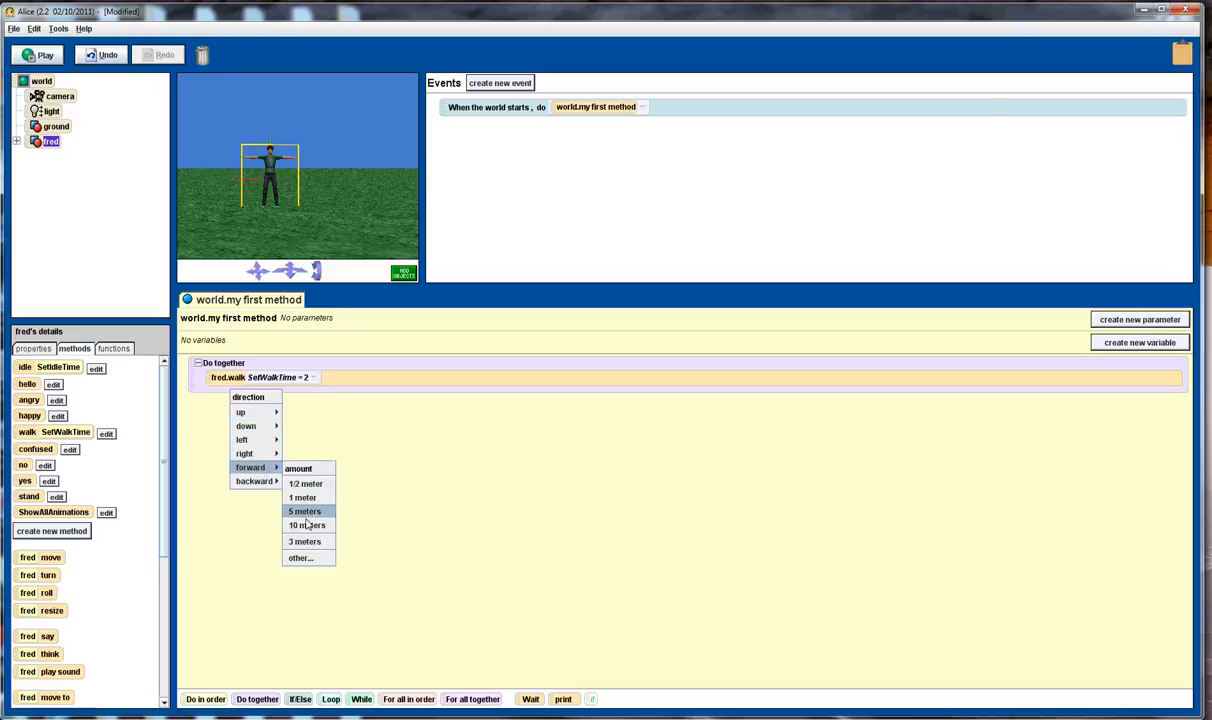
left_click(305, 541)
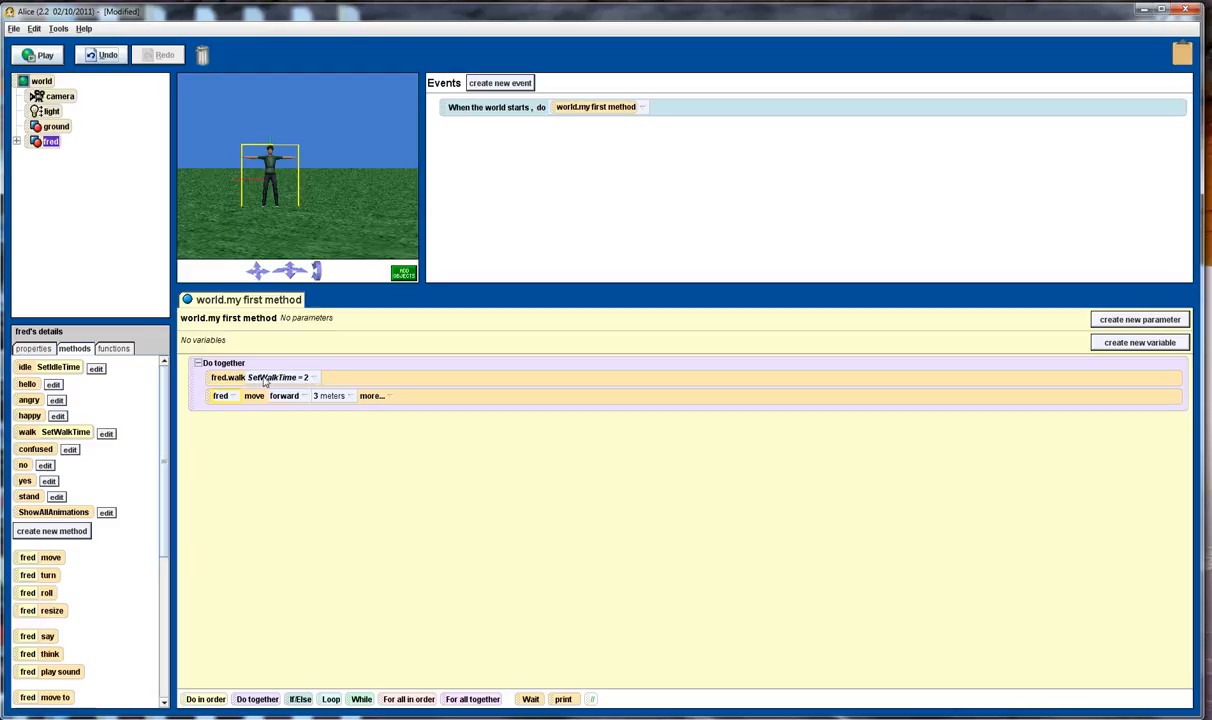
mouse_move(295, 383)
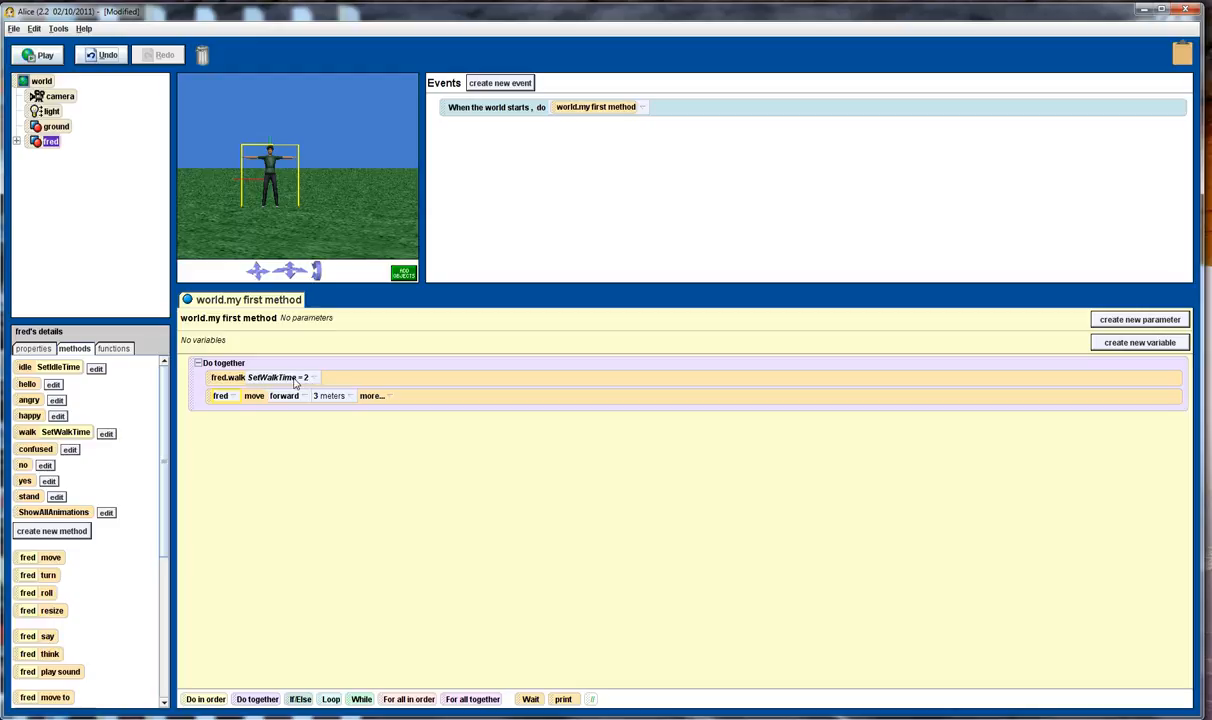
mouse_move(379, 400)
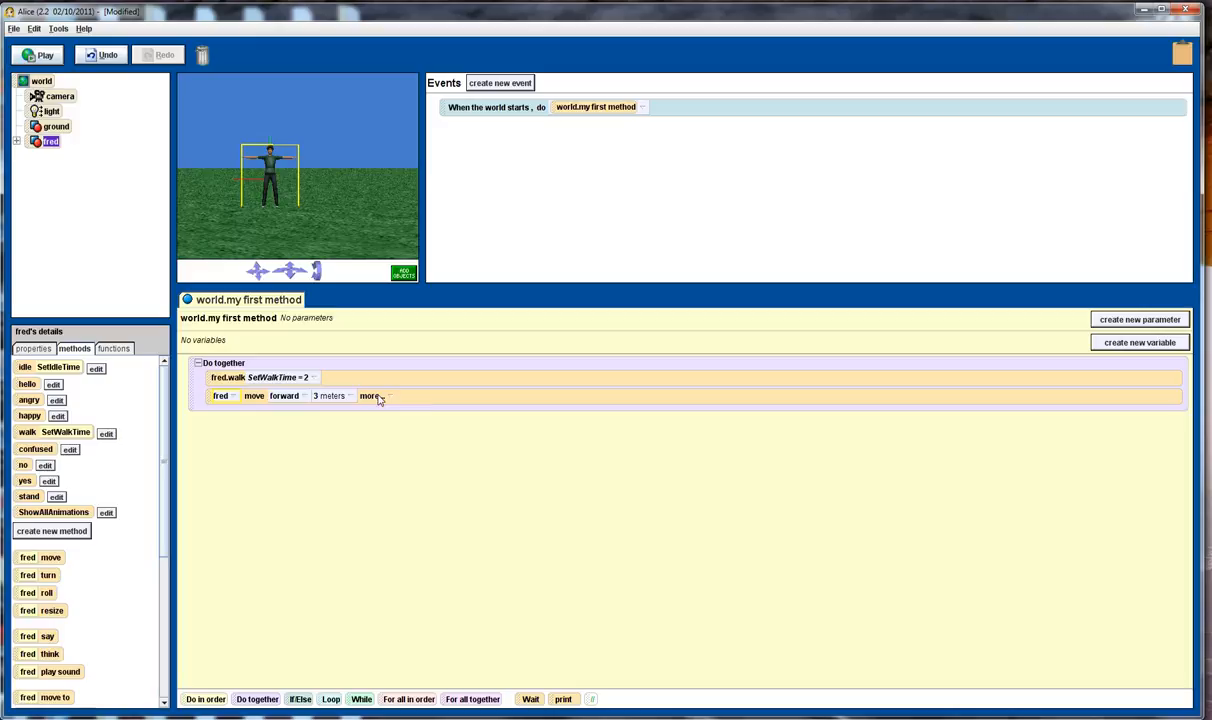
left_click(371, 396)
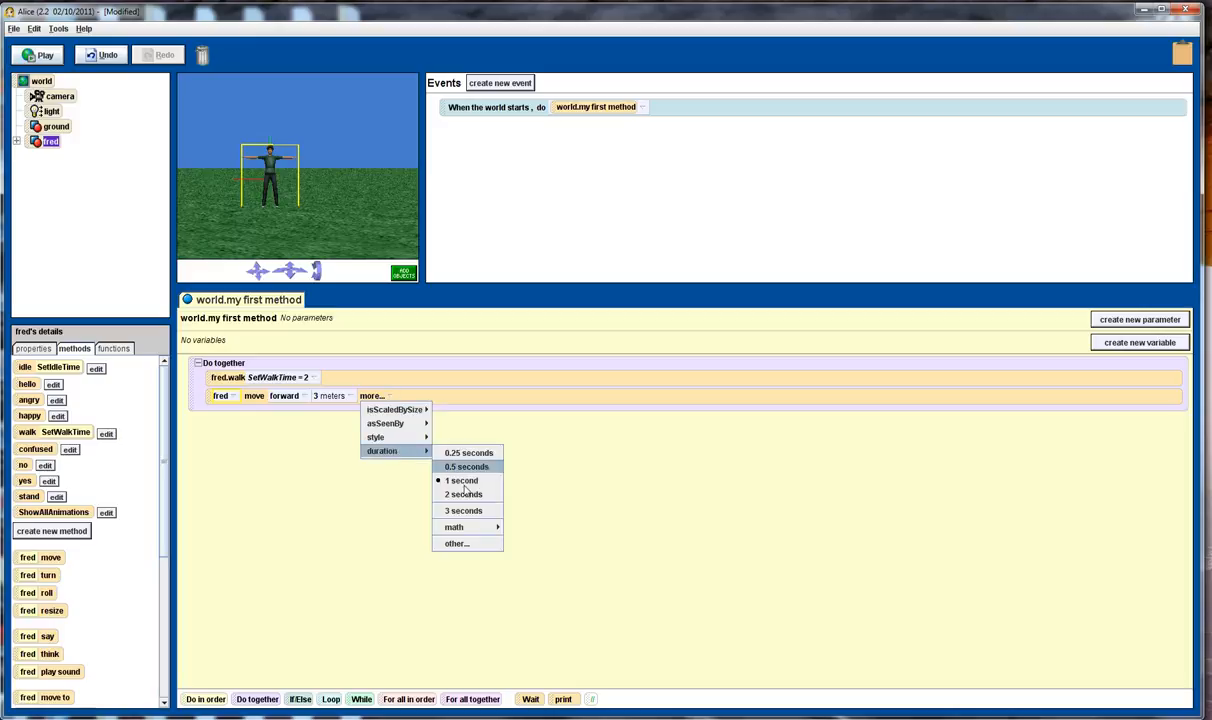
left_click(464, 494)
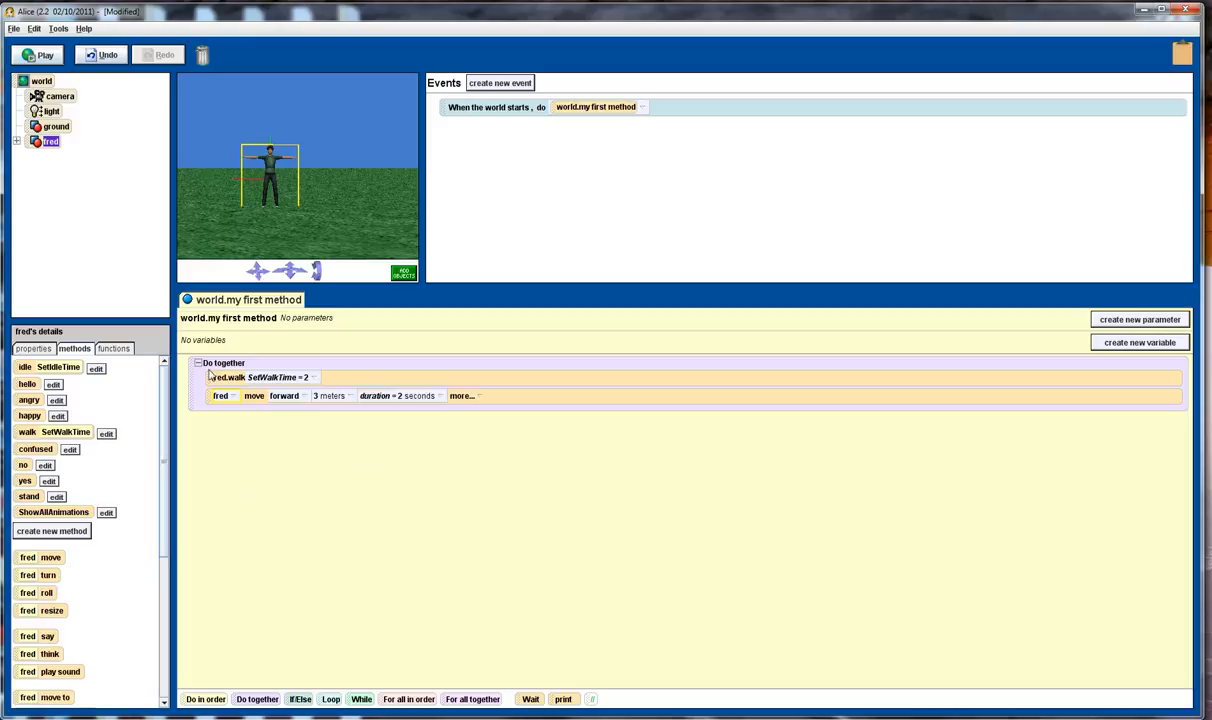
left_click(38, 55)
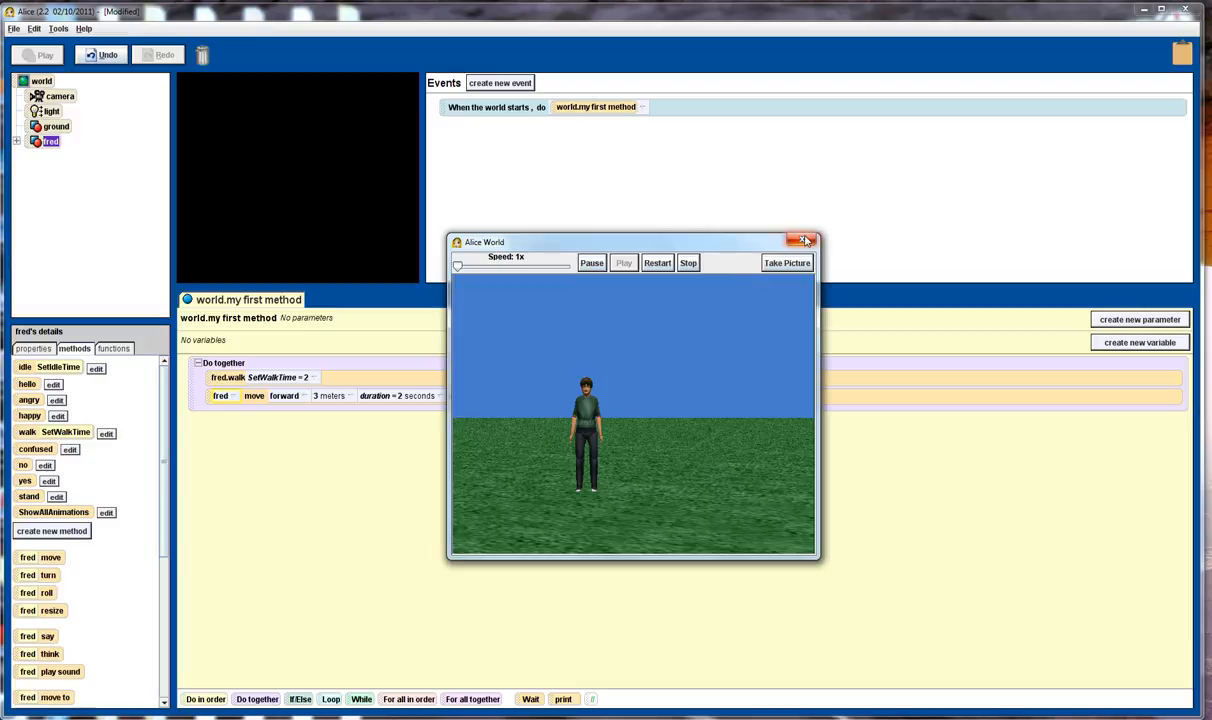
Close the world preview window after the test run
left_click(806, 240)
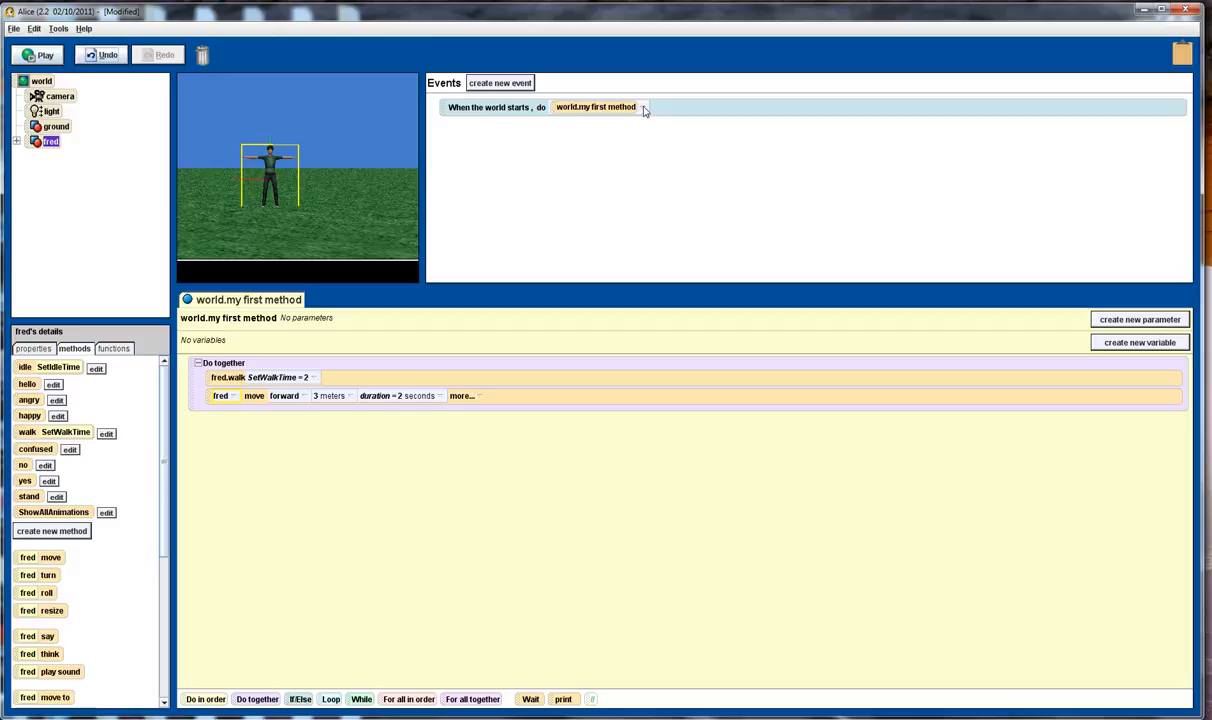
mouse_move(483, 118)
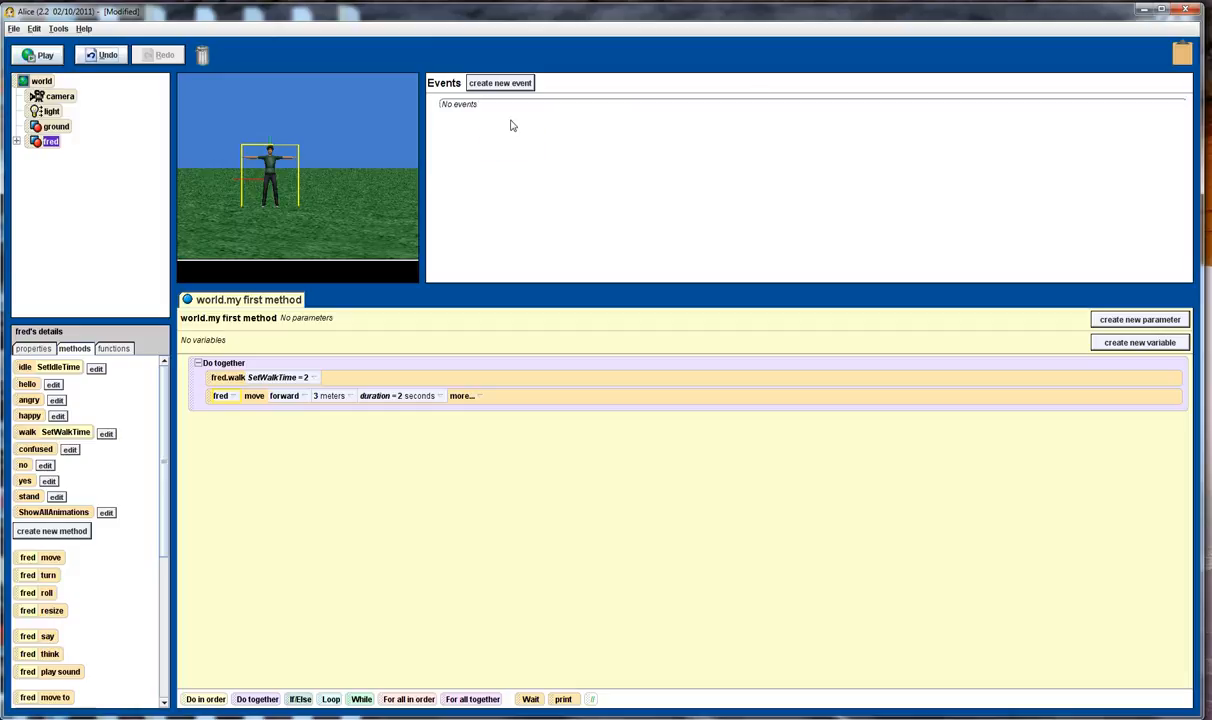
Create a When a key is typed event: Up arrow runs world.my first method
left_click(500, 82)
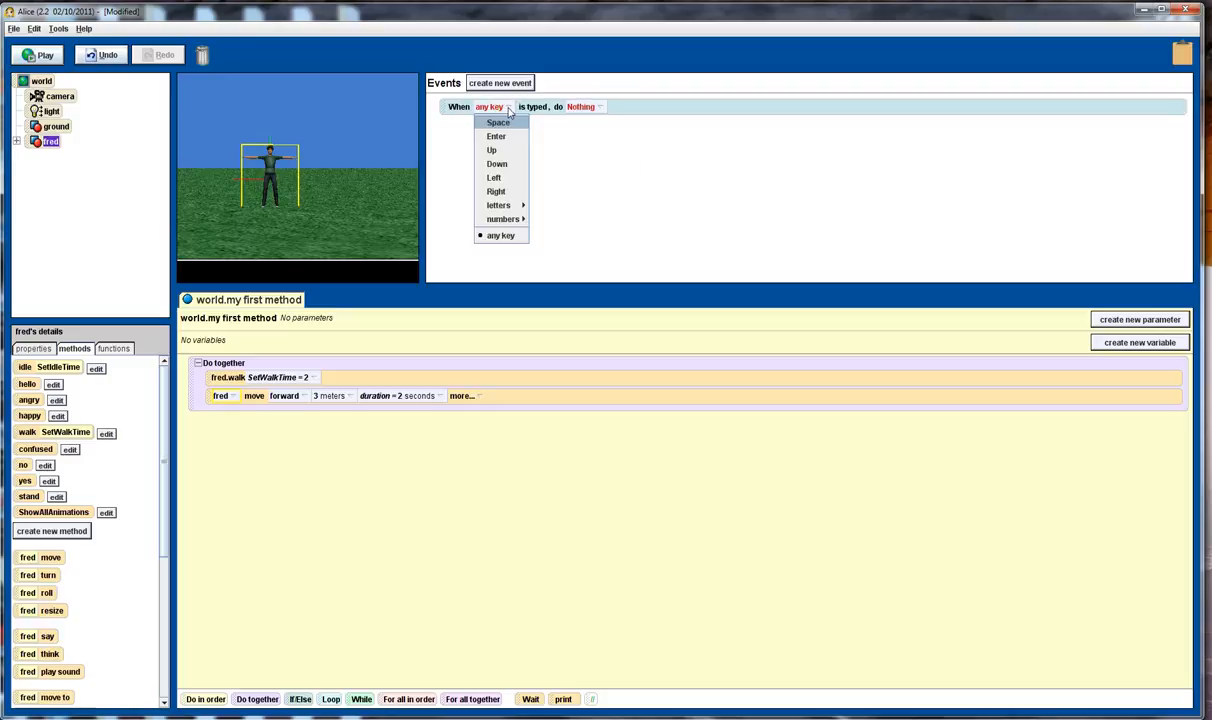
left_click(497, 122)
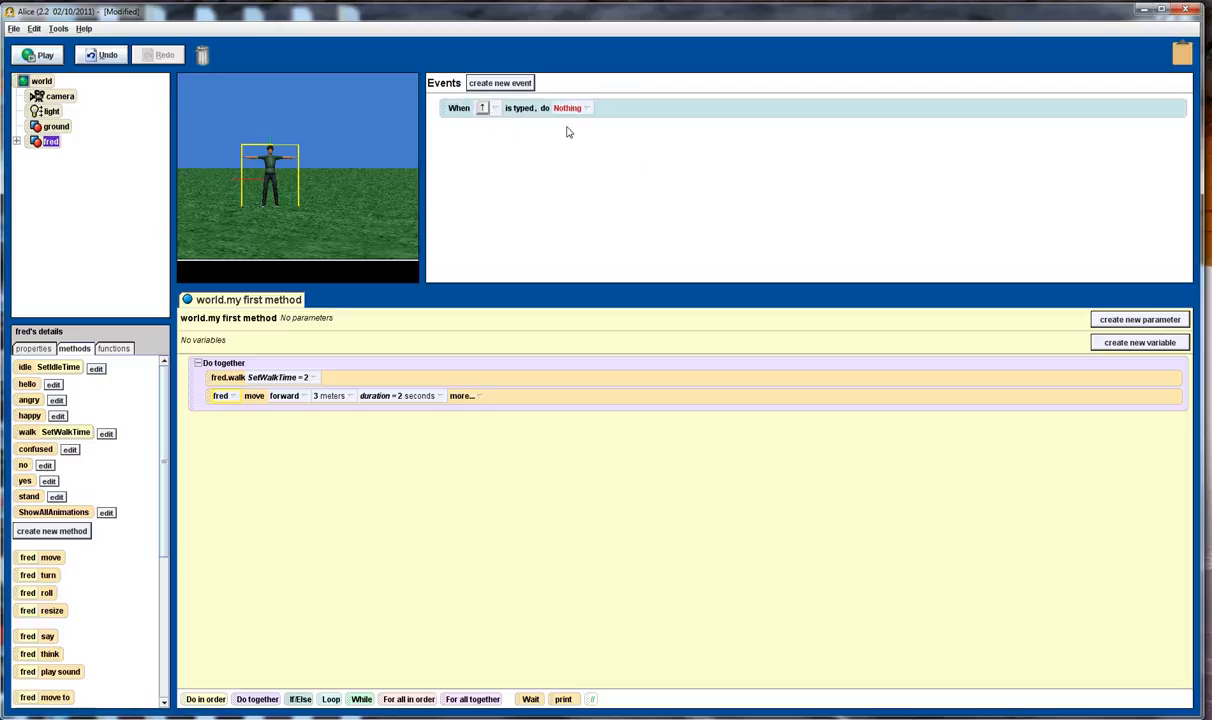
left_click(567, 108)
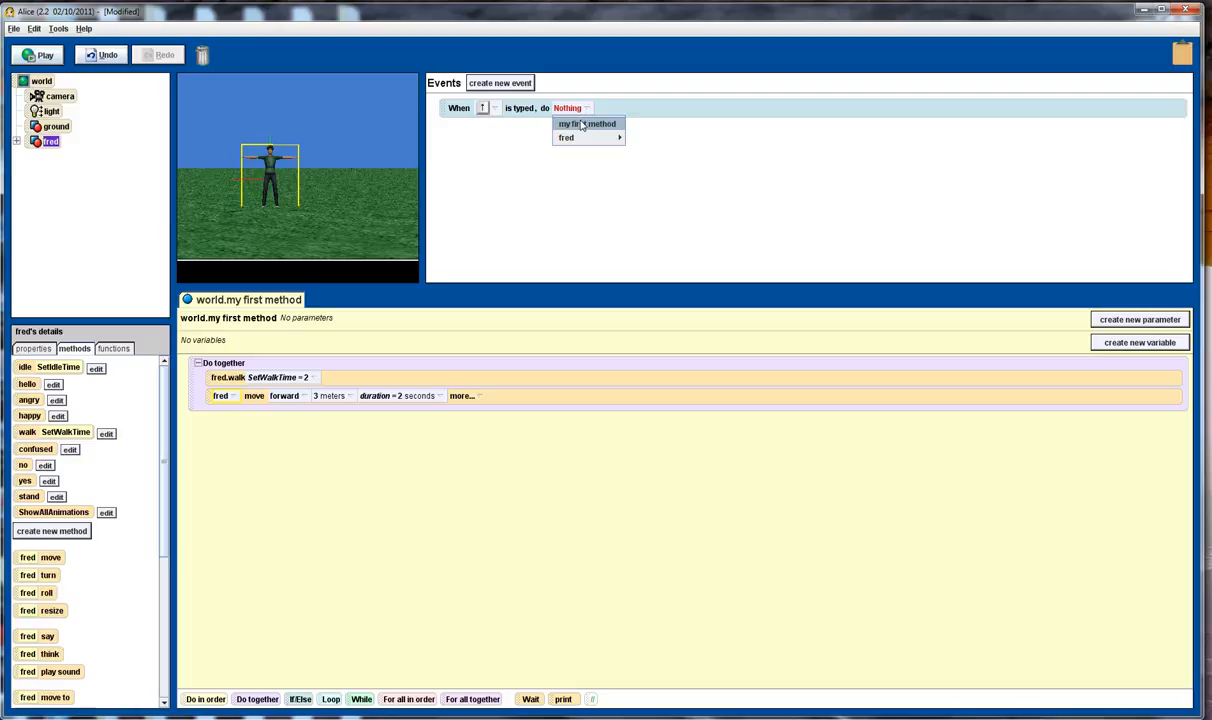
mouse_move(584, 126)
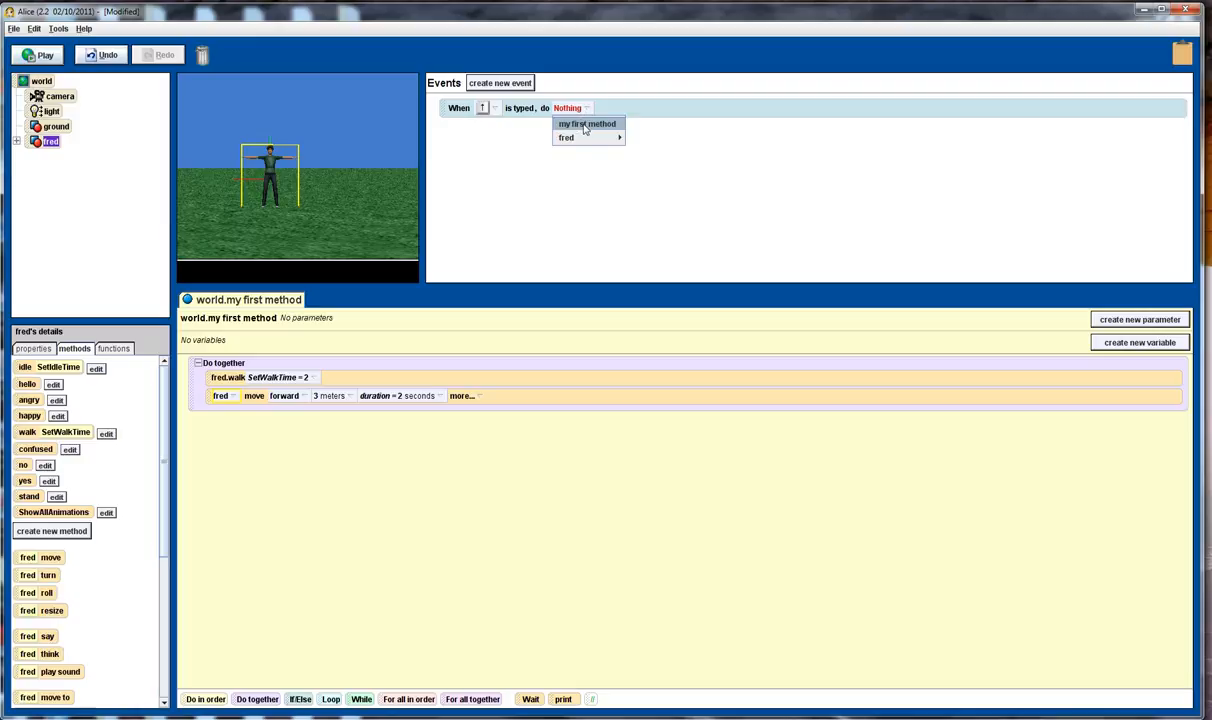
left_click(587, 123)
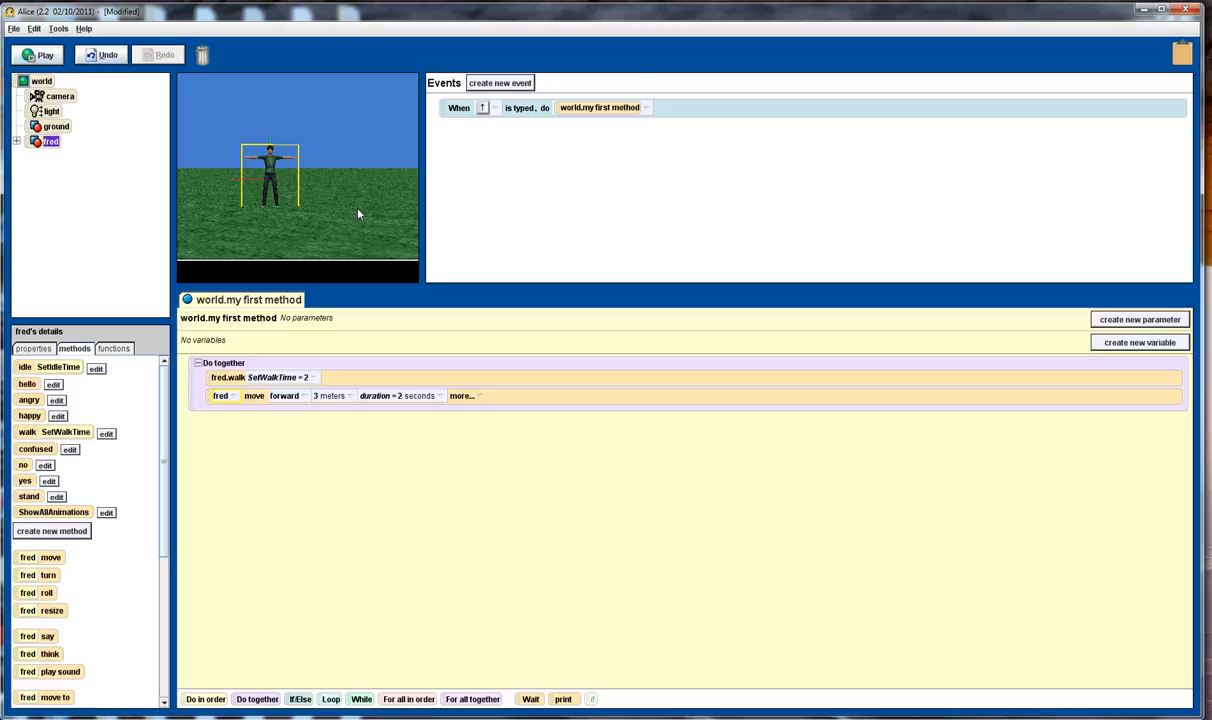
left_click(39, 55)
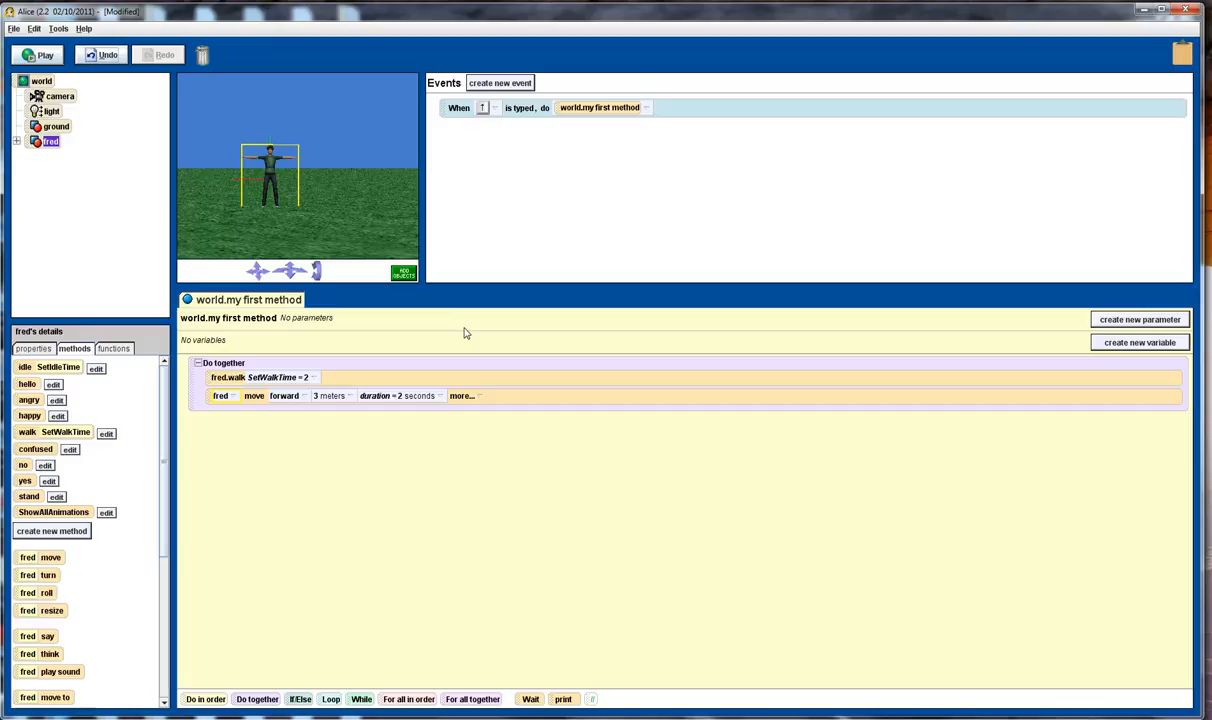
mouse_move(193, 464)
type("walkForward")
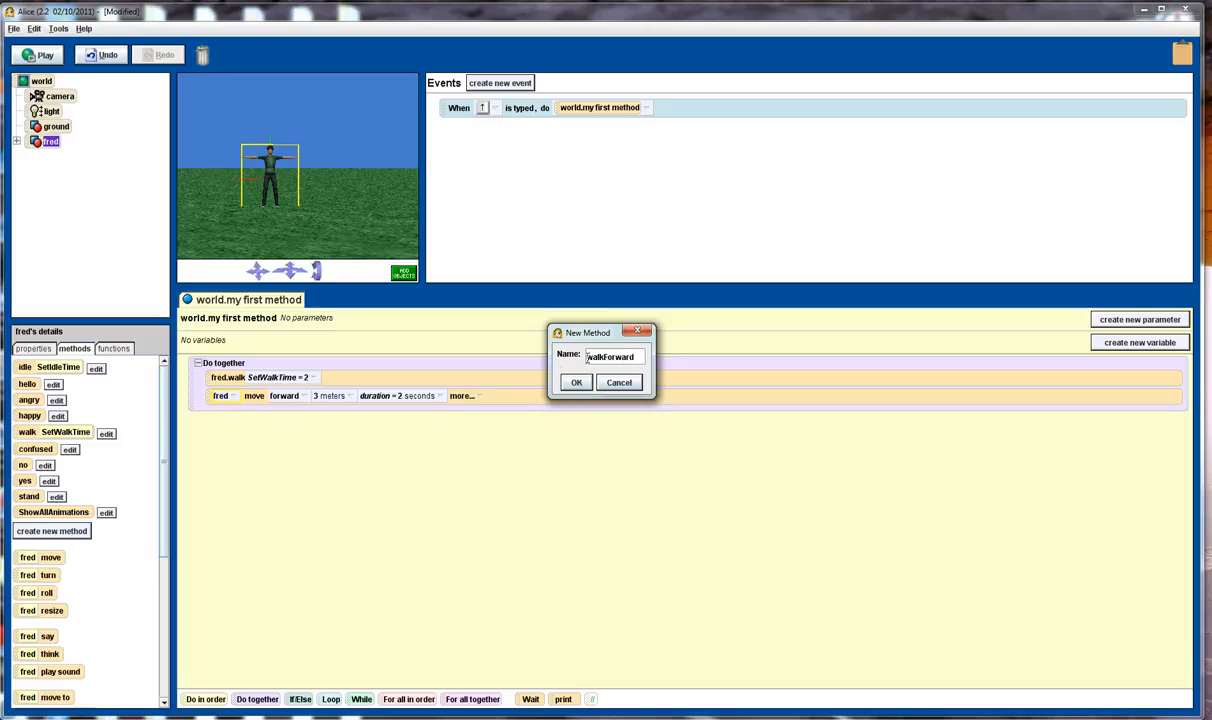
Confirm the new walkForward method for fred and dismiss the drop-failed error
left_click(576, 382)
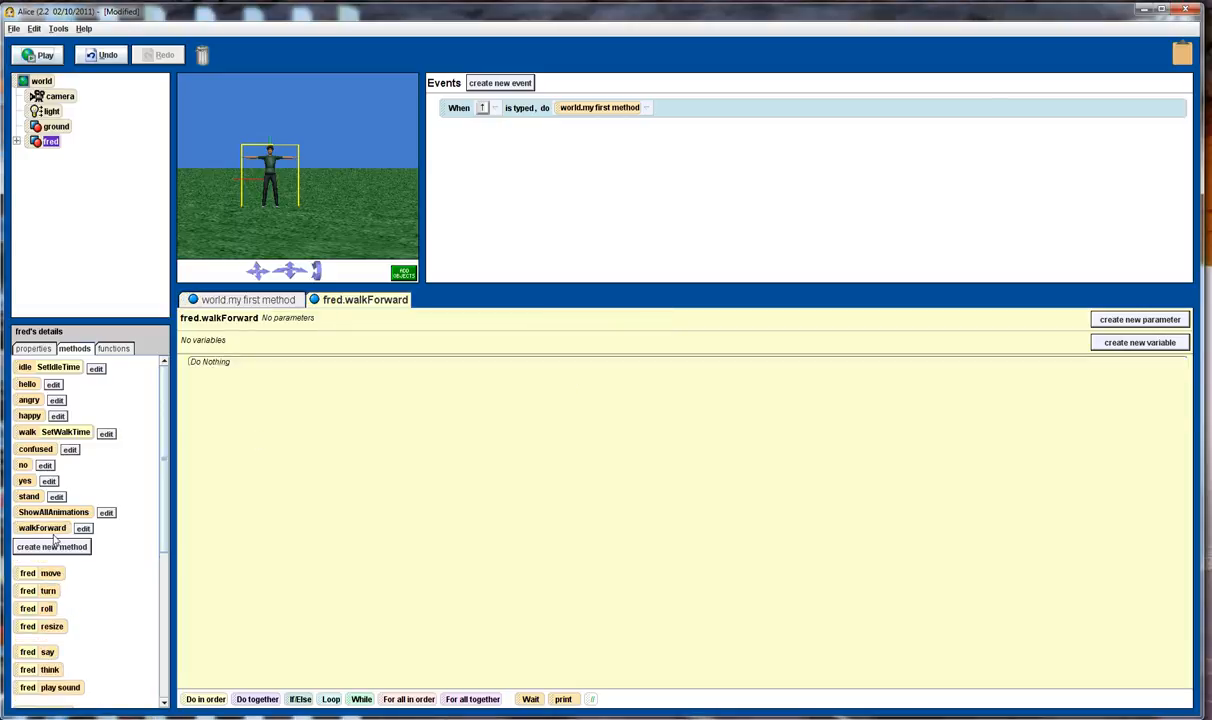
left_click(248, 299)
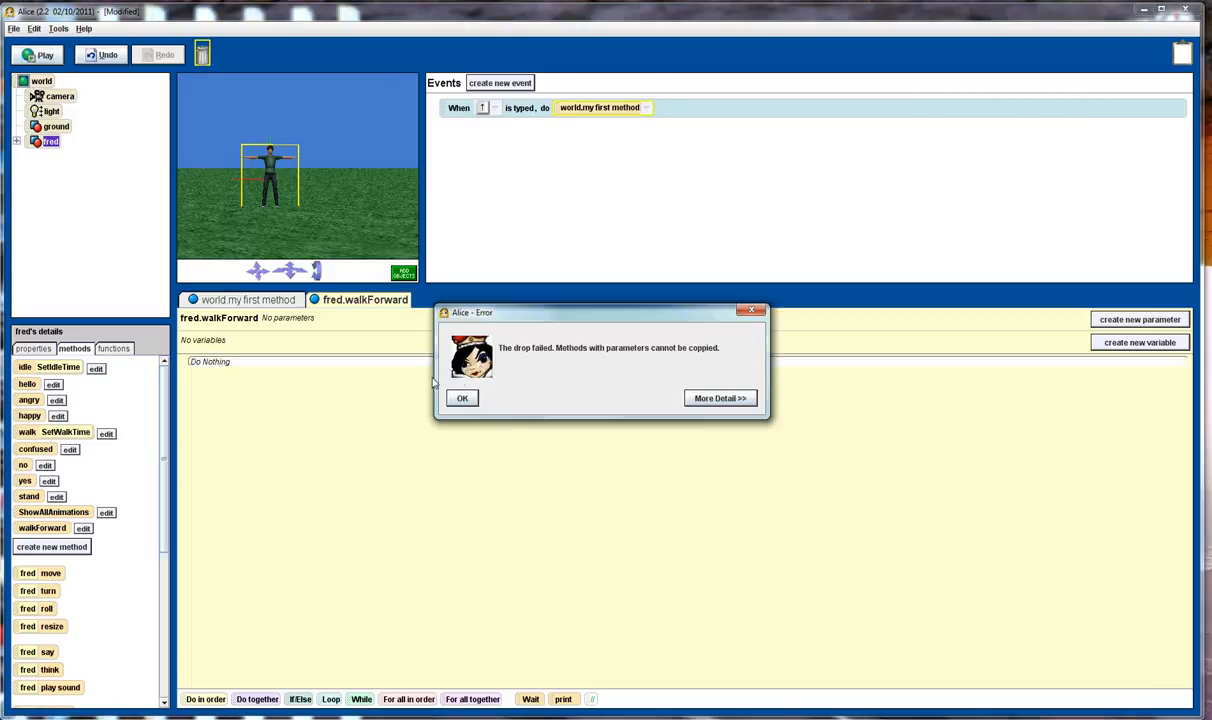
left_click(462, 397)
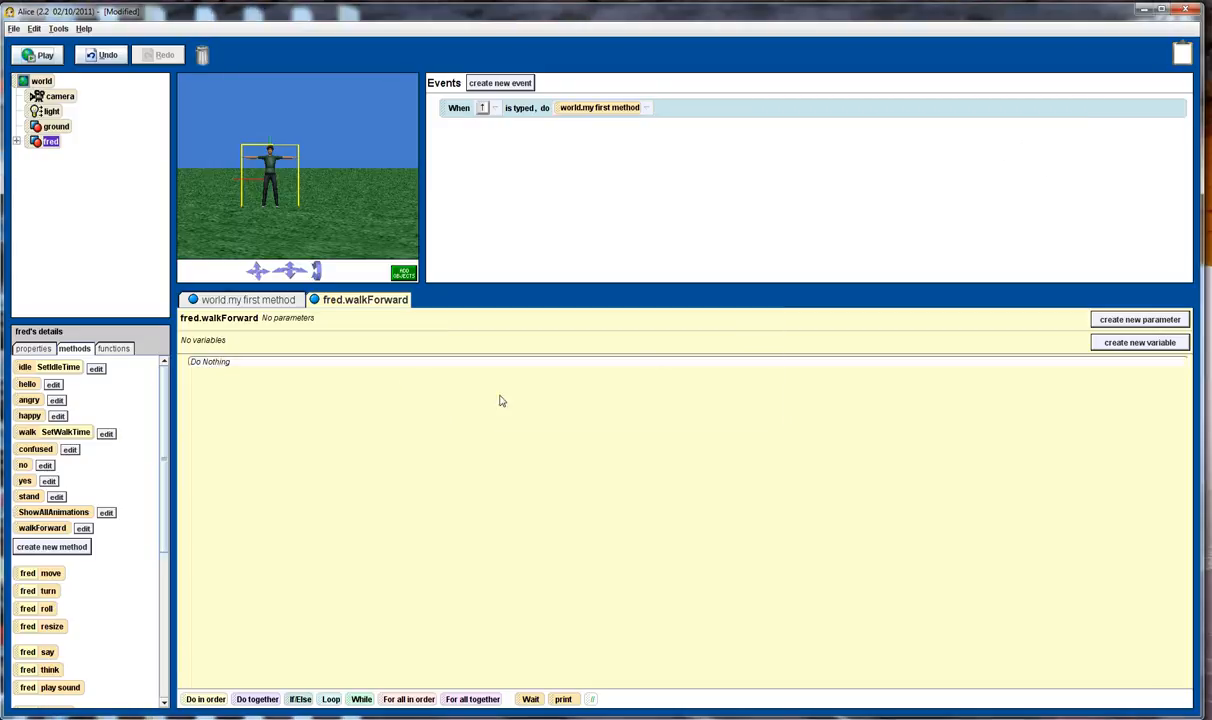
mouse_move(675, 245)
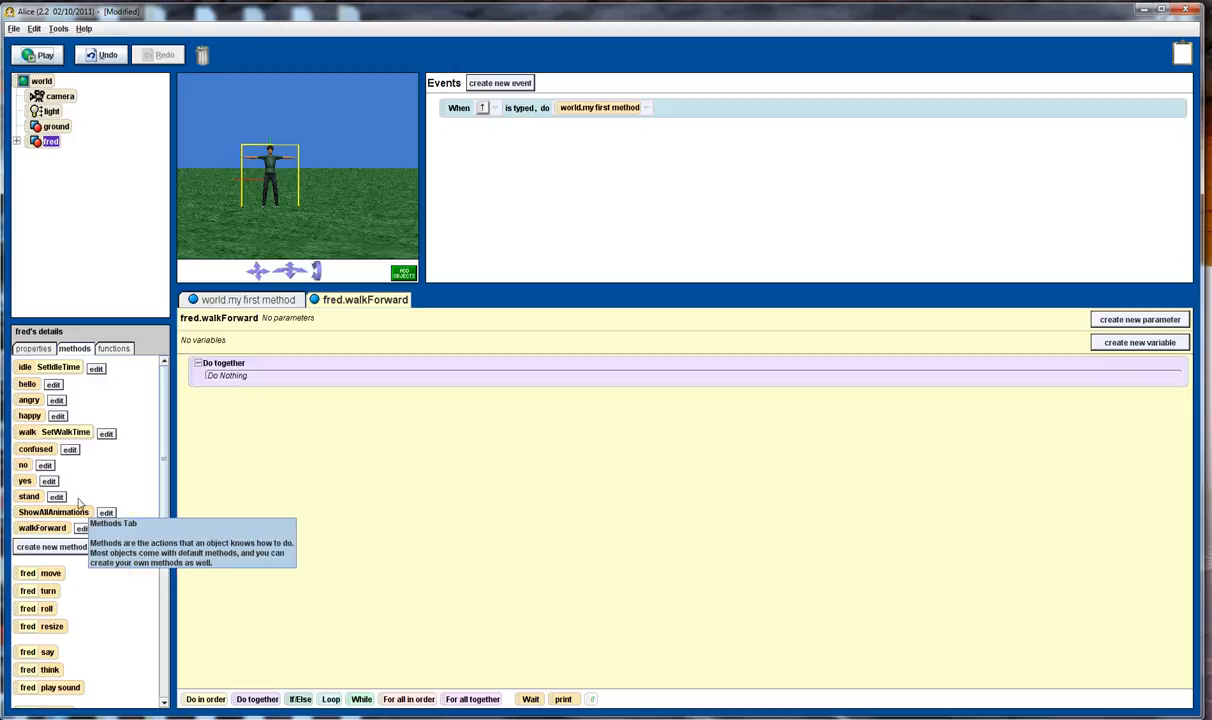
Pair fred's walk with a 3-meter forward move lasting 2 seconds in Do together
left_click_drag(54, 433, 255, 394)
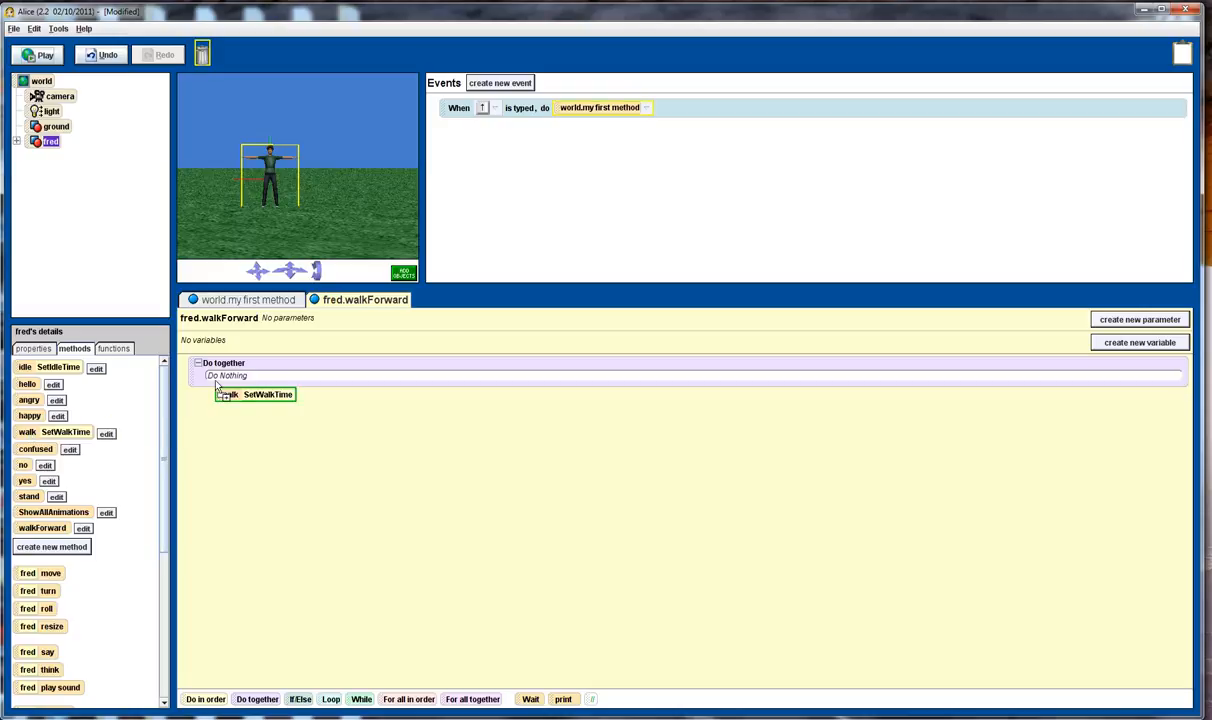
left_click(255, 394)
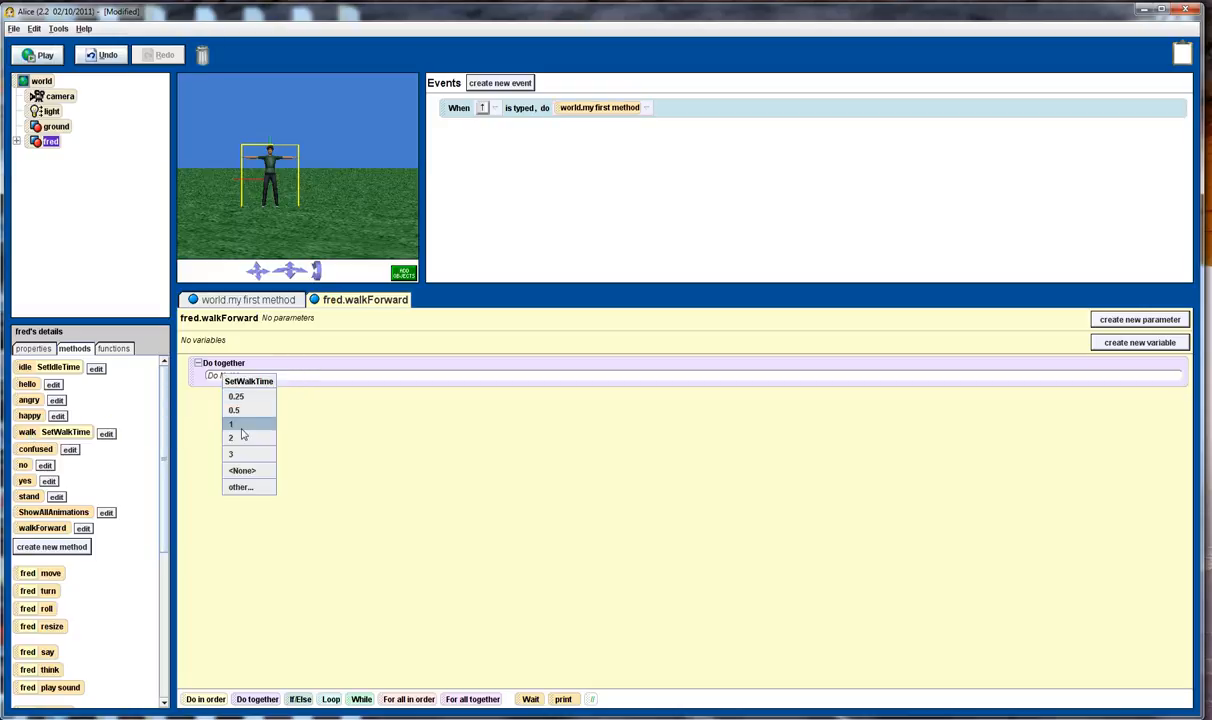
left_click(231, 438)
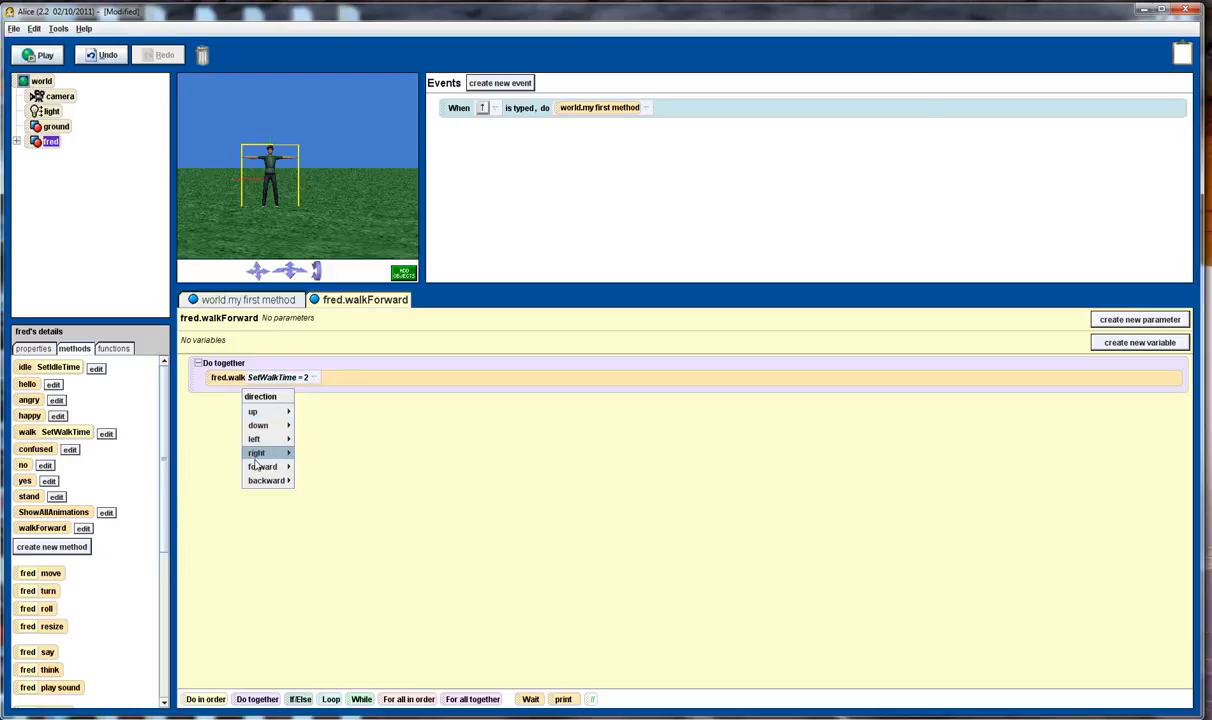
left_click(263, 466)
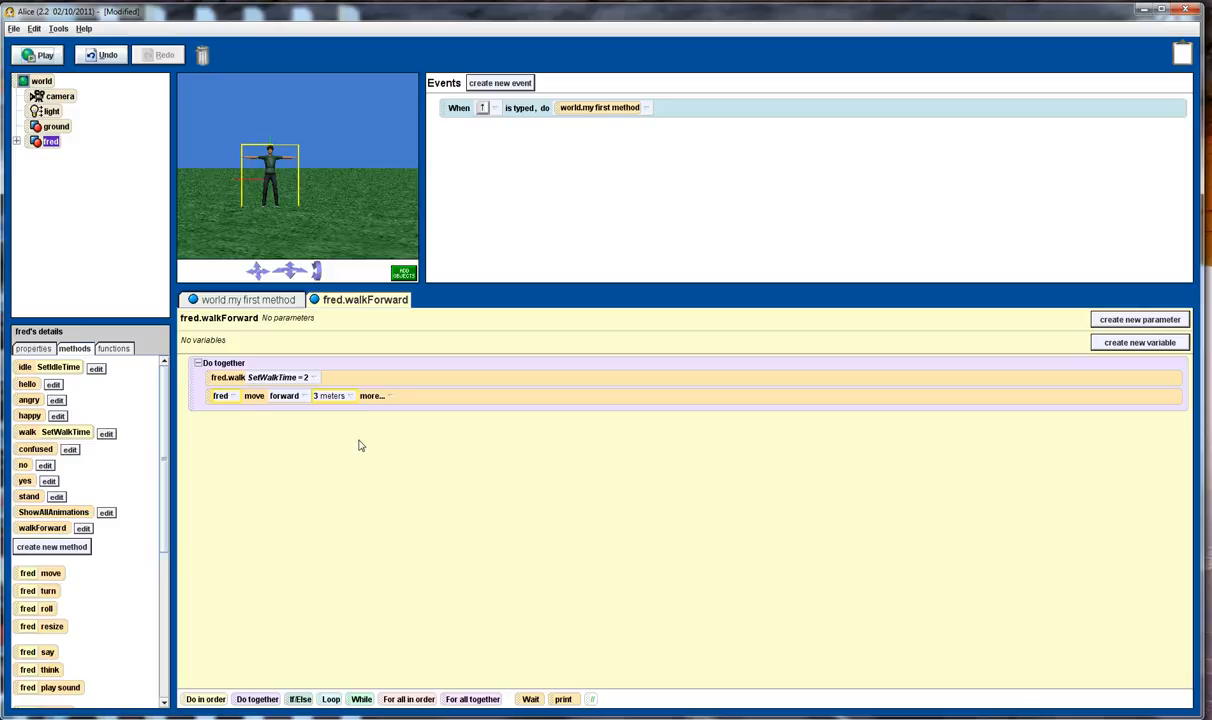
left_click(371, 396)
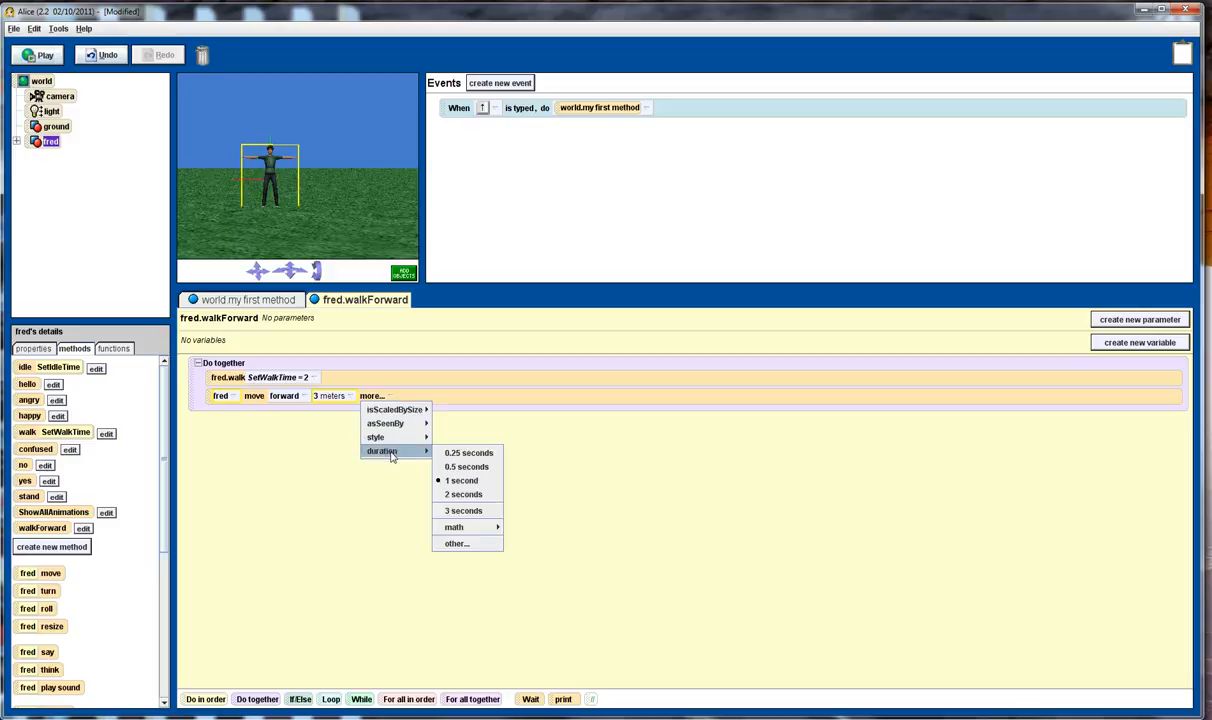
left_click(463, 494)
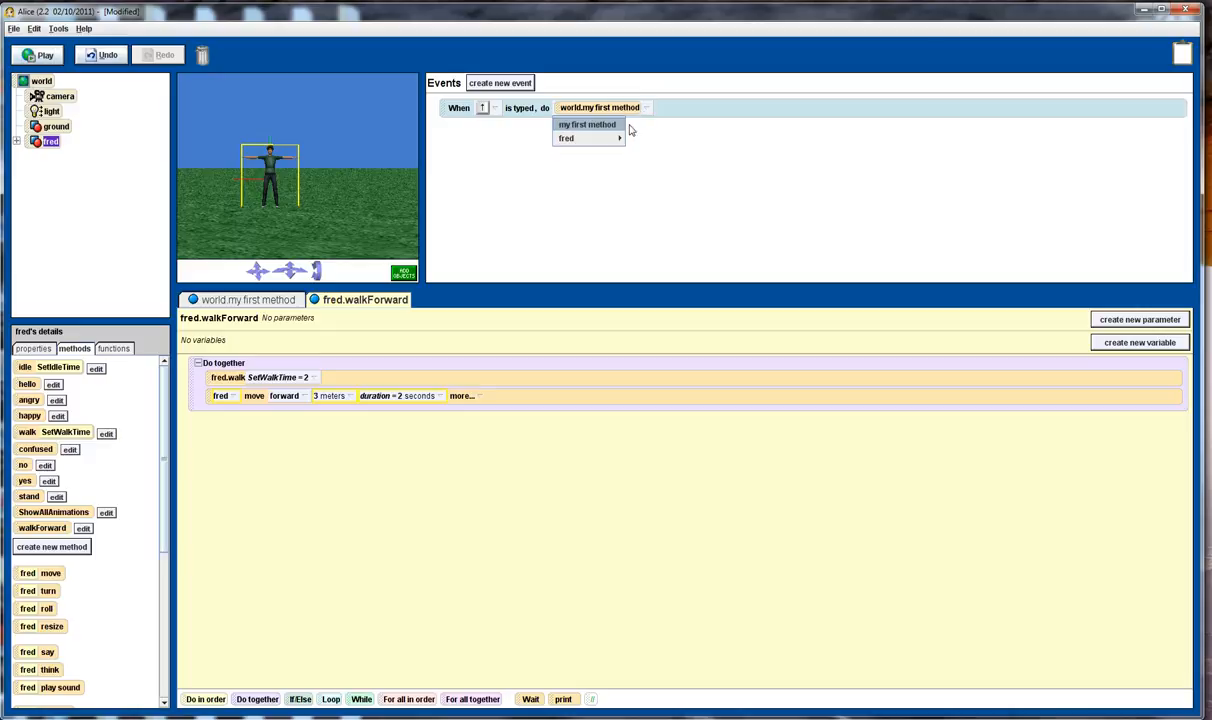
mouse_move(566, 138)
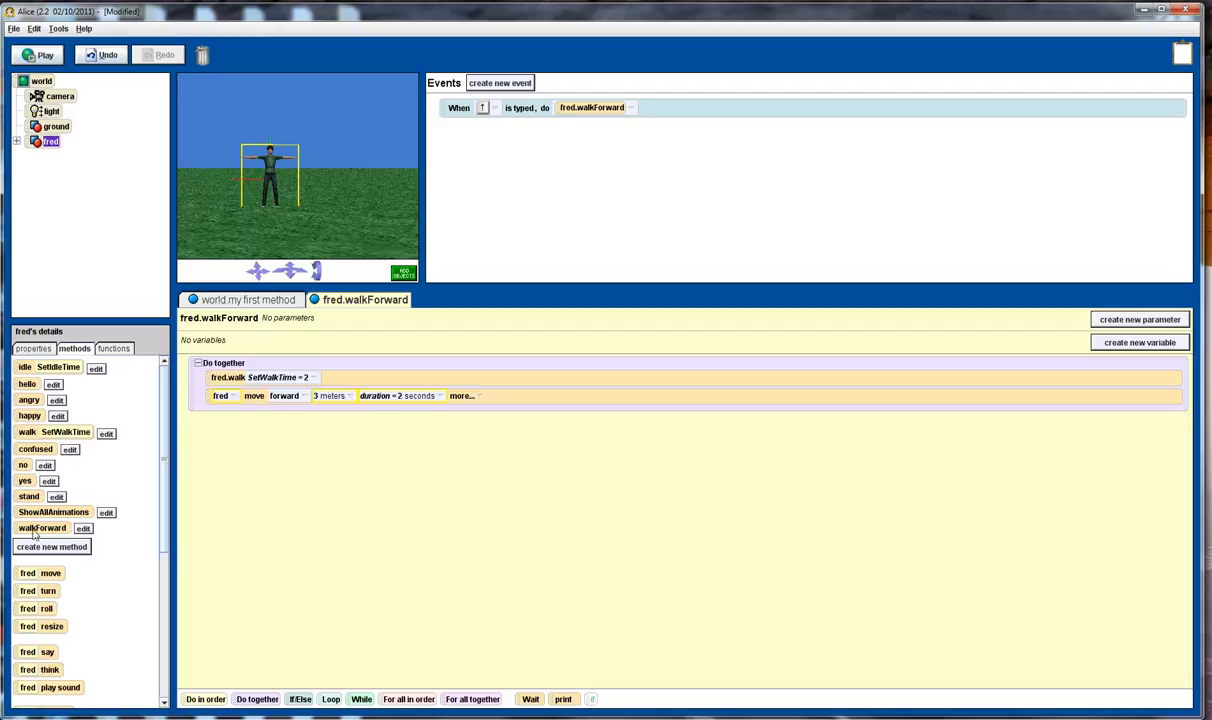
mouse_move(295, 186)
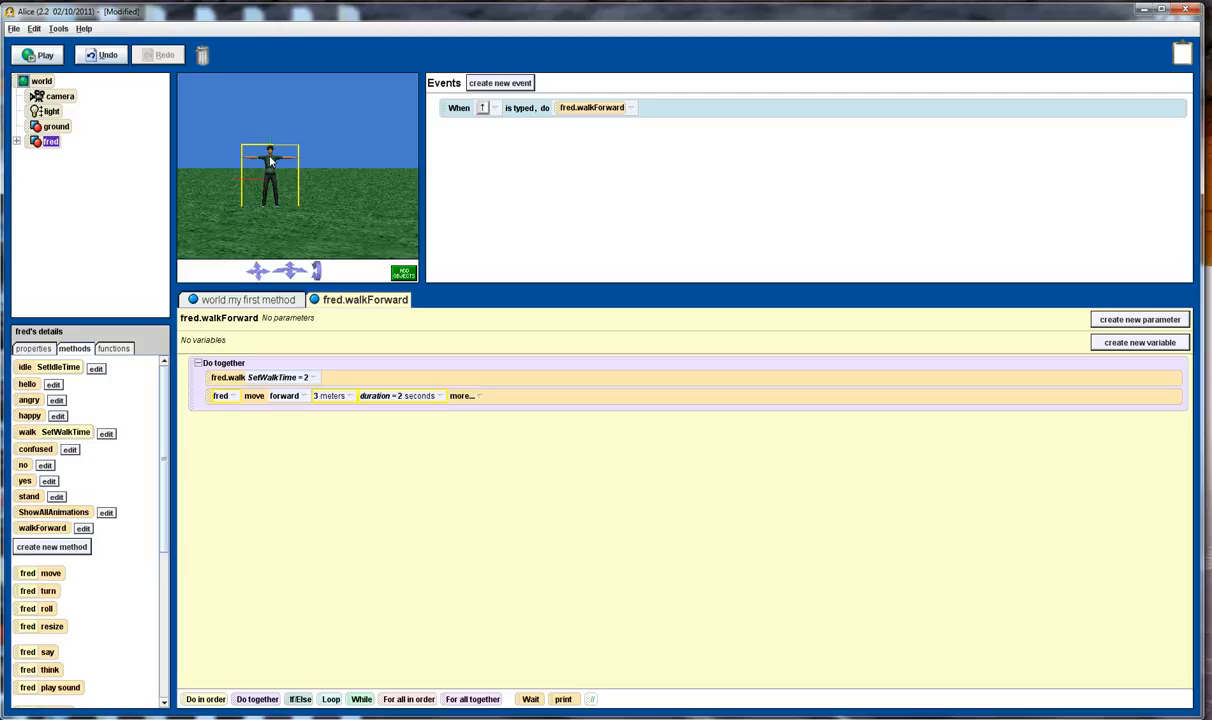
mouse_move(35, 534)
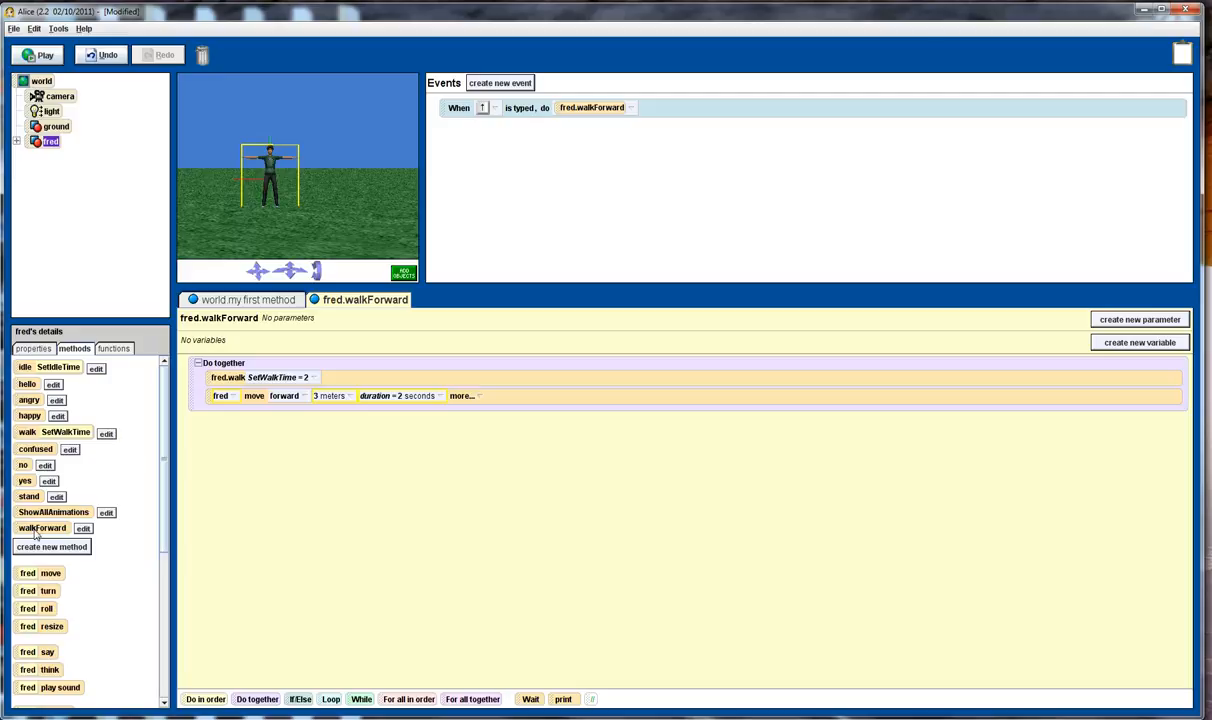
Set the up-arrow key event's method to fred.walkForward instead of world.my first method
left_click(39, 55)
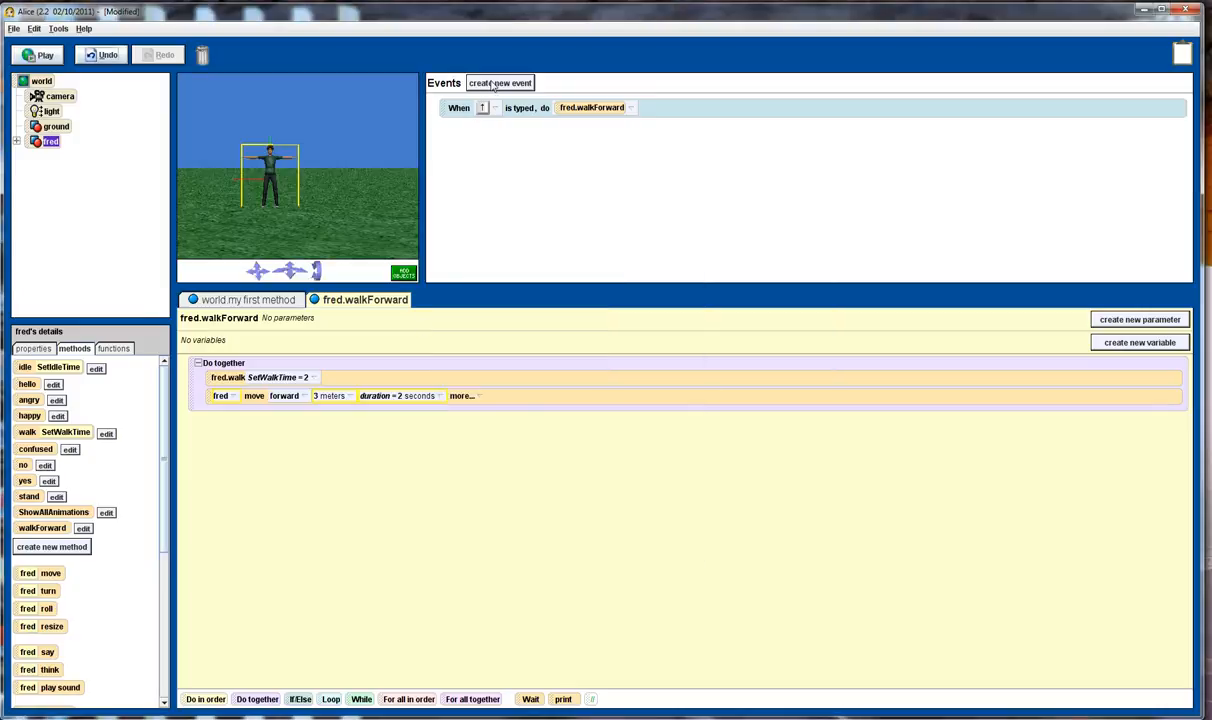
Add a 'When a key is typed' event making the A key run fred.angry
left_click(500, 83)
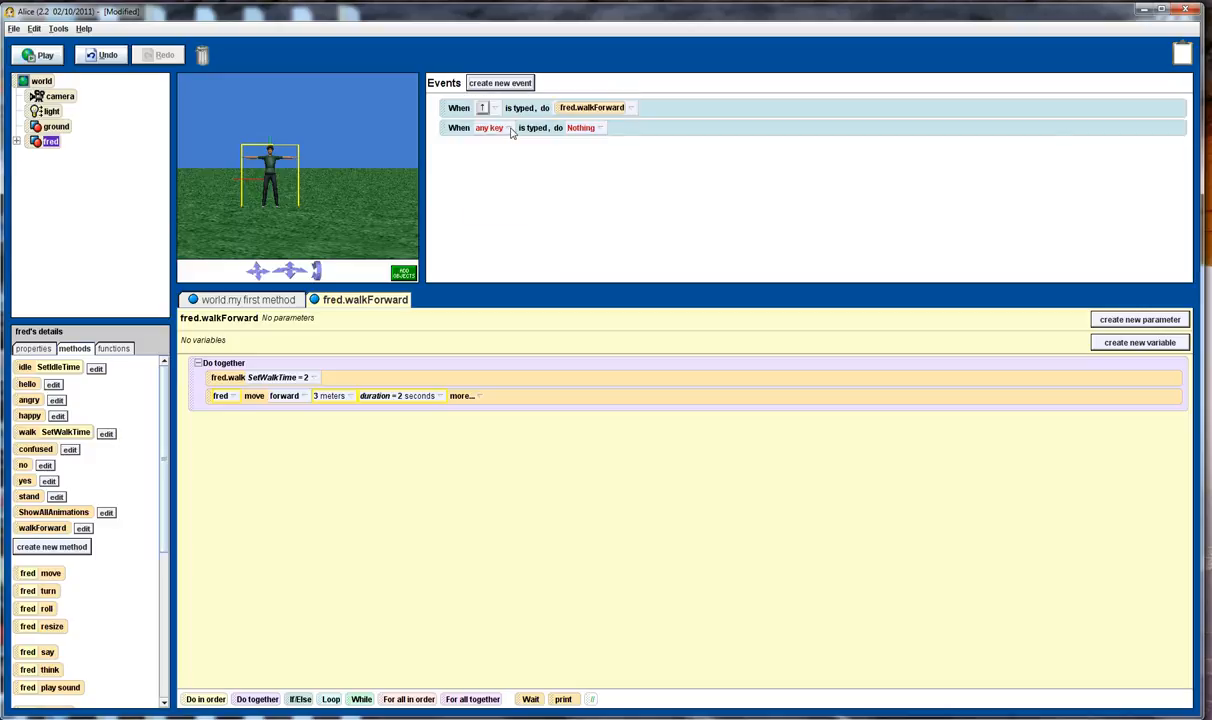
left_click(489, 127)
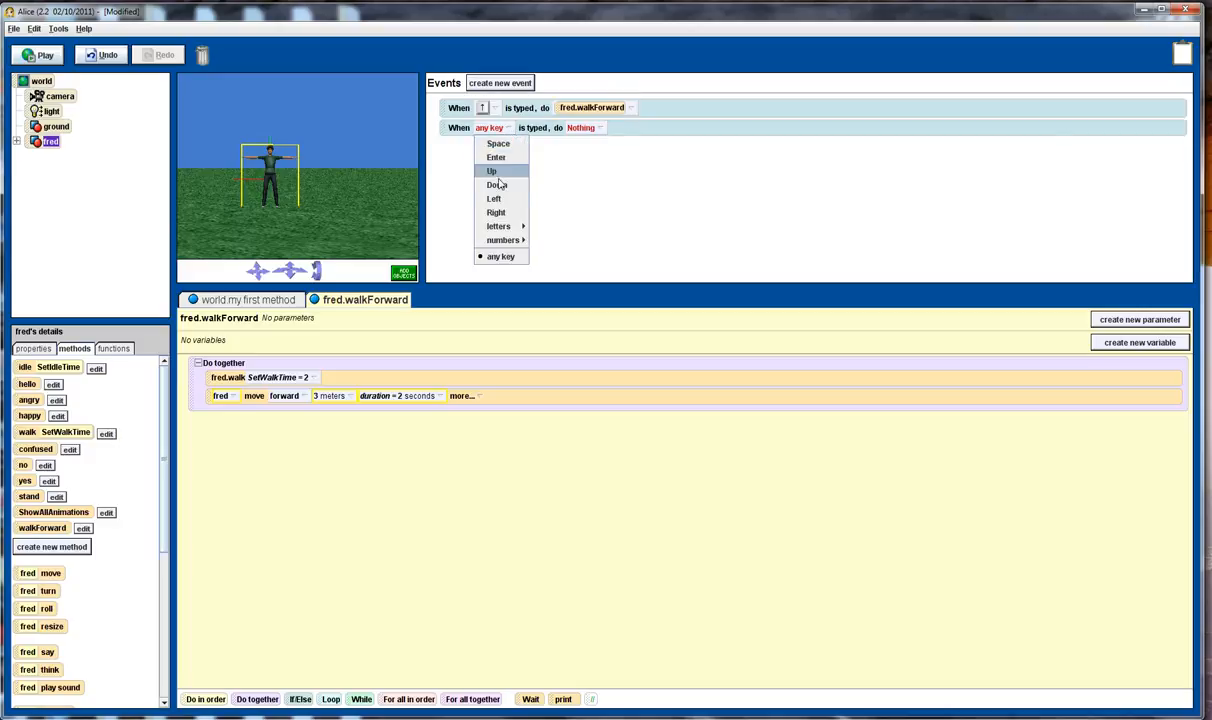
mouse_move(503, 240)
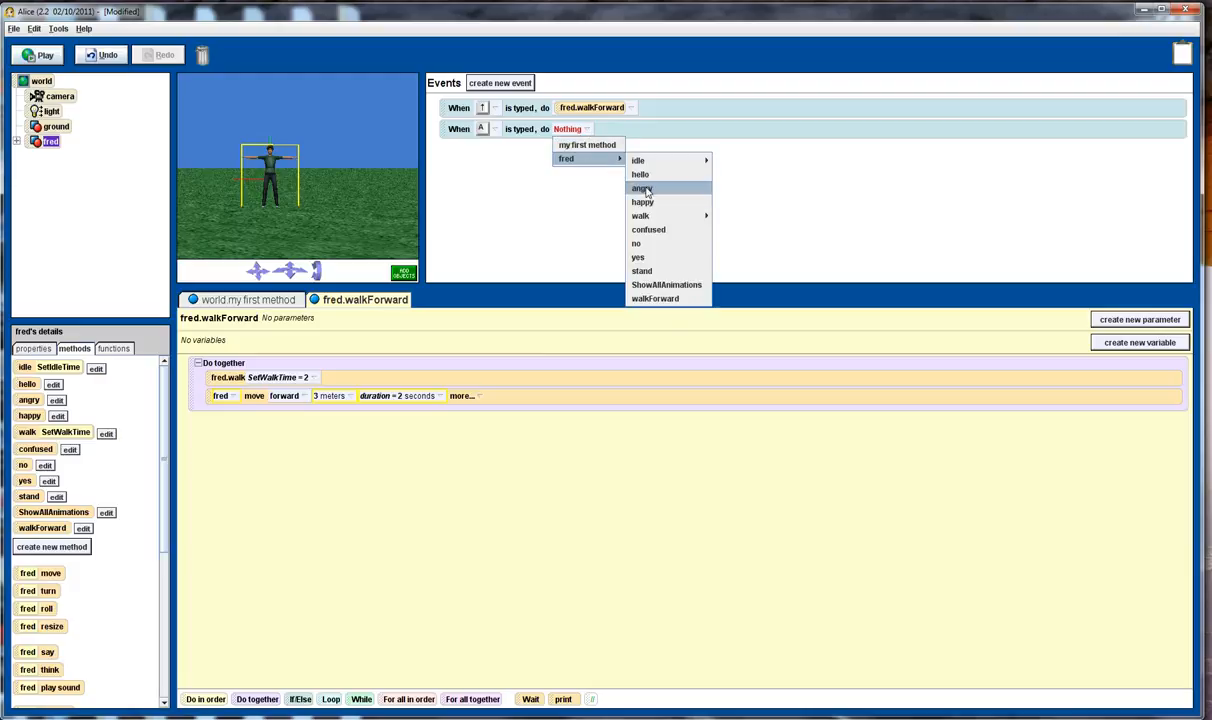
left_click(500, 82)
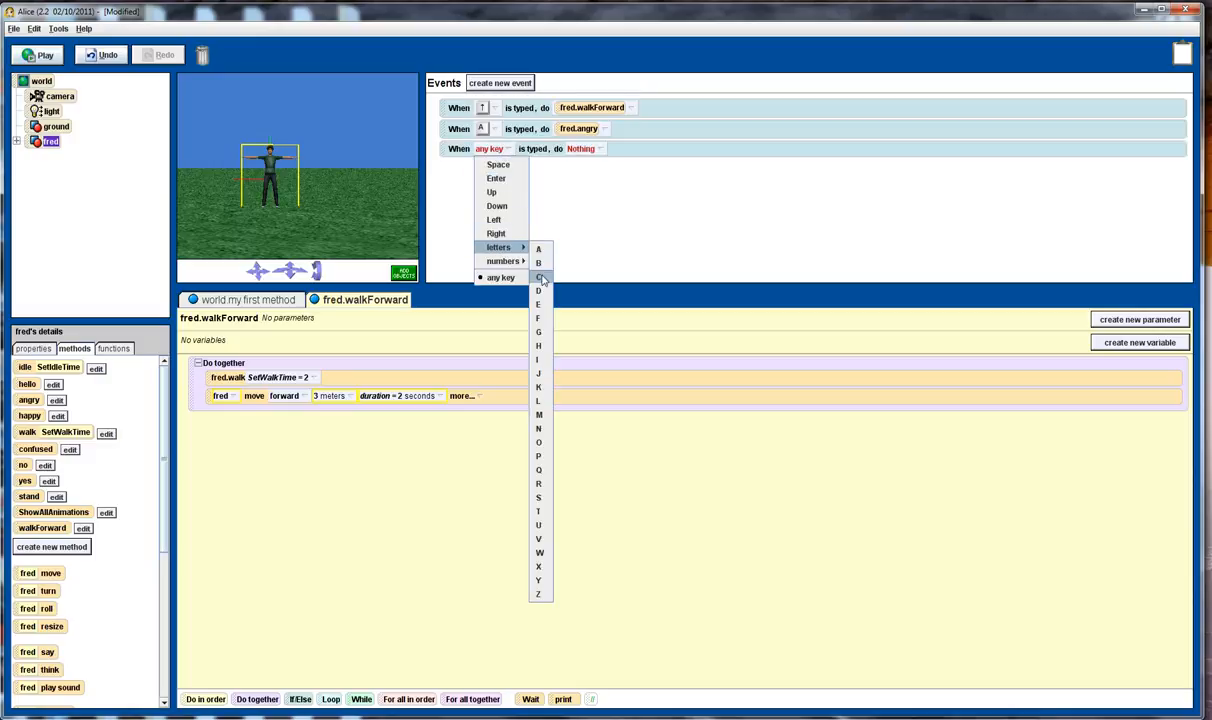
Add a C key event running fred.confused, dismiss the save reminder, and play the world
left_click(538, 277)
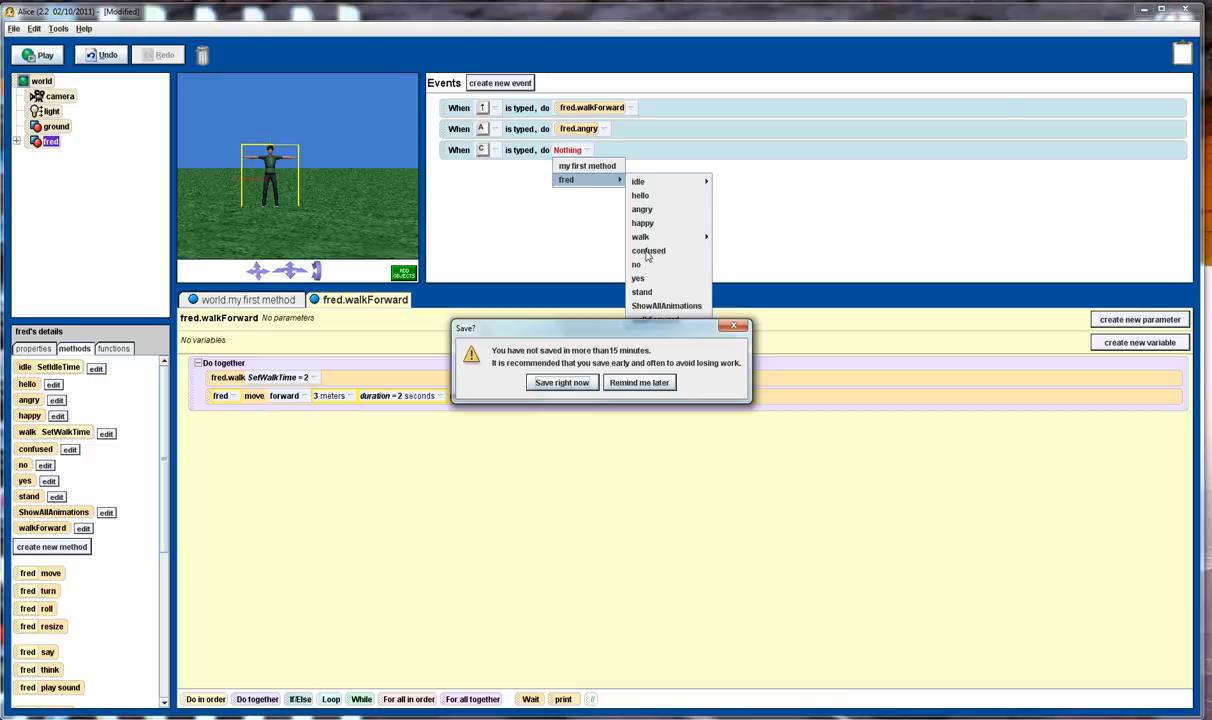
left_click(638, 382)
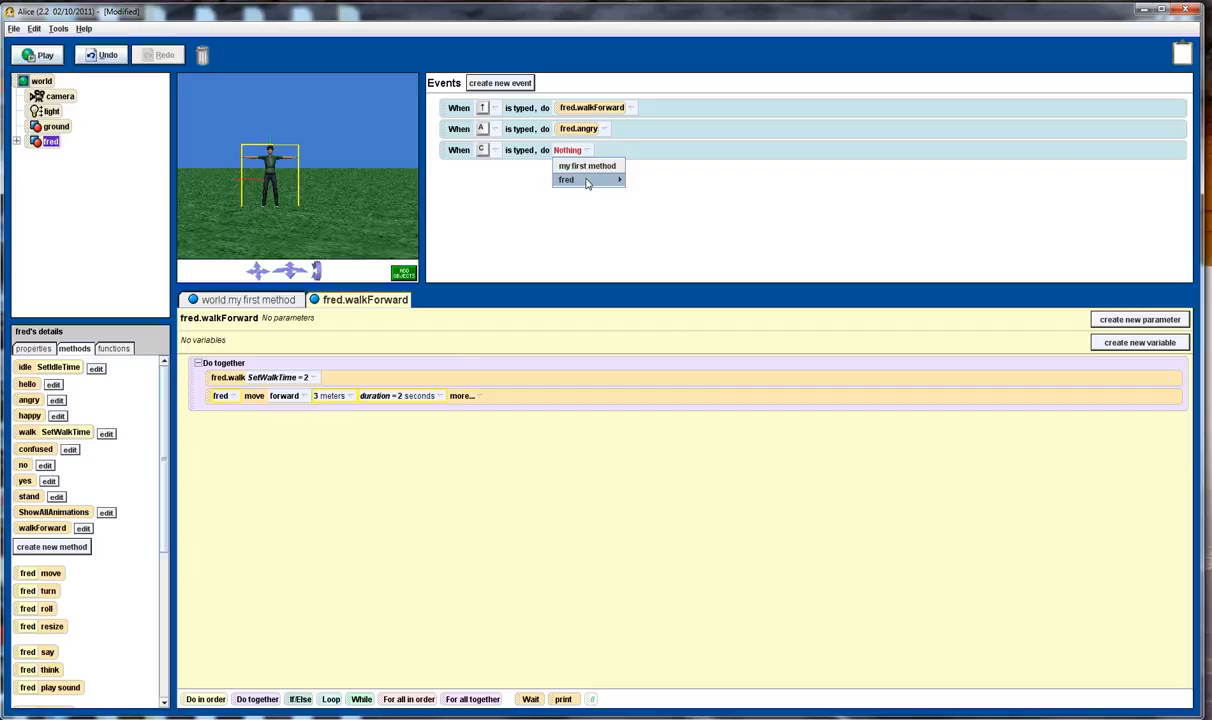
left_click(566, 179)
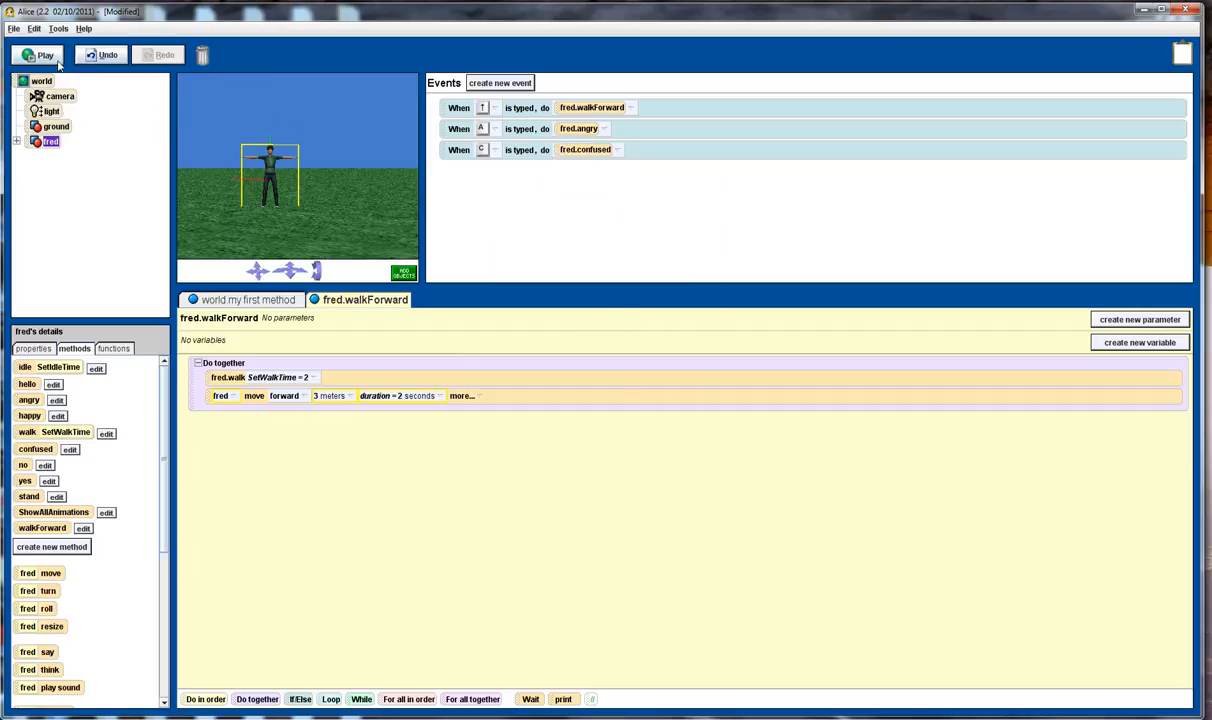
left_click(39, 55)
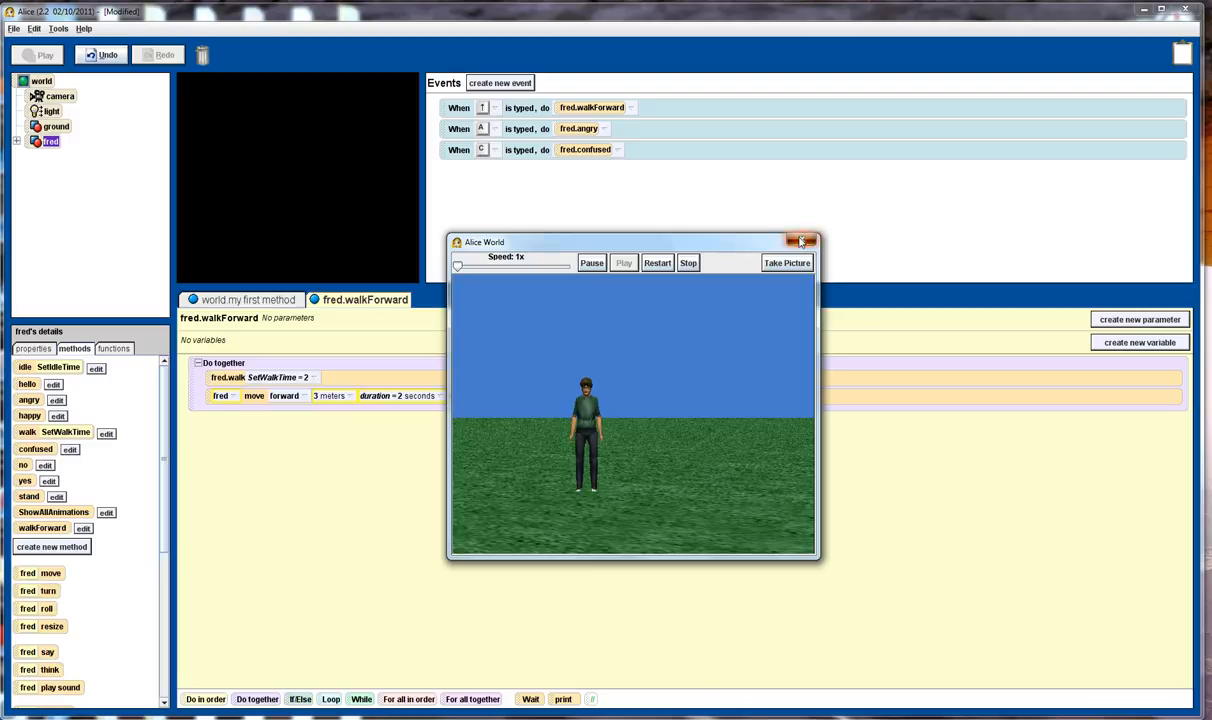
Close the Alice World playback window after testing the key events
left_click(802, 242)
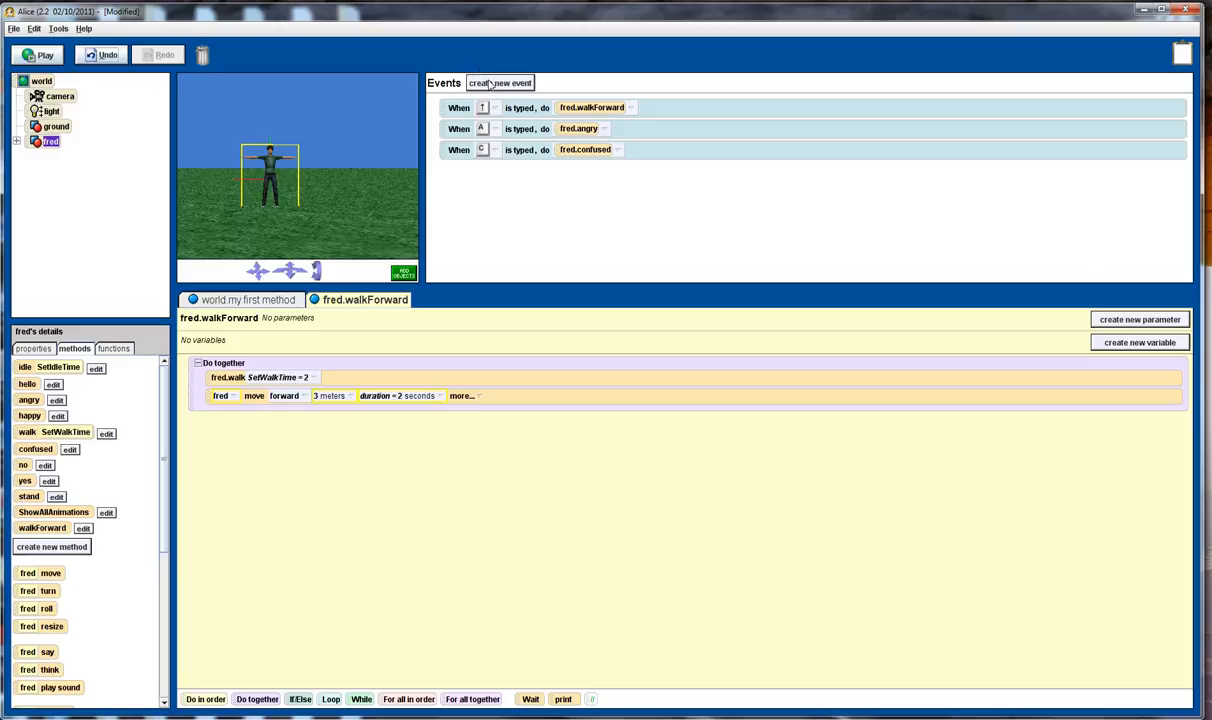
mouse_move(54, 517)
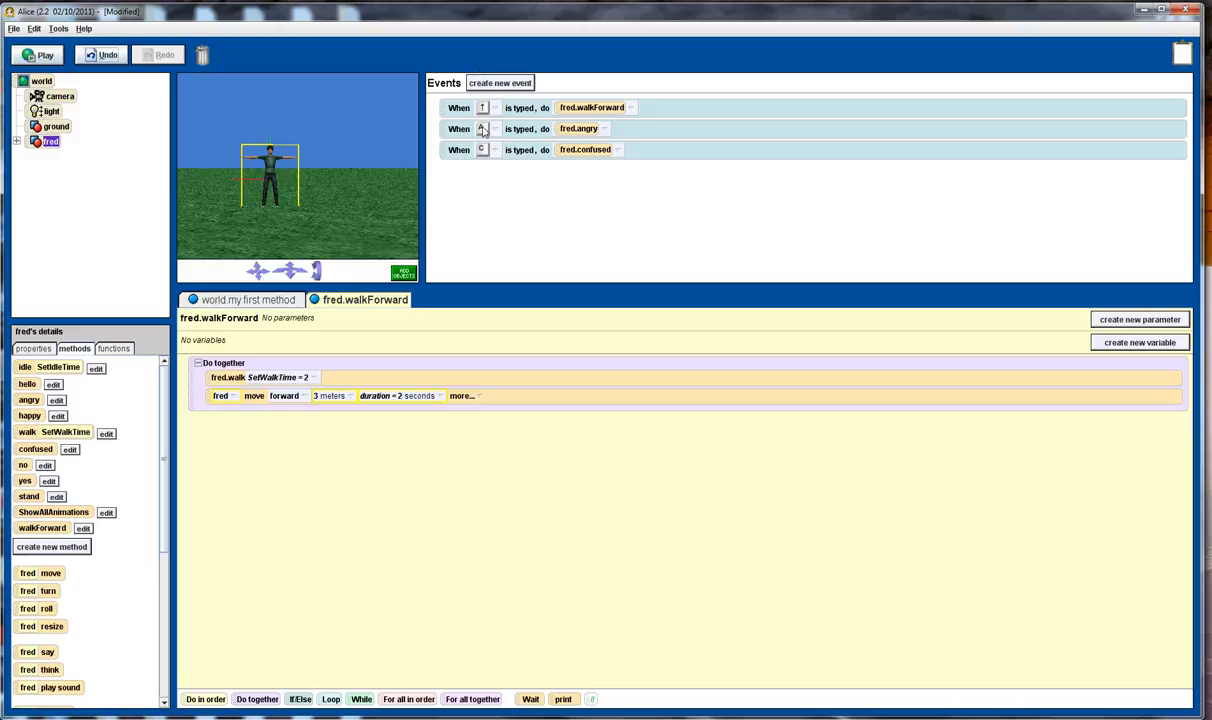
Add a Space key event running fred.ShowAllAnimations, then play the world
left_click(500, 82)
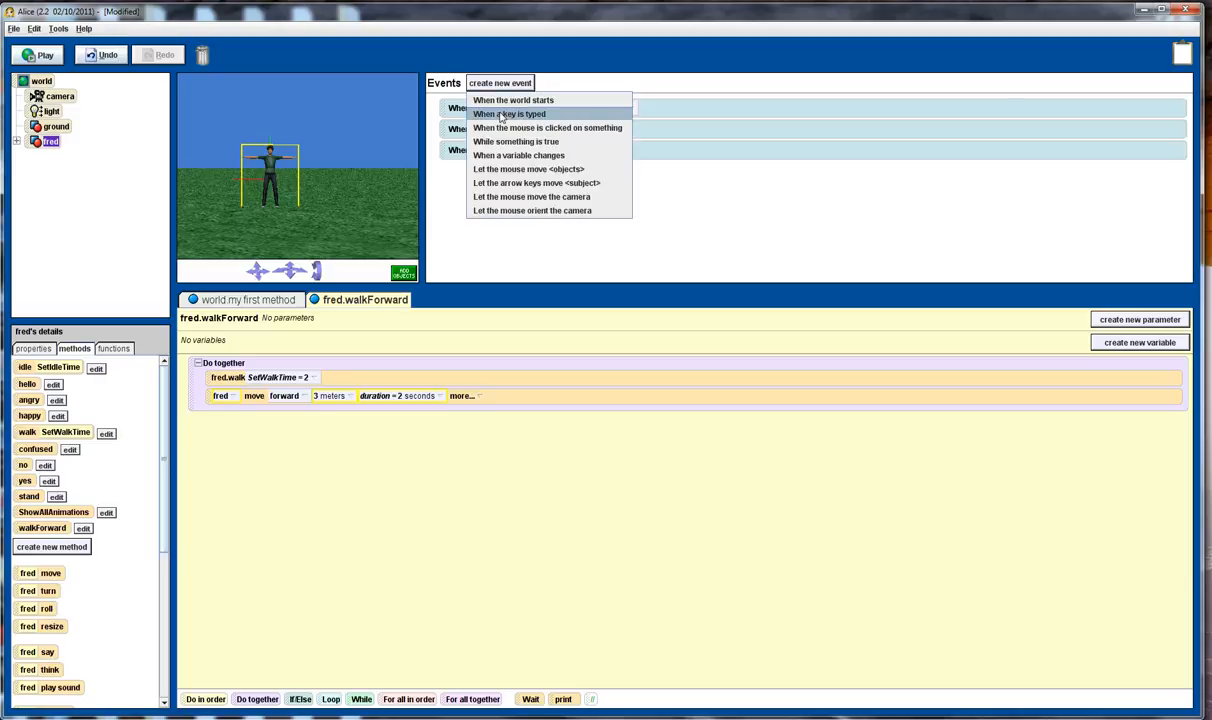
left_click(510, 113)
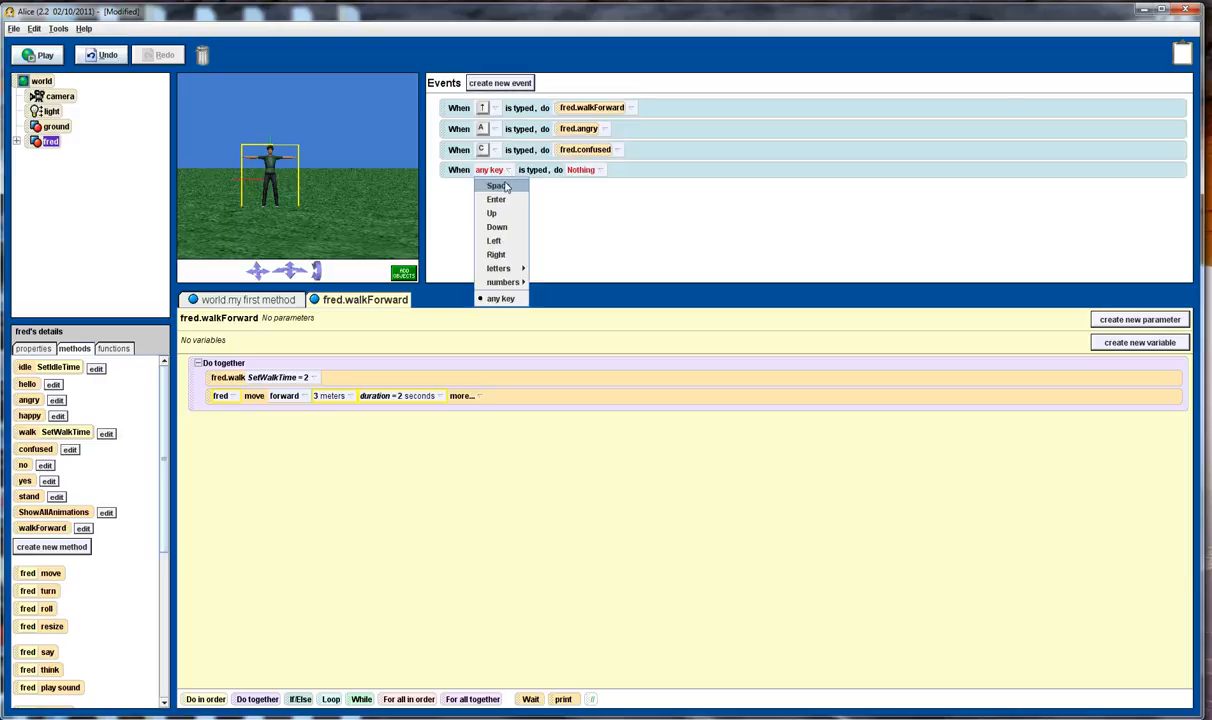
left_click(496, 186)
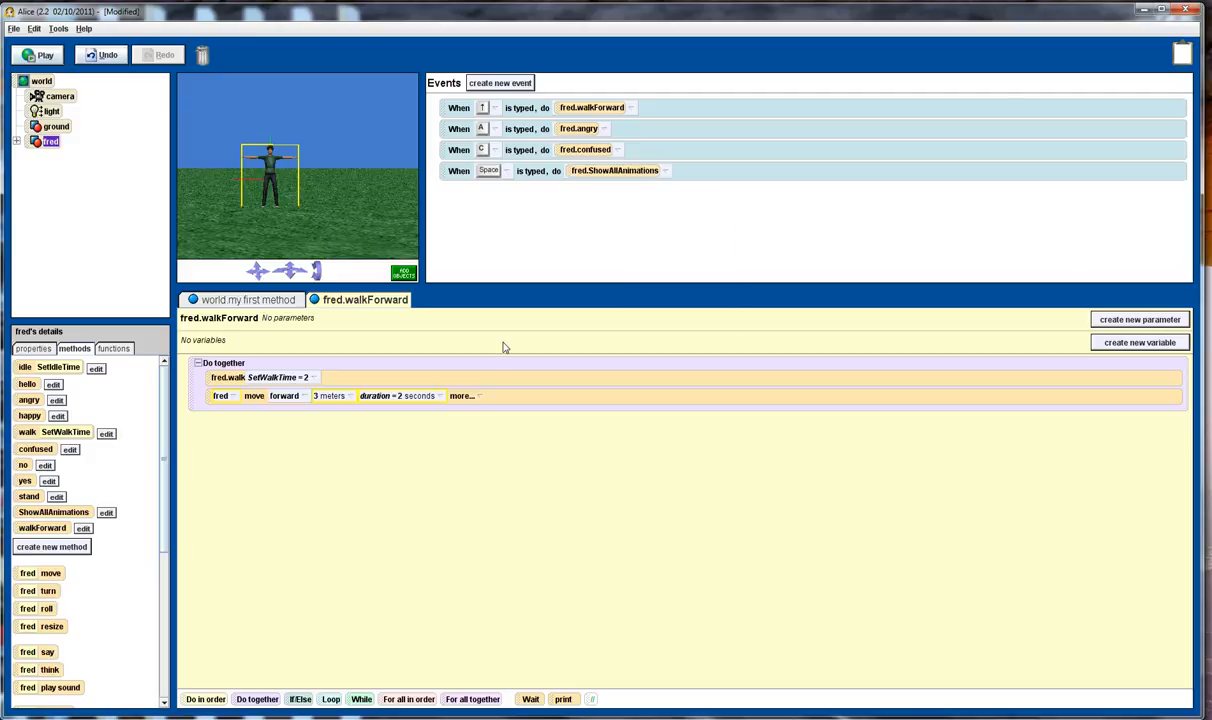
left_click(38, 55)
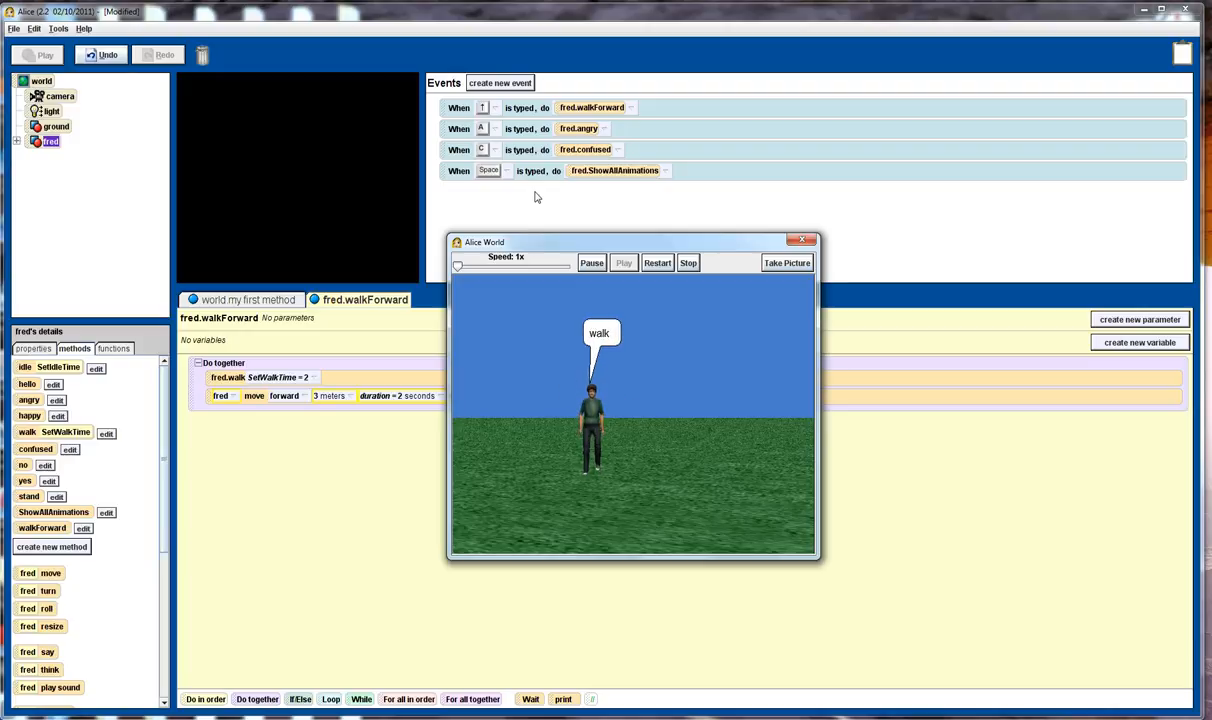
Press A in the running world to trigger fred's animations, then close the window
key("a")
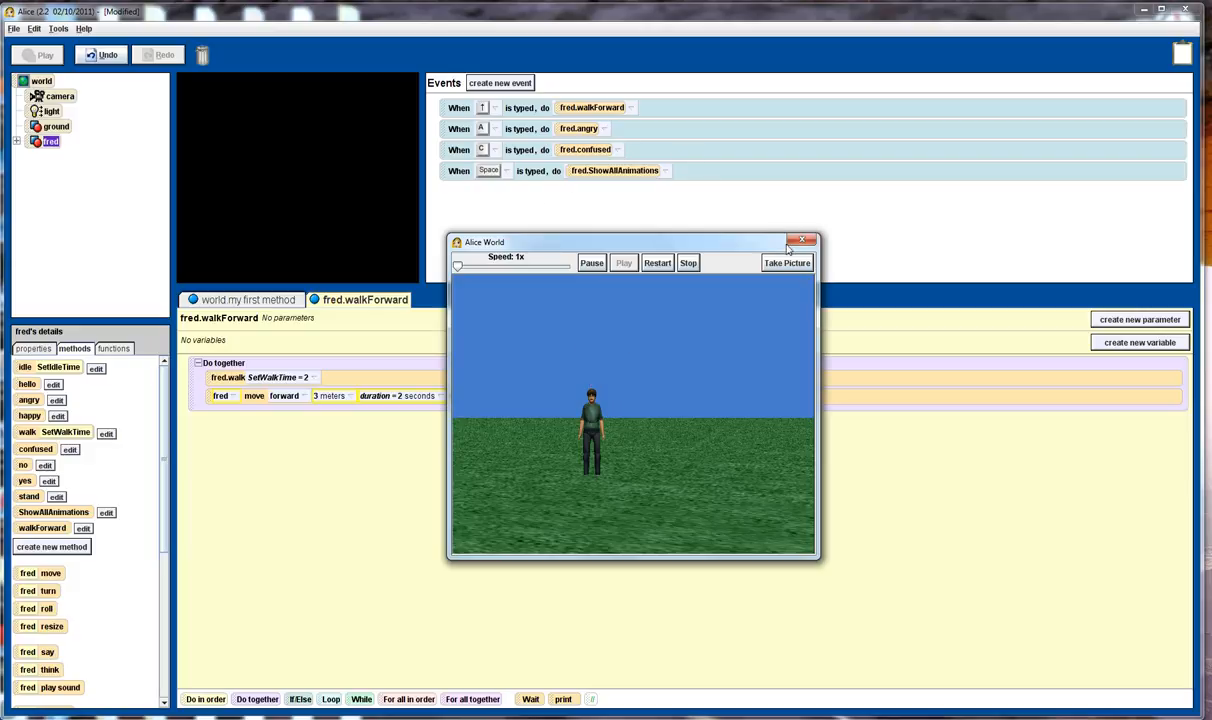
left_click(807, 241)
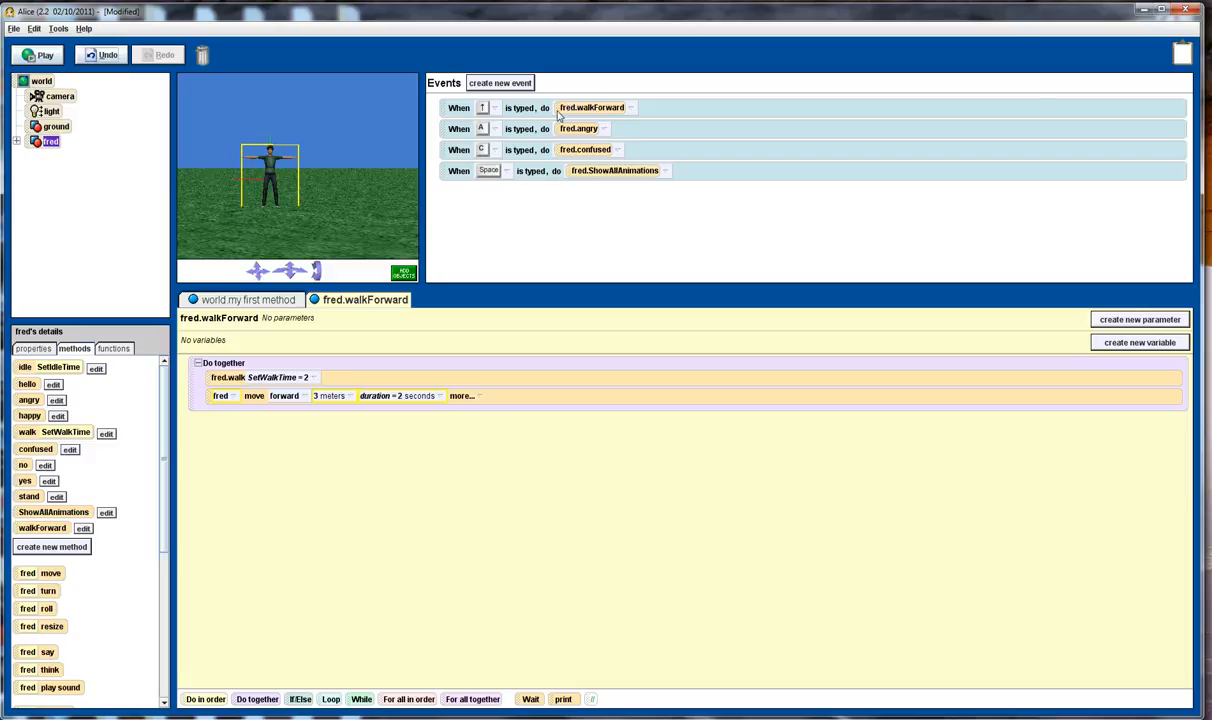
mouse_move(481, 110)
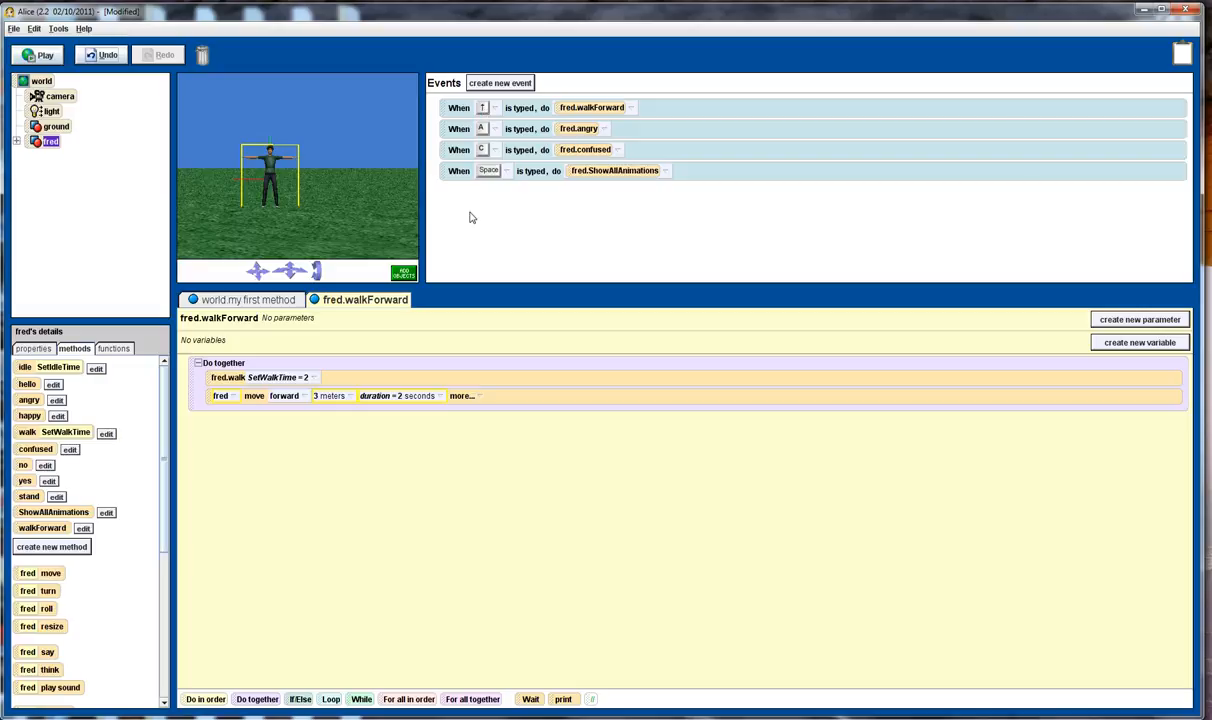
mouse_move(342, 210)
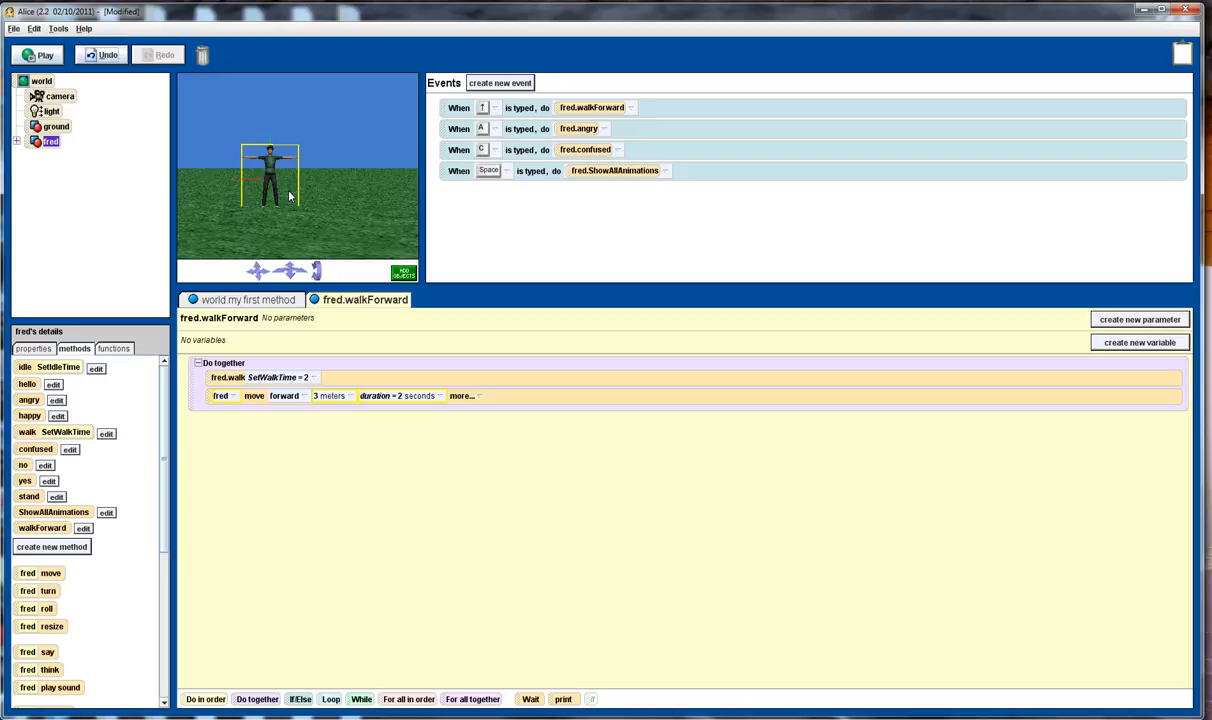
mouse_move(329, 166)
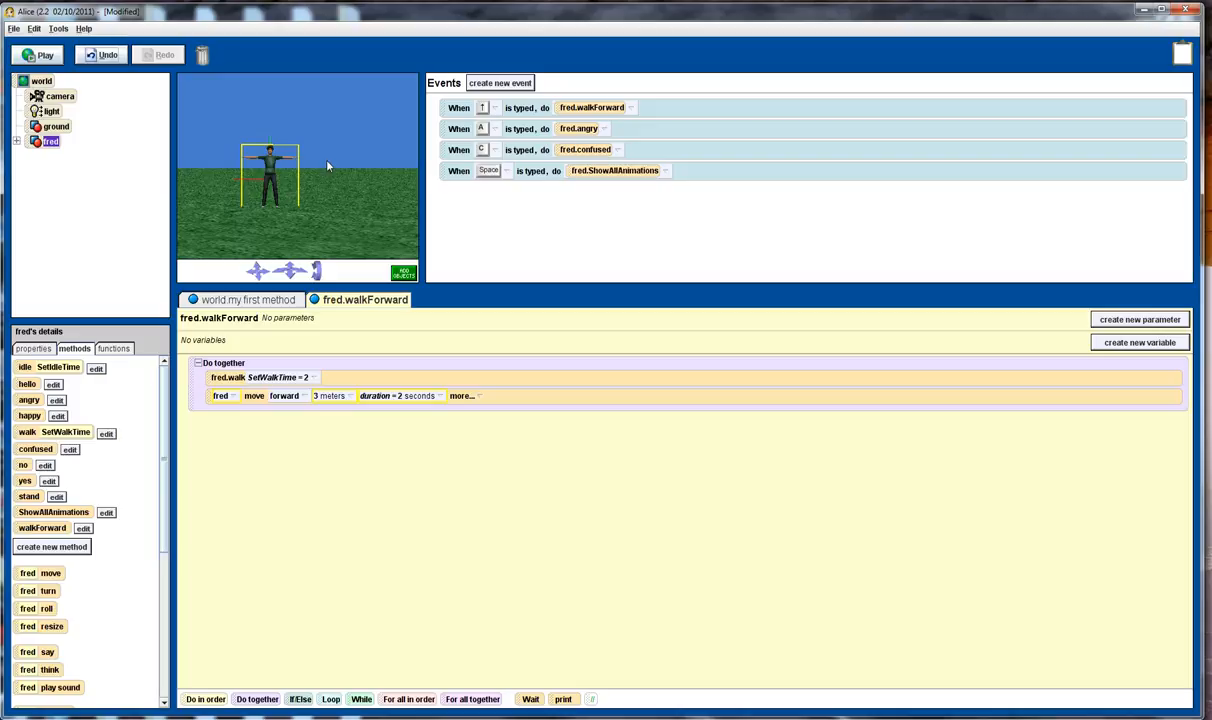
mouse_move(307, 164)
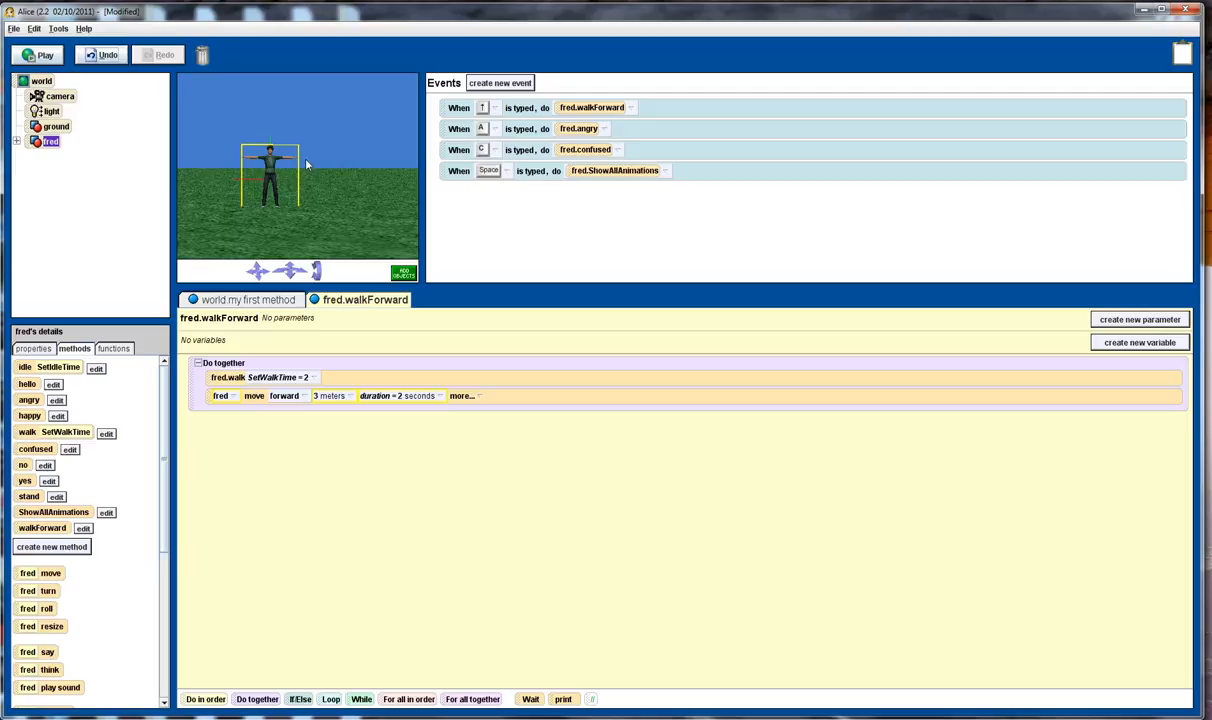